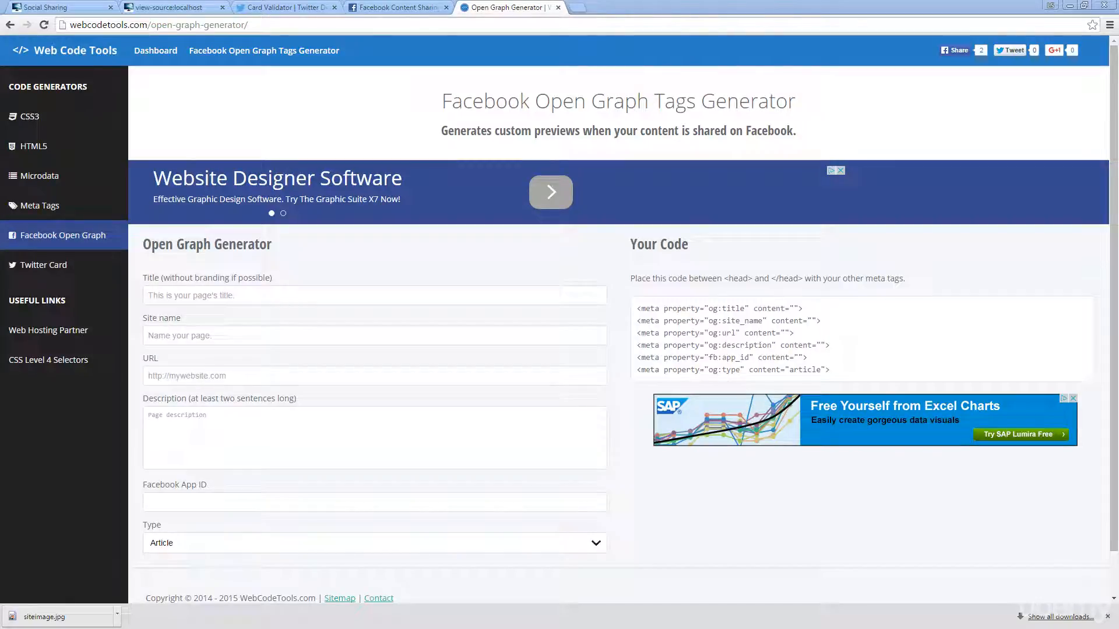
mouse_move(370, 152)
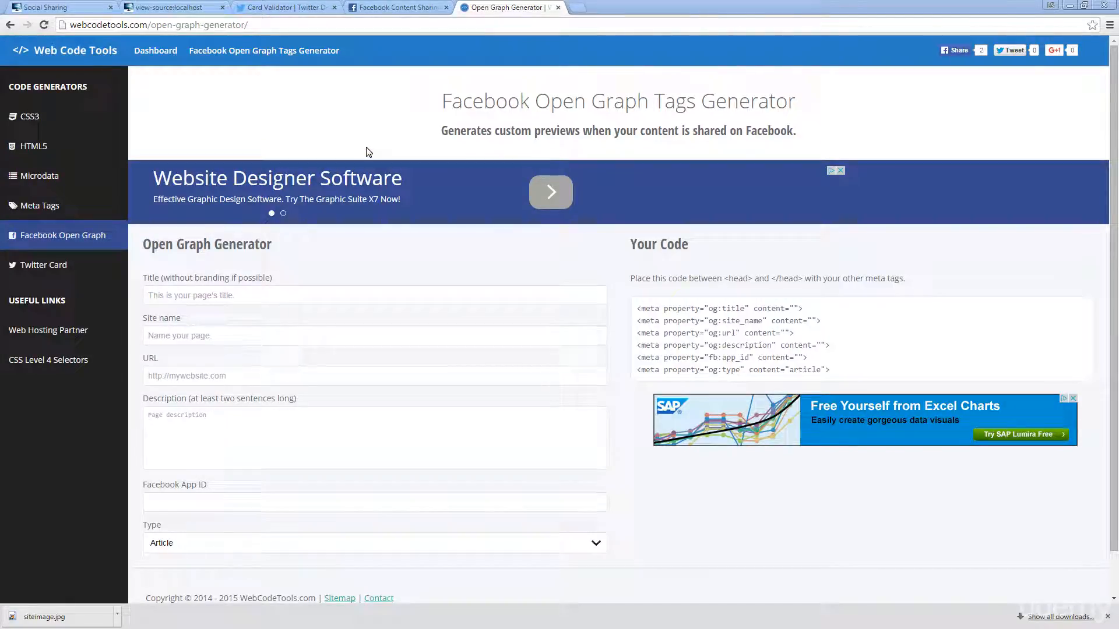
mouse_move(255, 247)
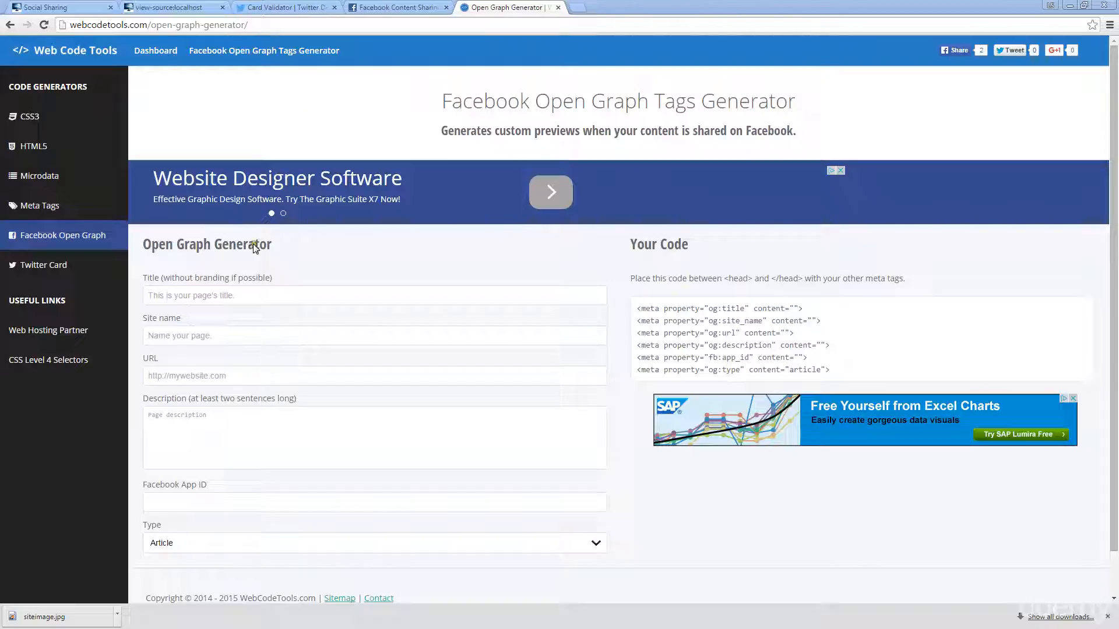
mouse_move(171, 258)
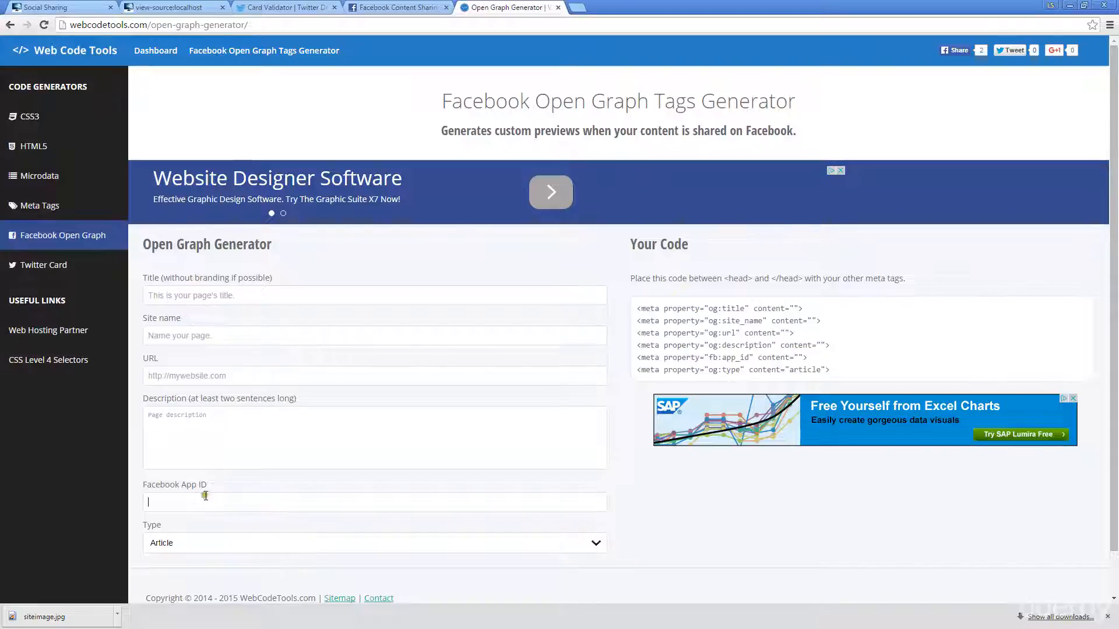
mouse_move(365, 454)
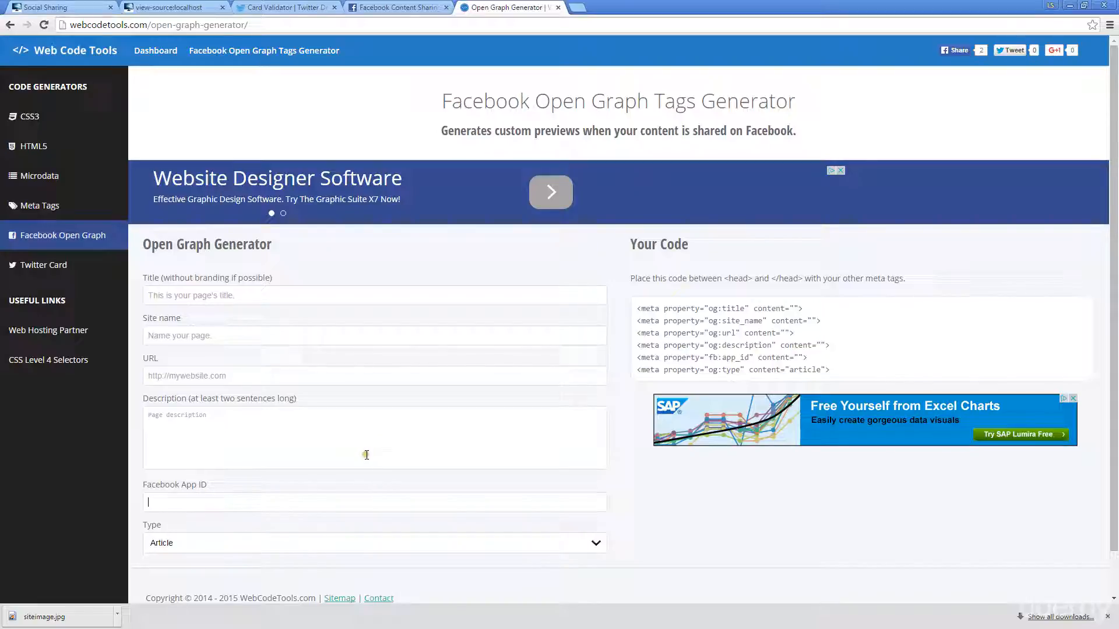
mouse_move(322, 451)
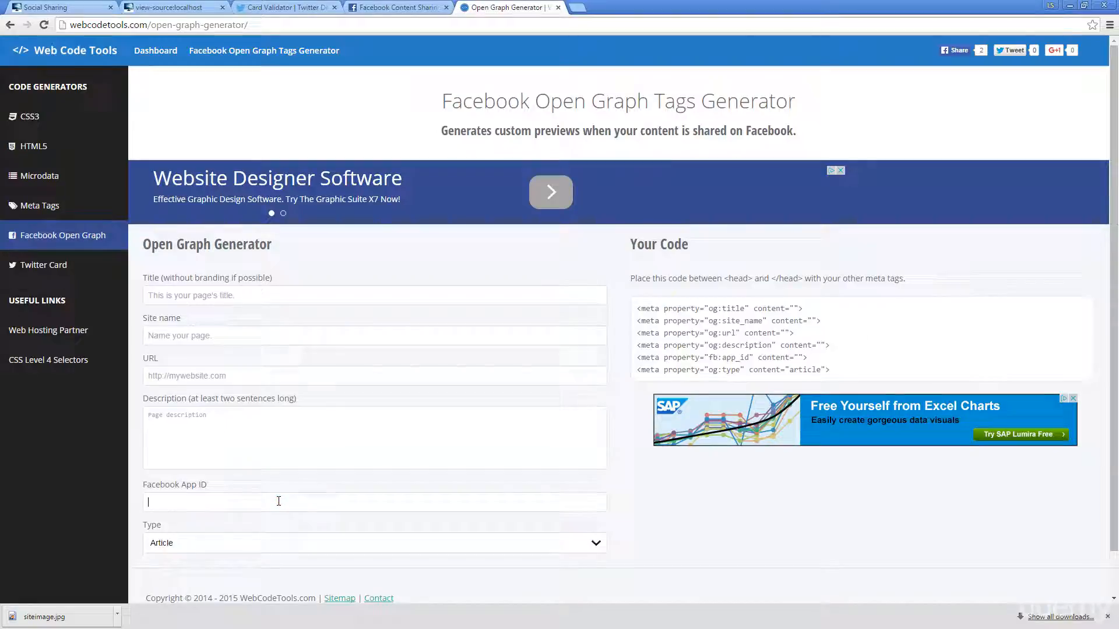
mouse_move(291, 494)
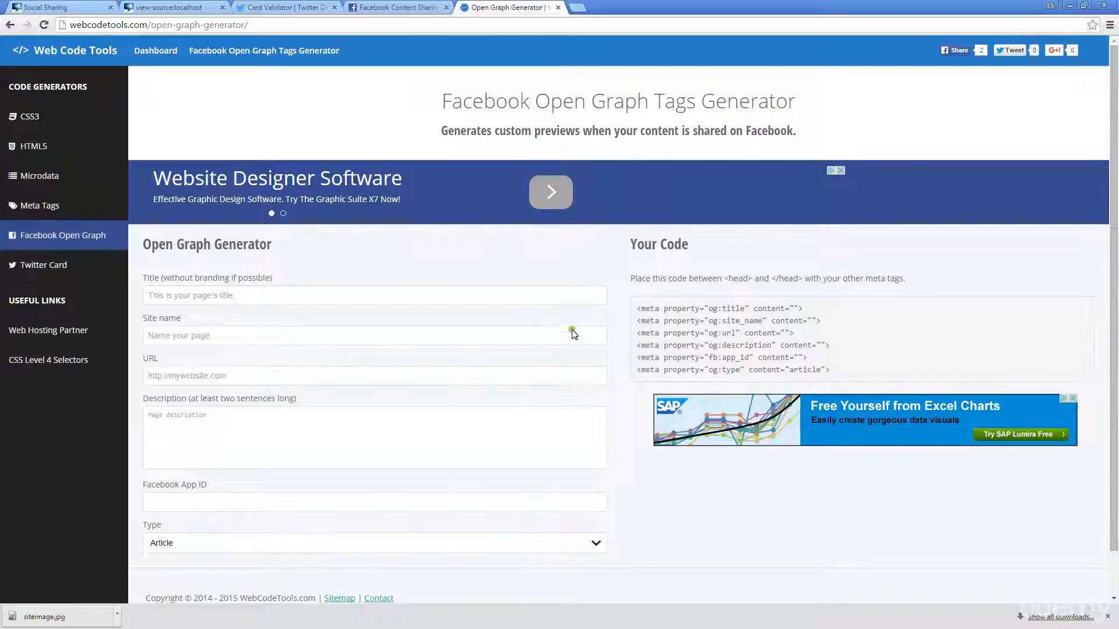
mouse_move(208, 531)
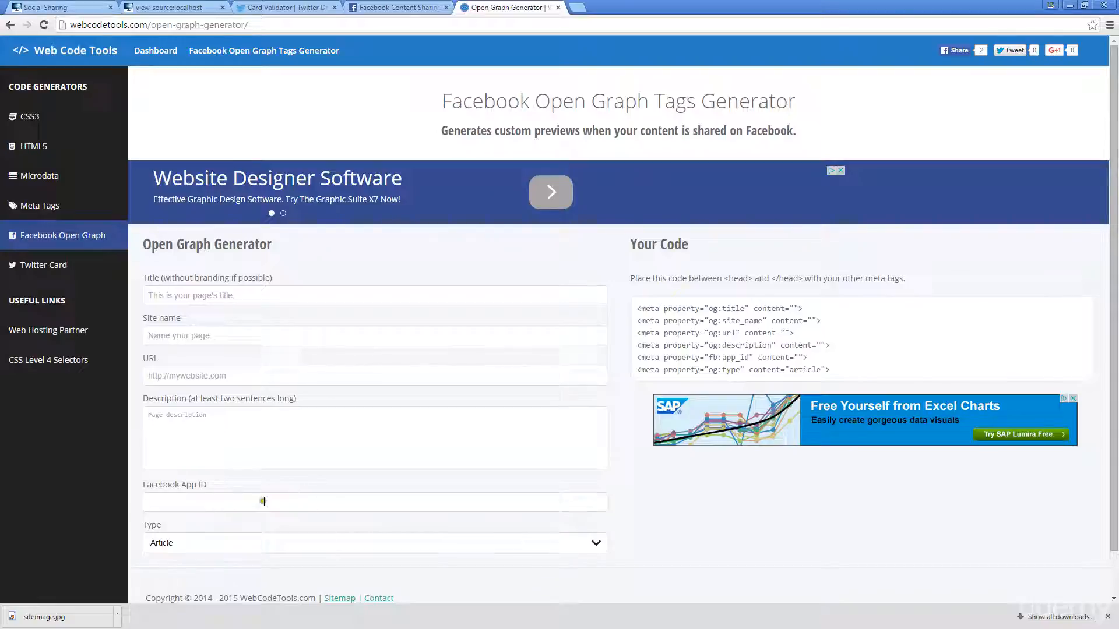
Switch to developers.facebook.com and expand the My Apps menu, which offers only Log In.
left_click(621, 7)
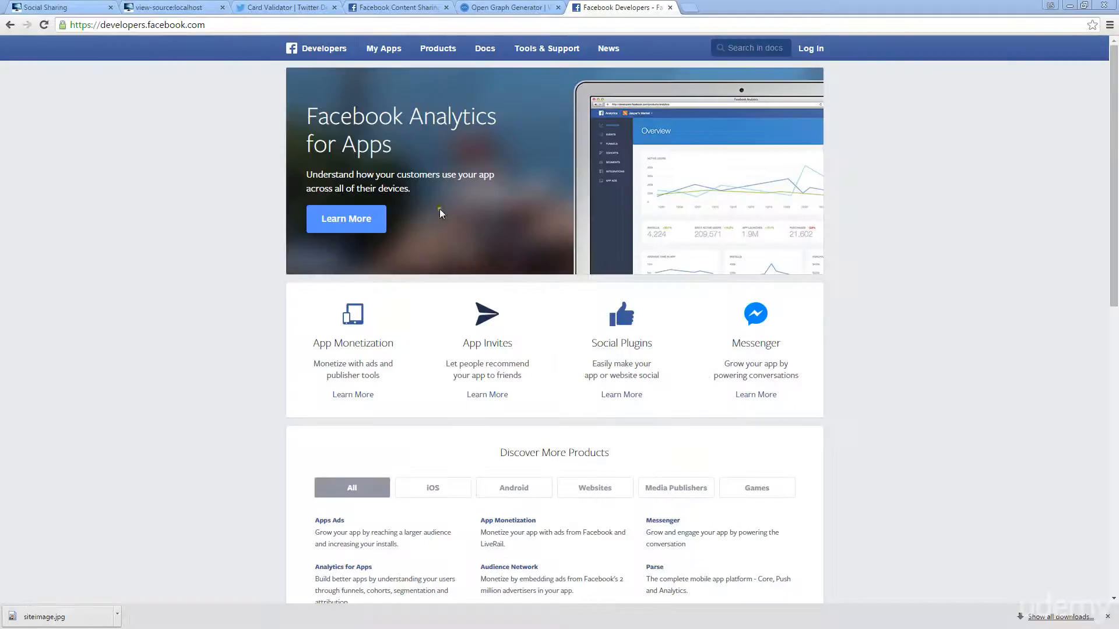
left_click(136, 24)
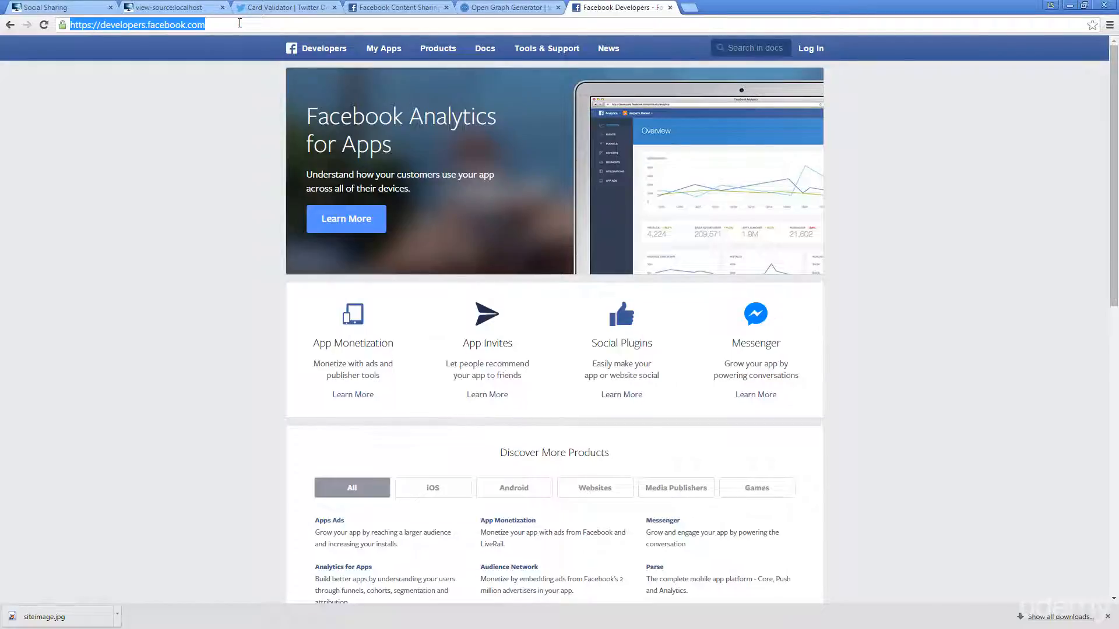
mouse_move(868, 81)
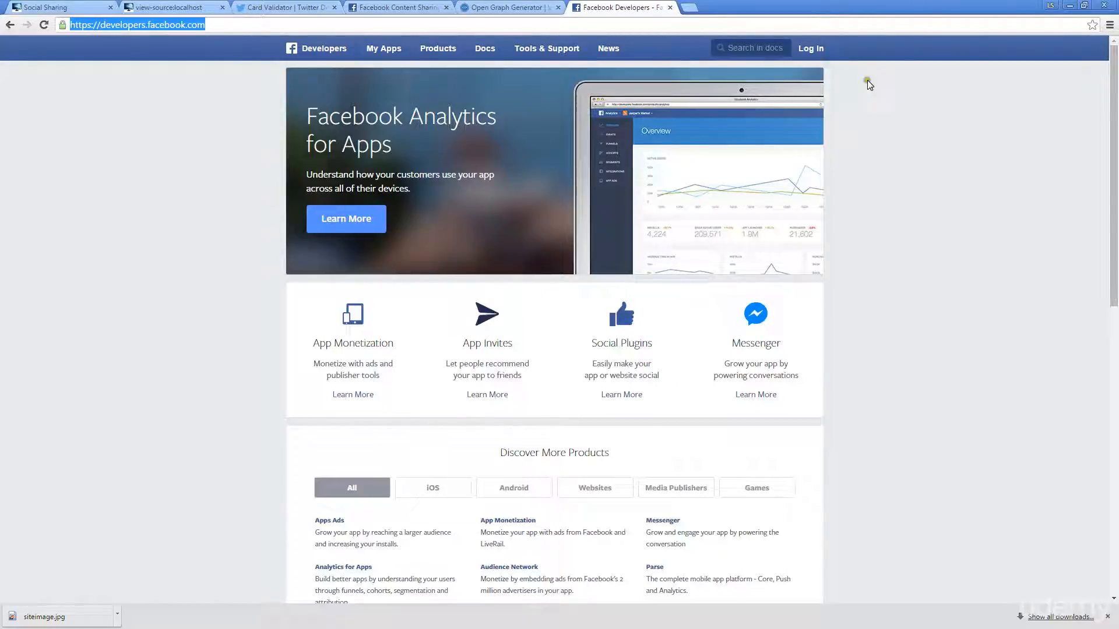
mouse_move(811, 54)
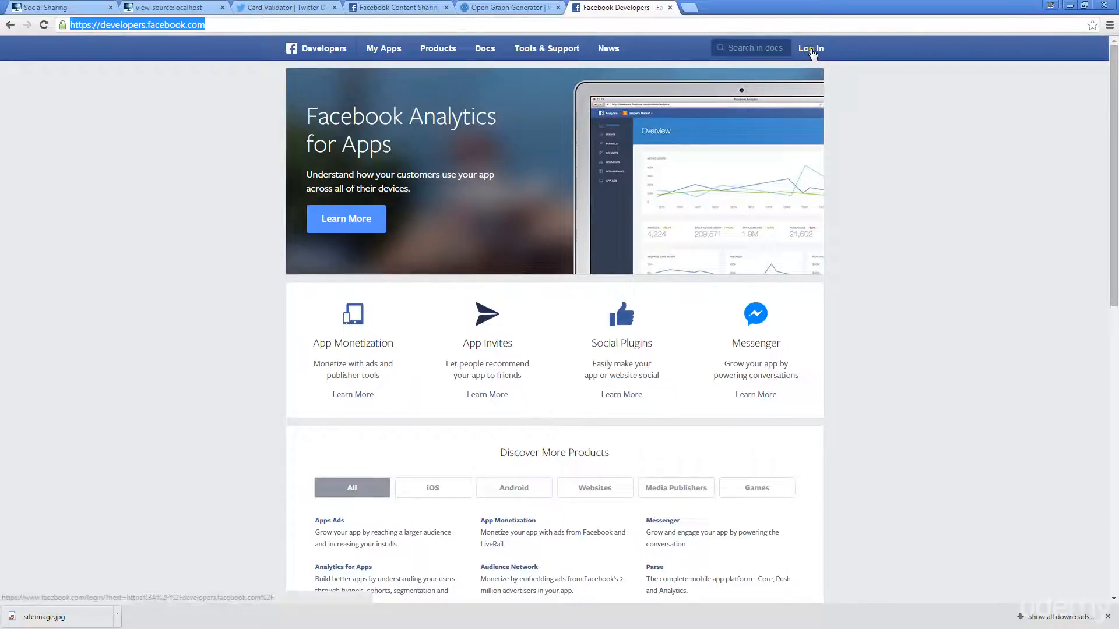
mouse_move(666, 145)
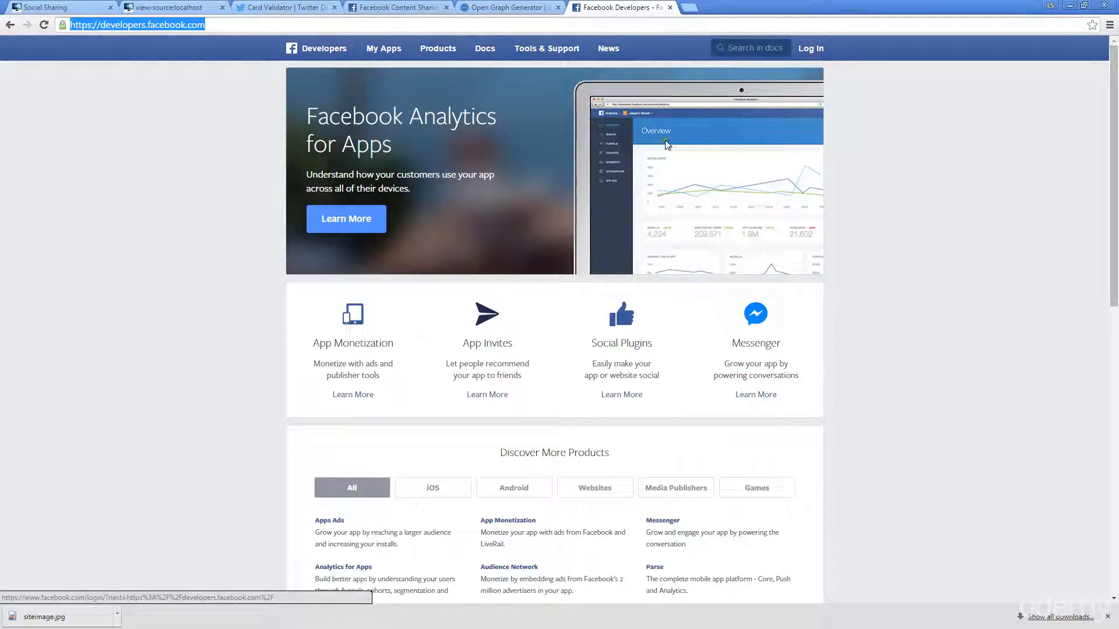
left_click(384, 49)
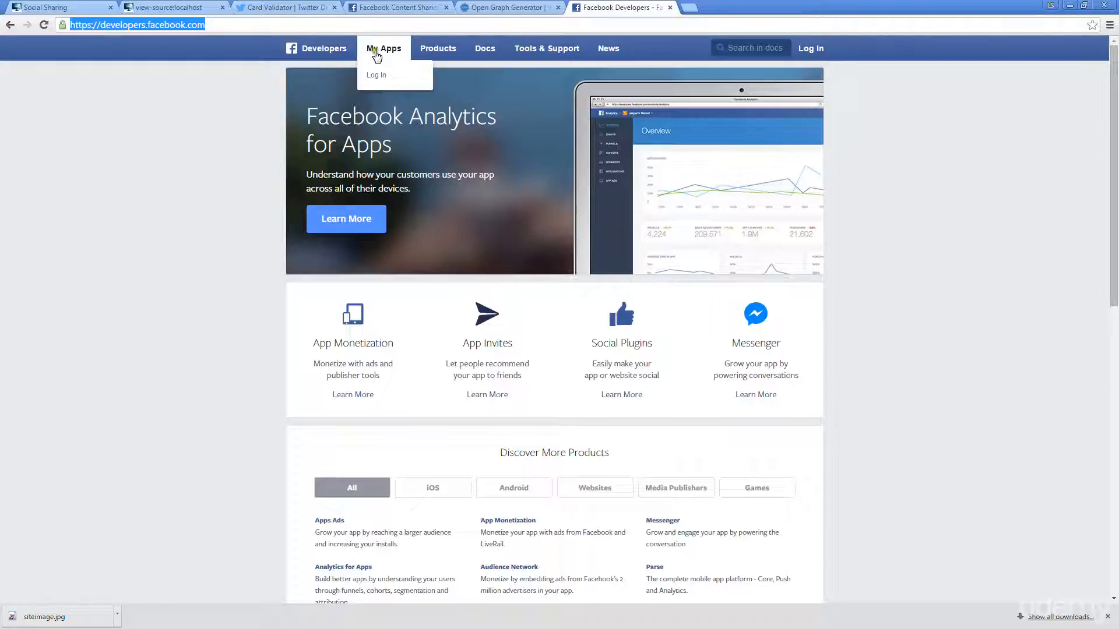
mouse_move(377, 74)
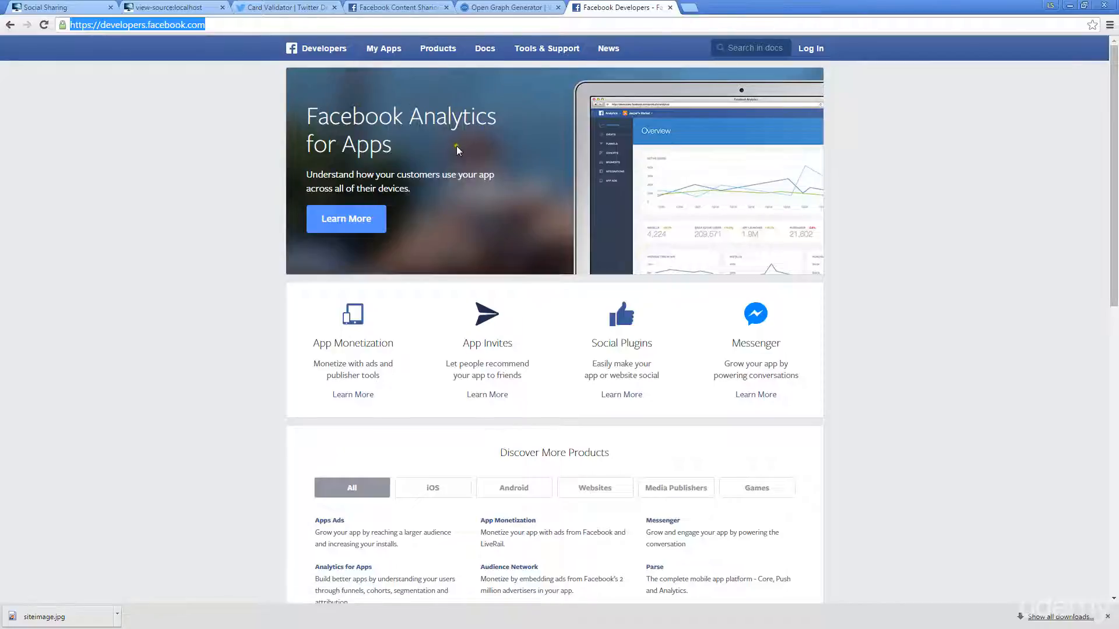
Return to the Web Code Tools Open Graph generator and focus the Facebook App ID field.
left_click(510, 7)
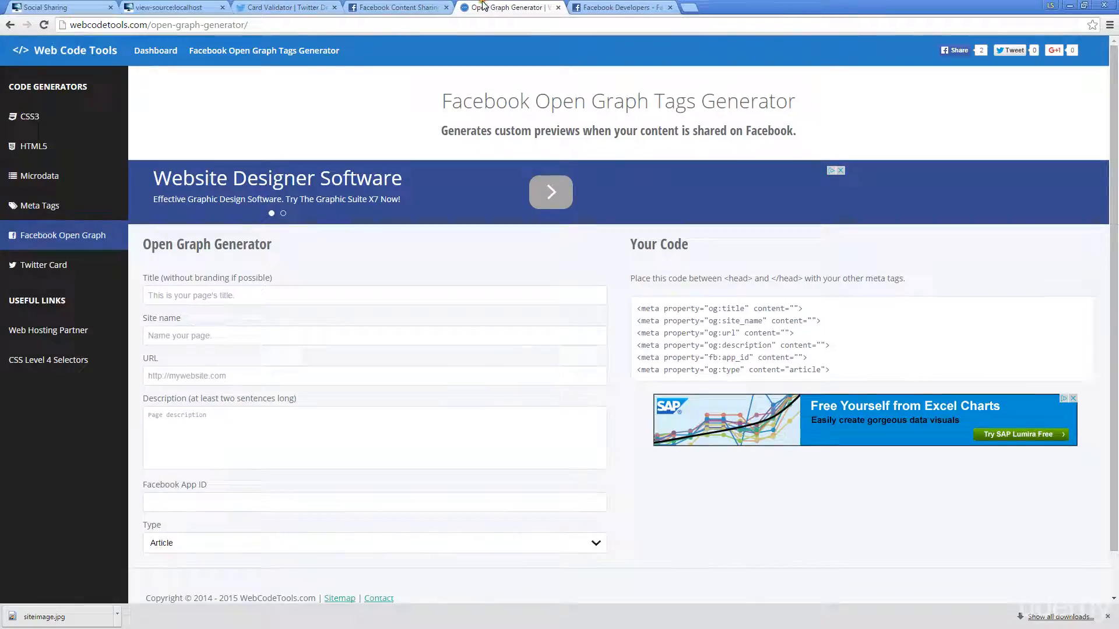
left_click(374, 501)
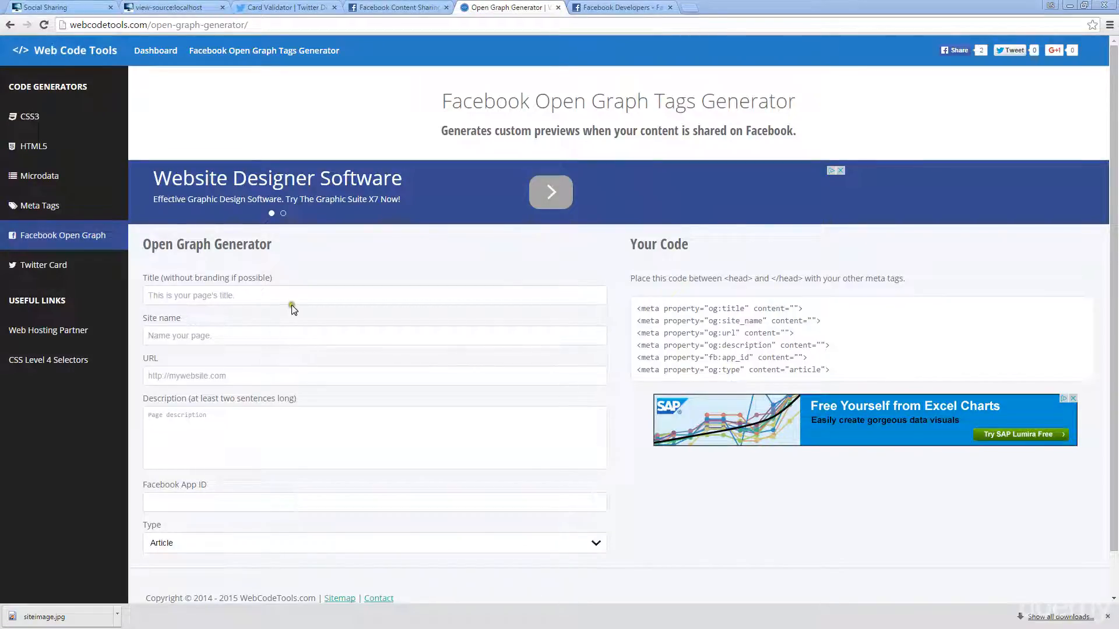
mouse_move(305, 288)
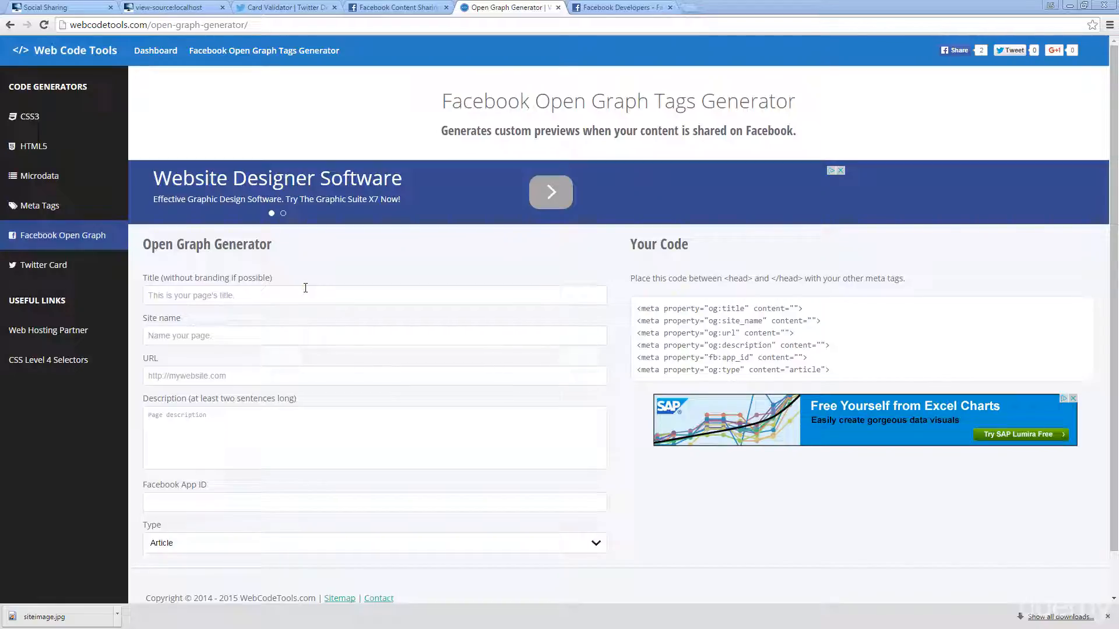
mouse_move(295, 285)
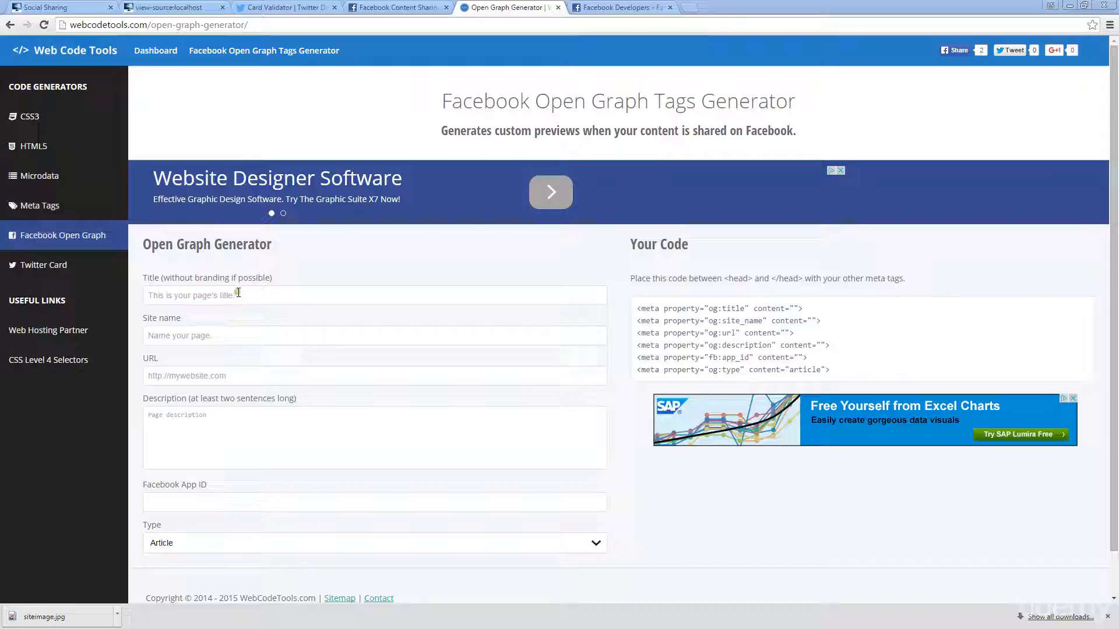
mouse_move(297, 295)
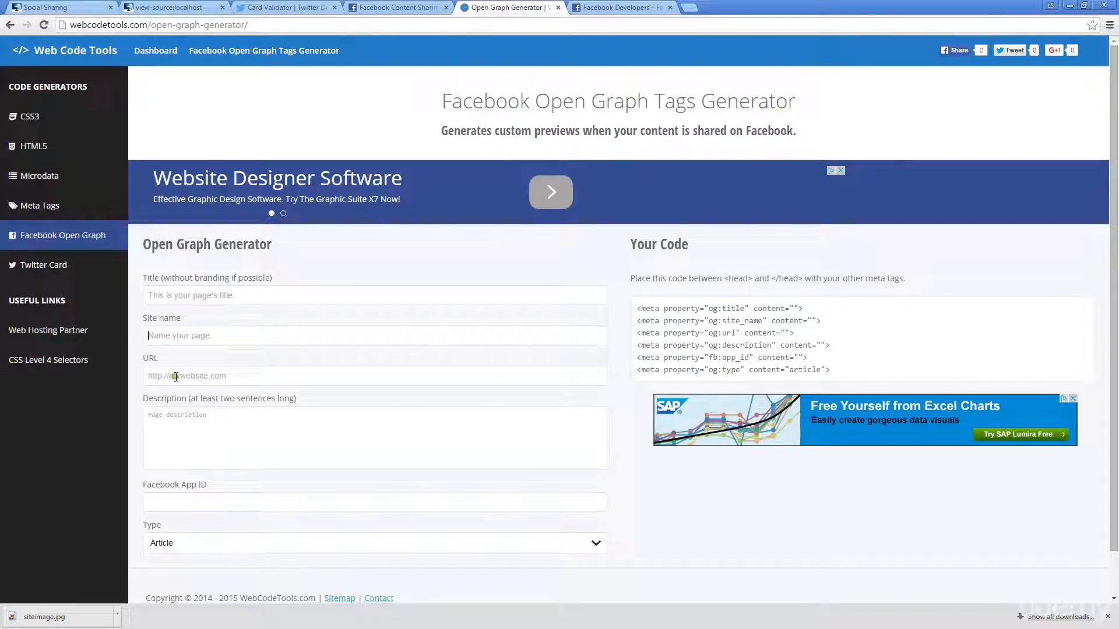
left_click(374, 504)
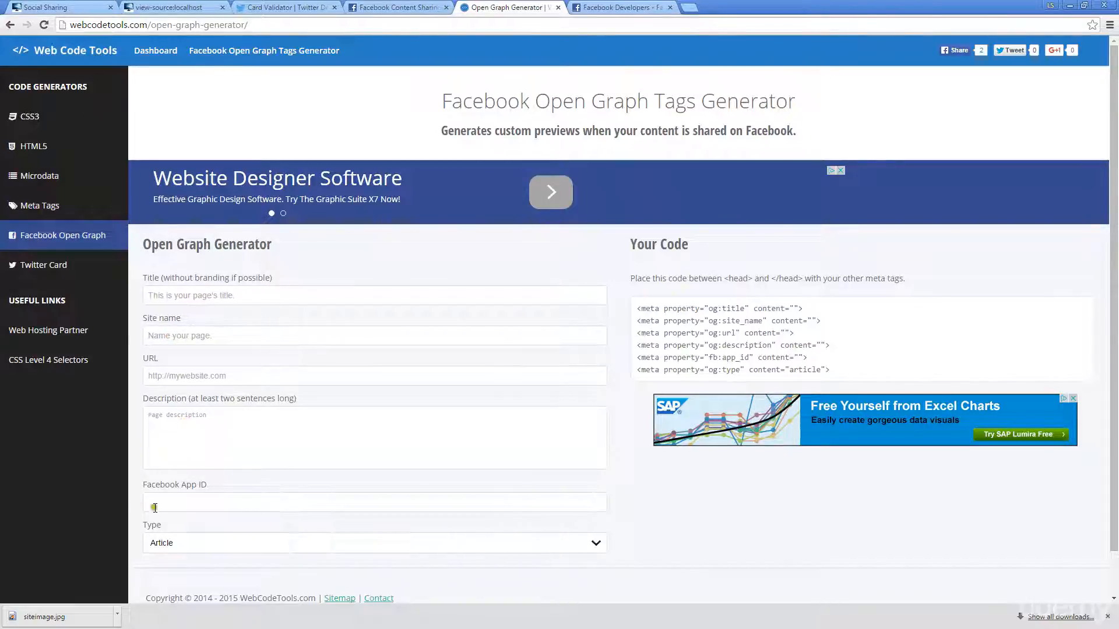
left_click(374, 543)
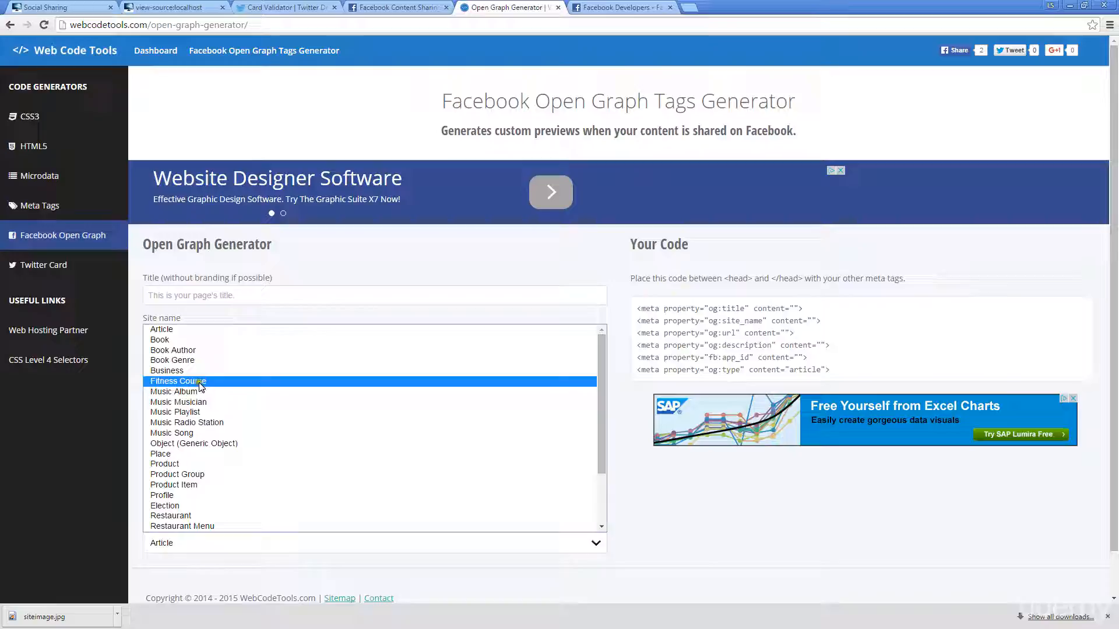
mouse_move(173, 351)
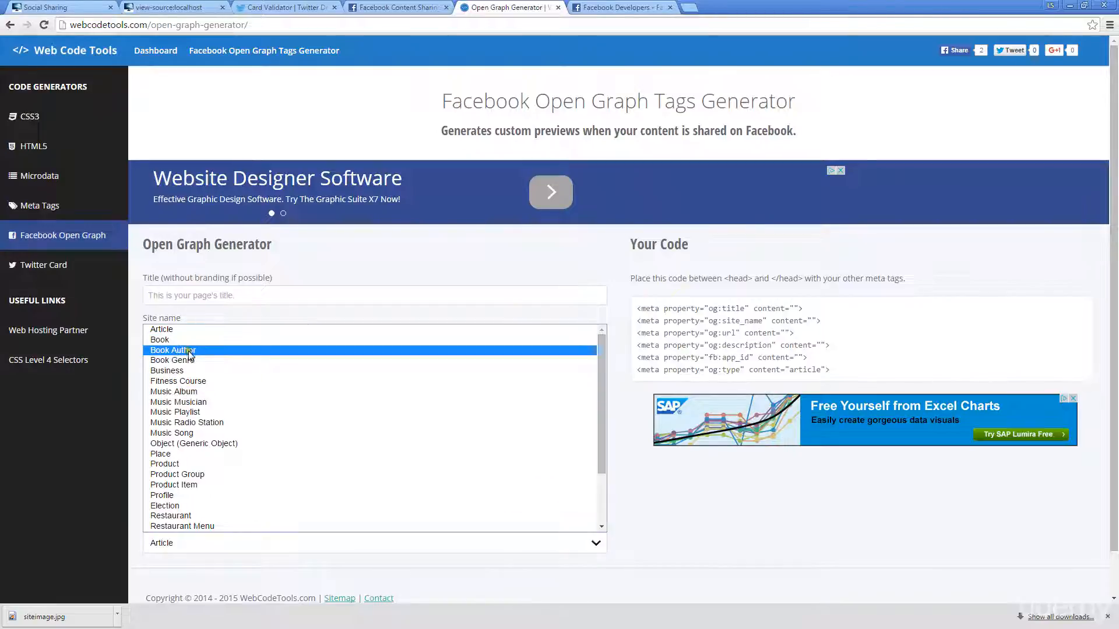
mouse_move(174, 392)
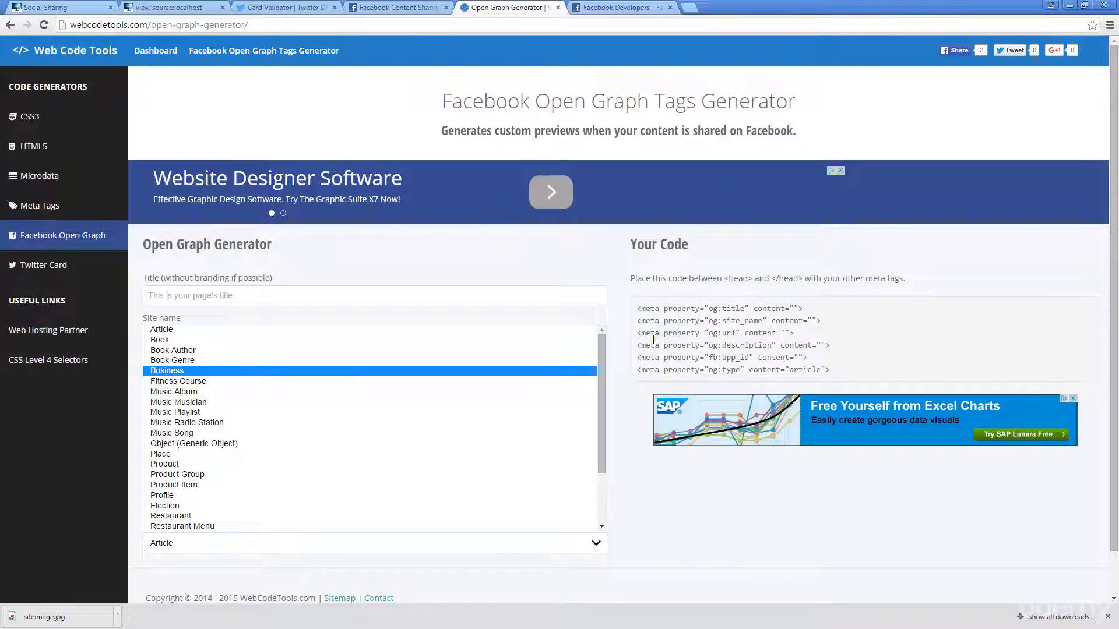
left_click(175, 412)
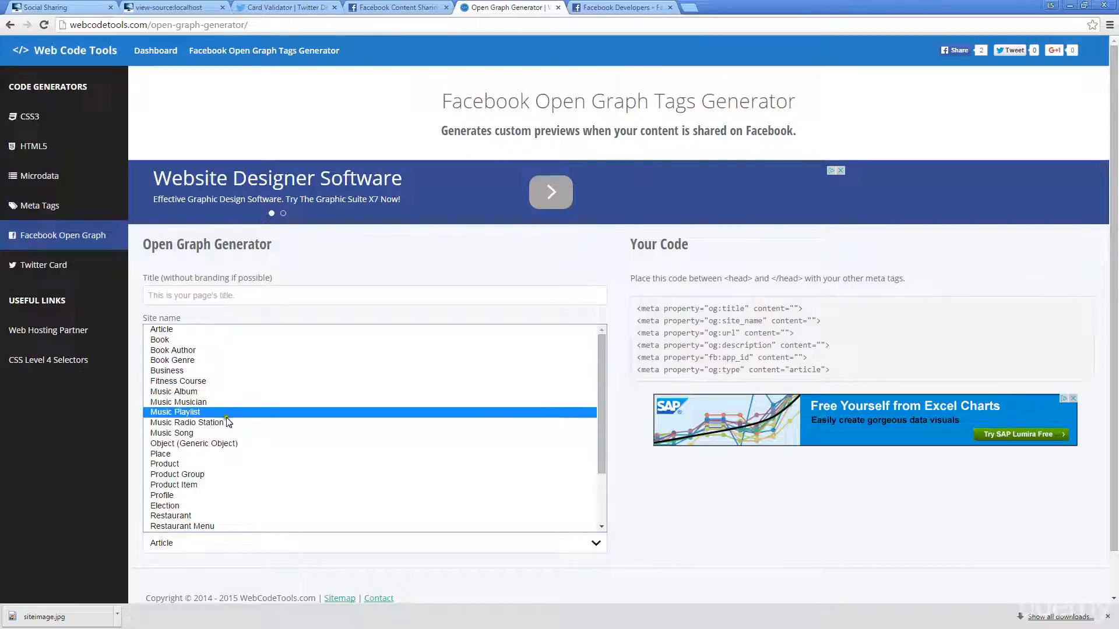
scroll("down", 3)
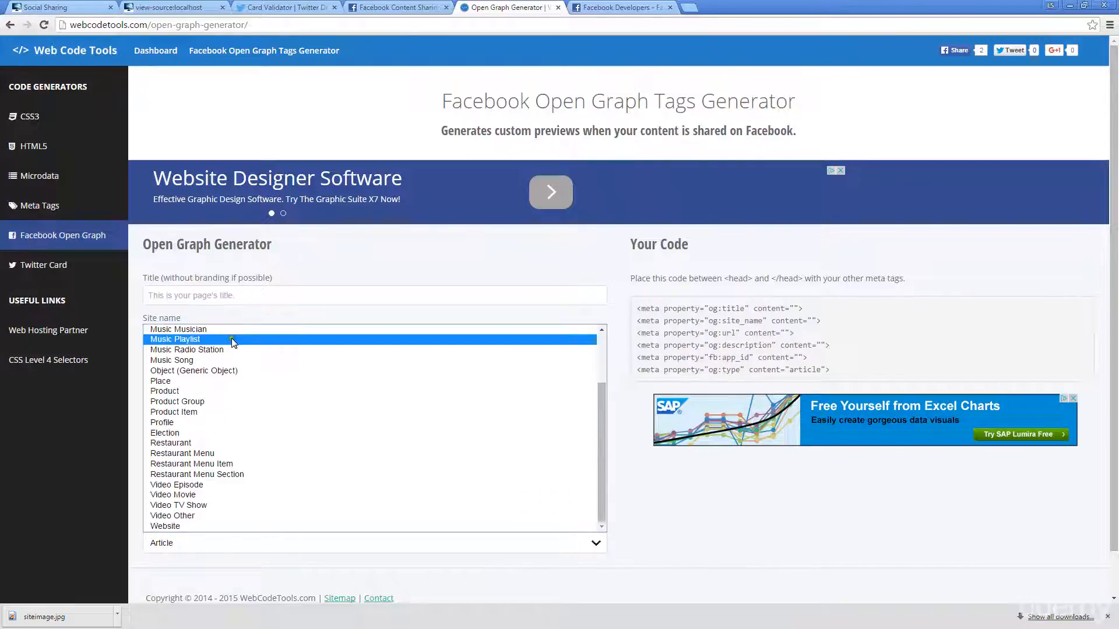
left_click(164, 526)
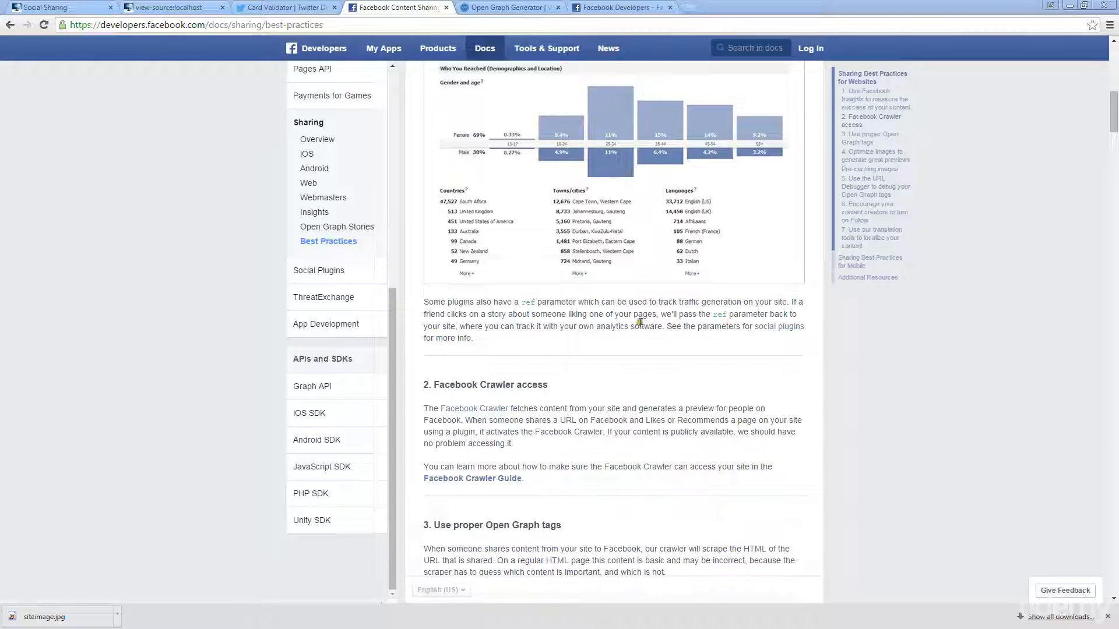
Scroll the Sharing Best Practices page from Insights down to the Facebook Crawler access section.
scroll("up", 3)
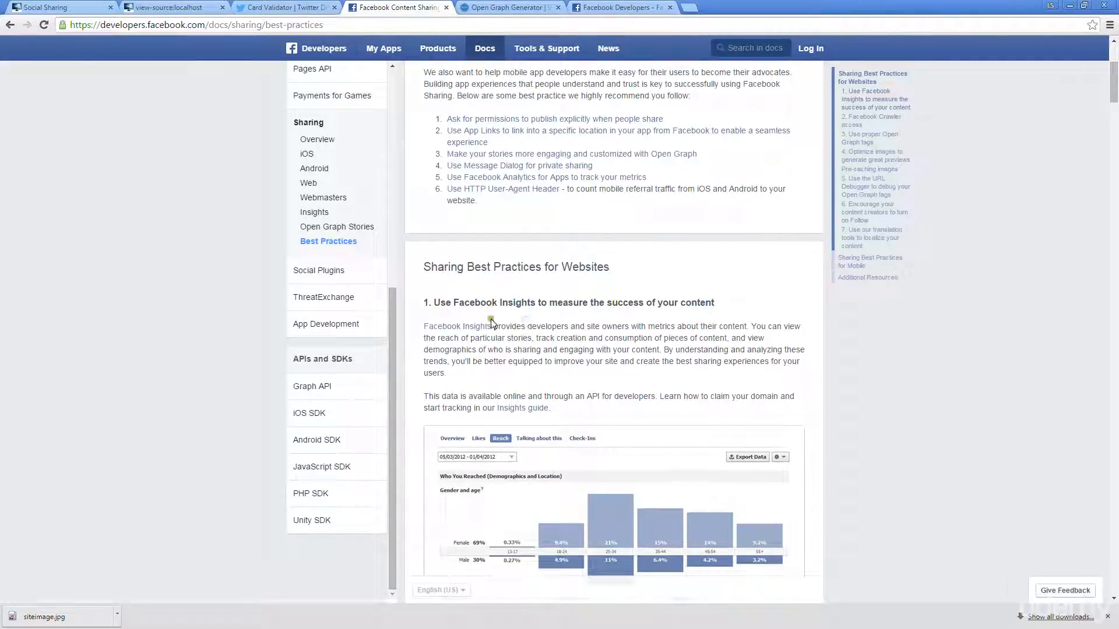
mouse_move(535, 303)
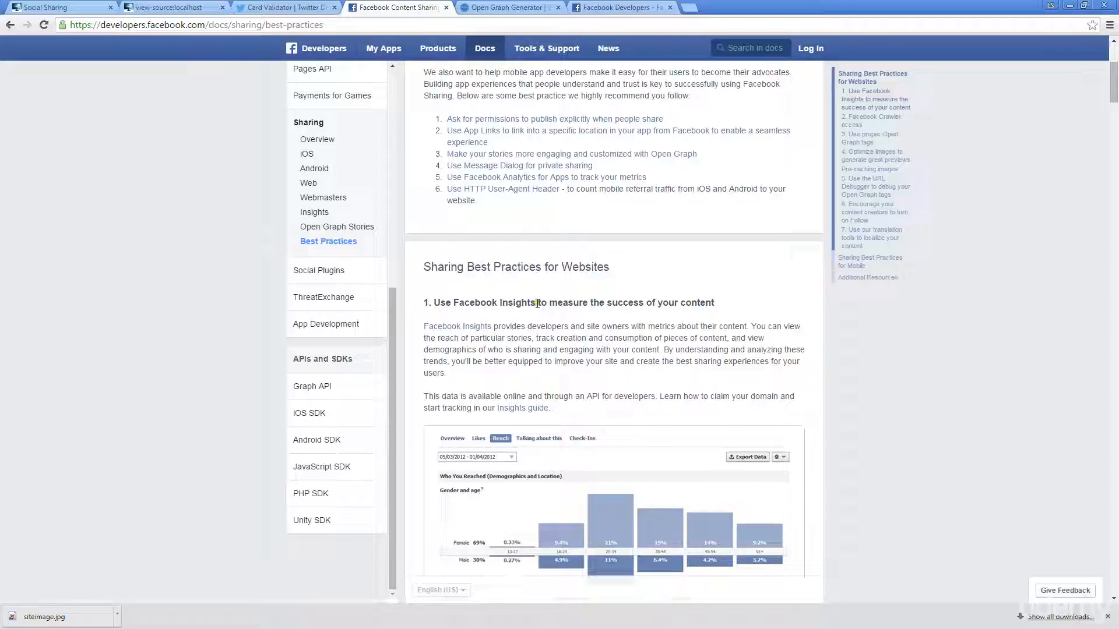
scroll("down", 3)
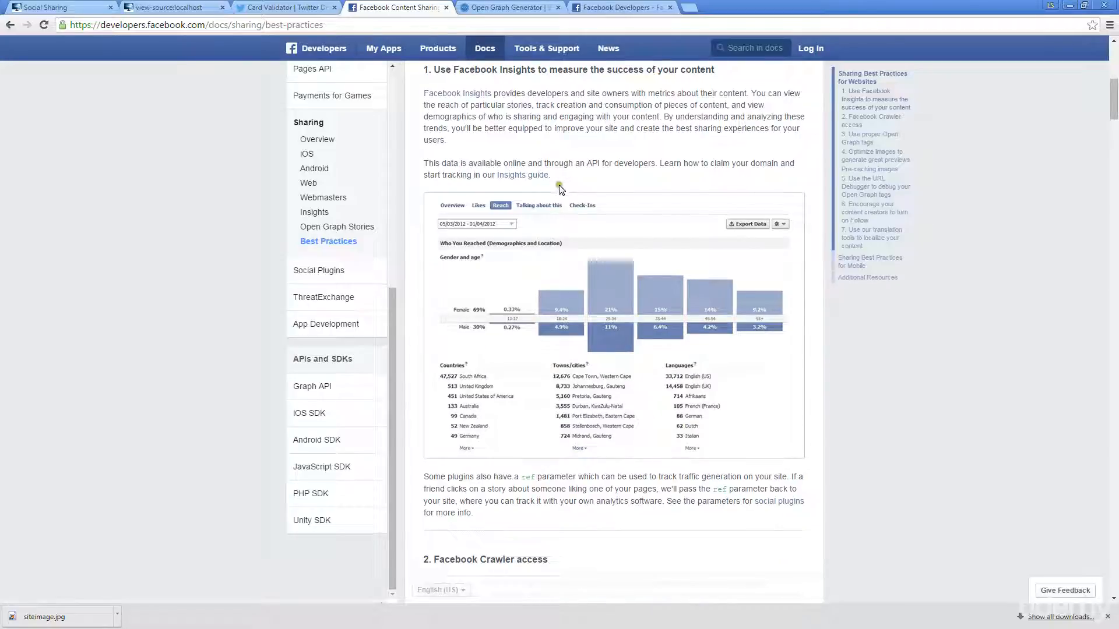
scroll("down", 3)
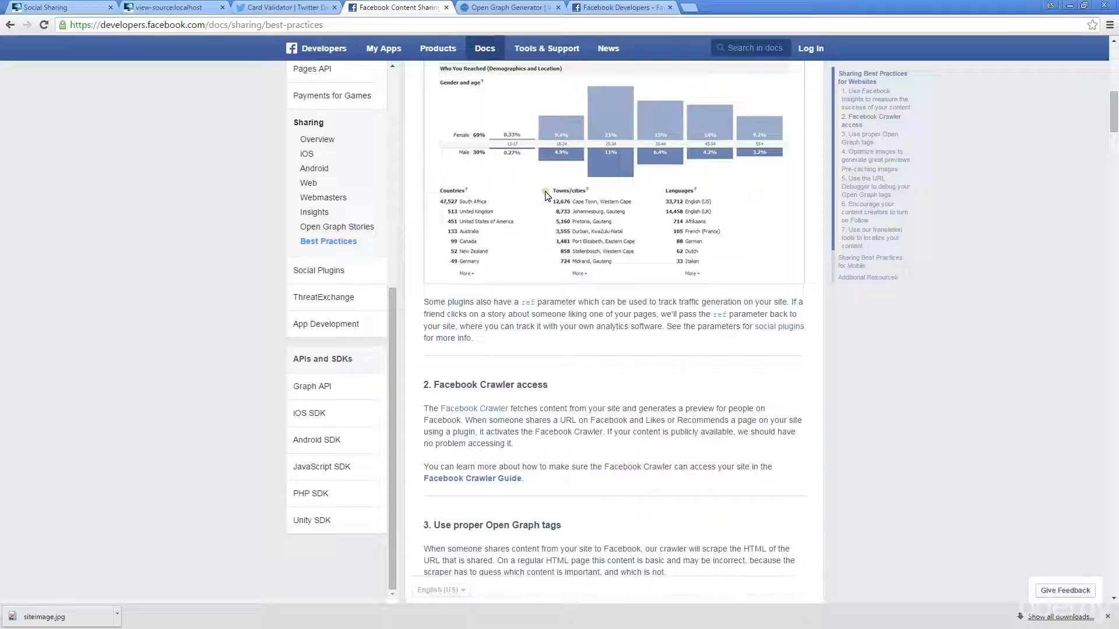
mouse_move(508, 353)
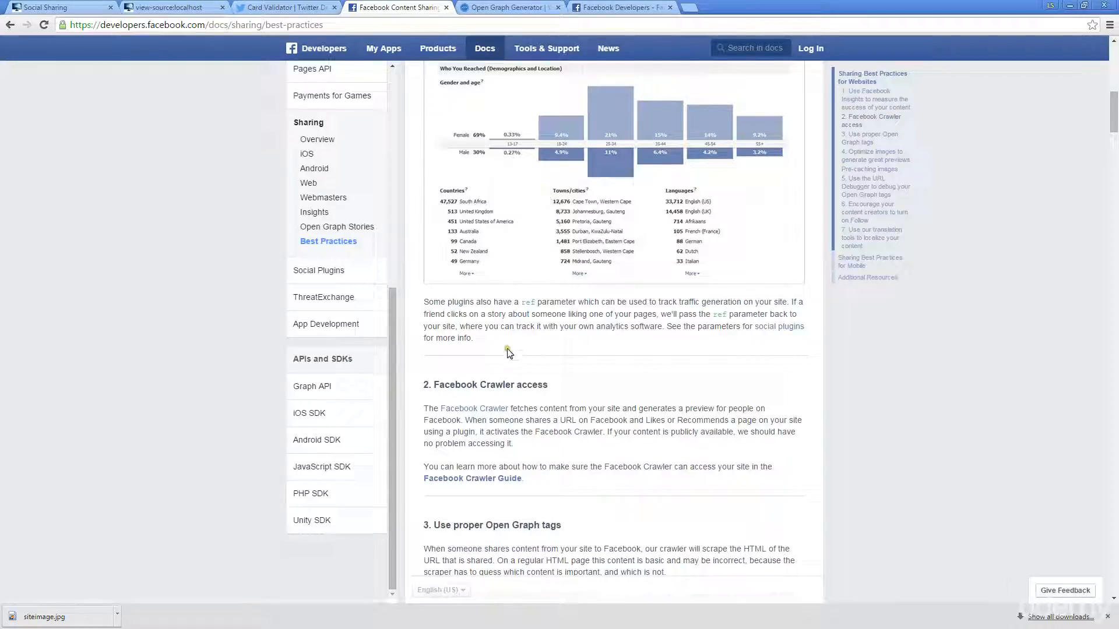
mouse_move(474, 407)
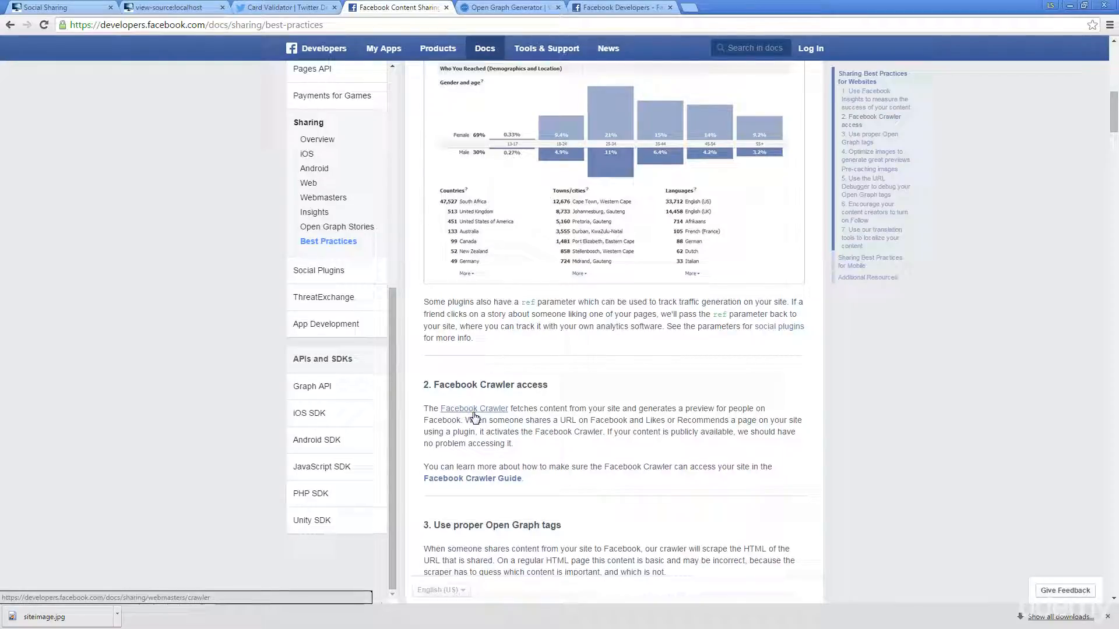
mouse_move(649, 417)
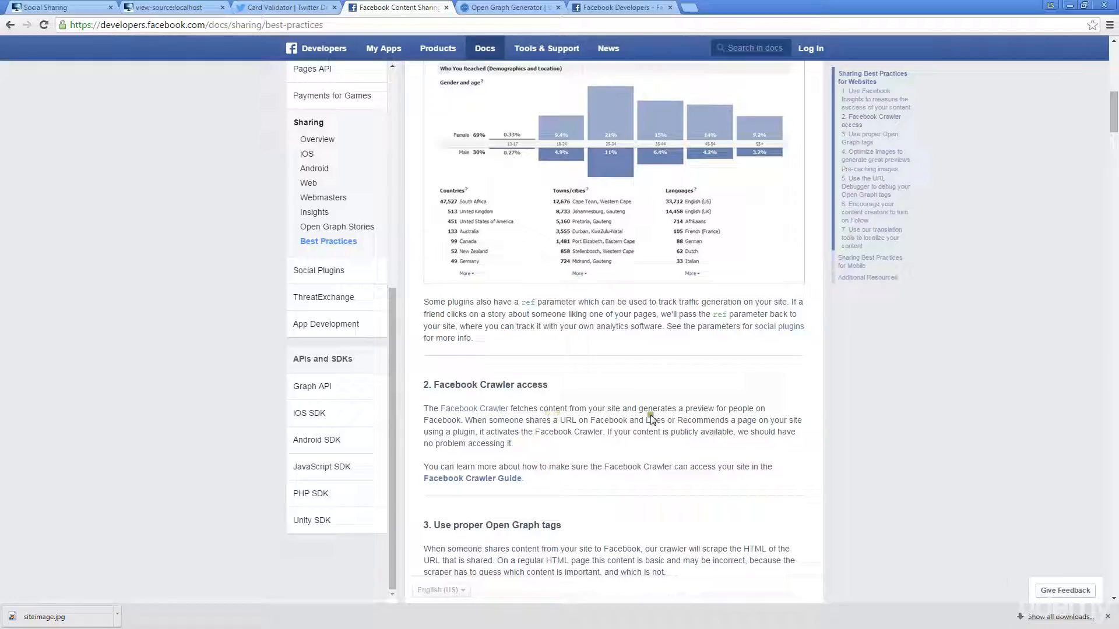
mouse_move(559, 416)
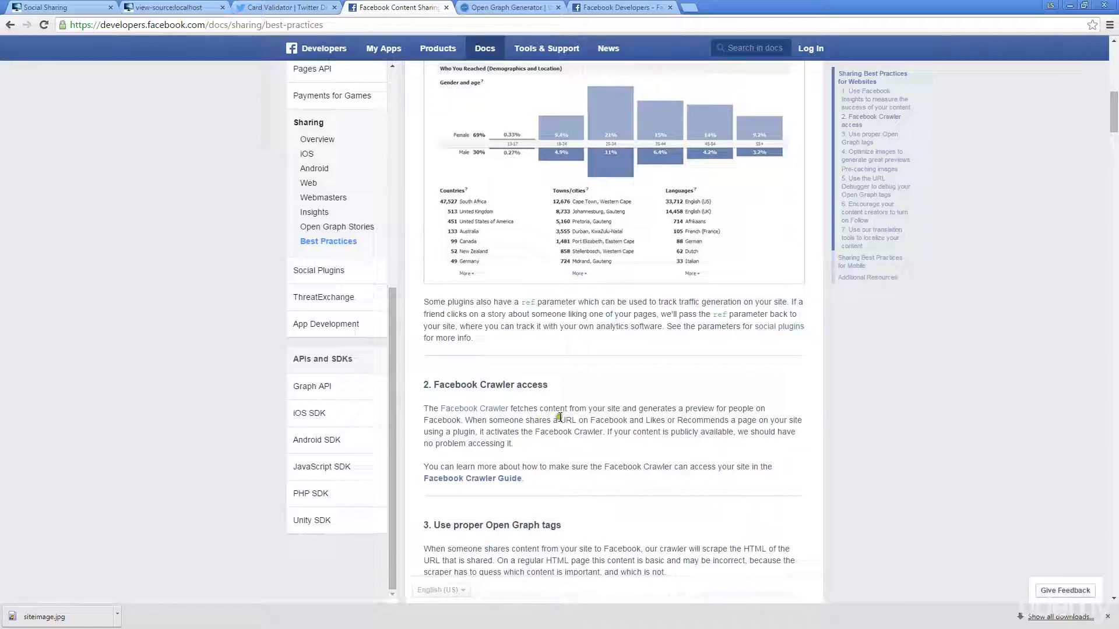
mouse_move(516, 429)
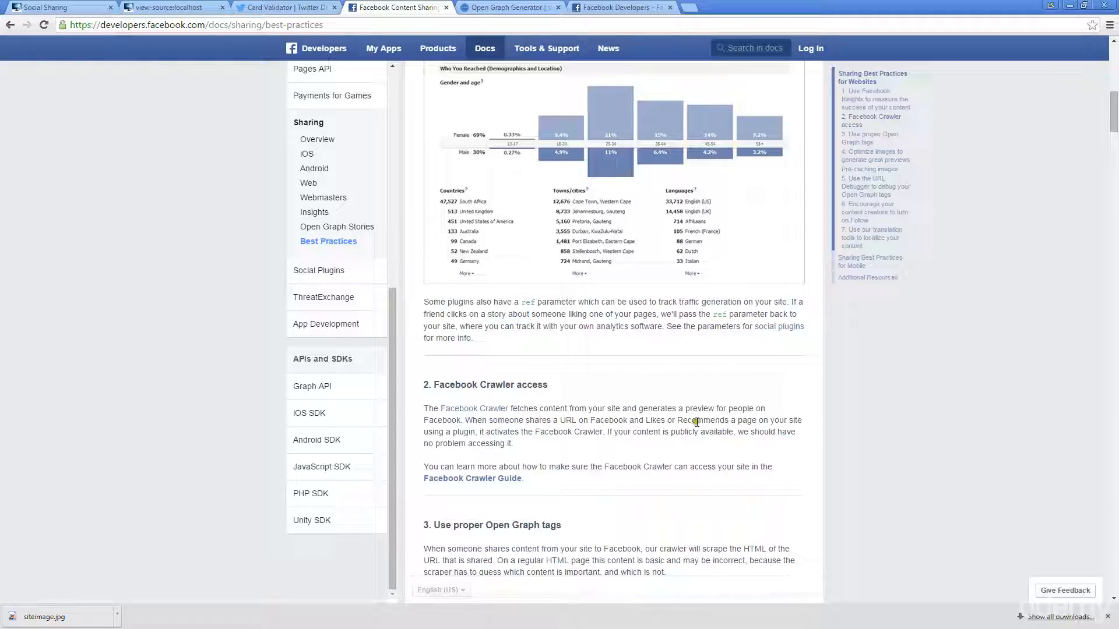
mouse_move(462, 433)
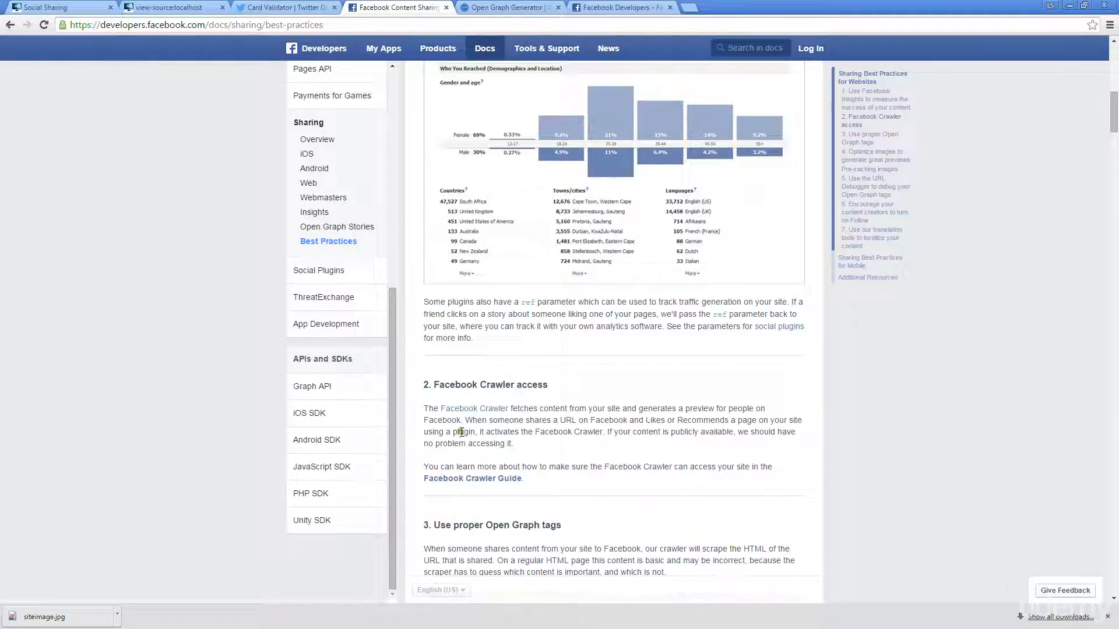
mouse_move(568, 430)
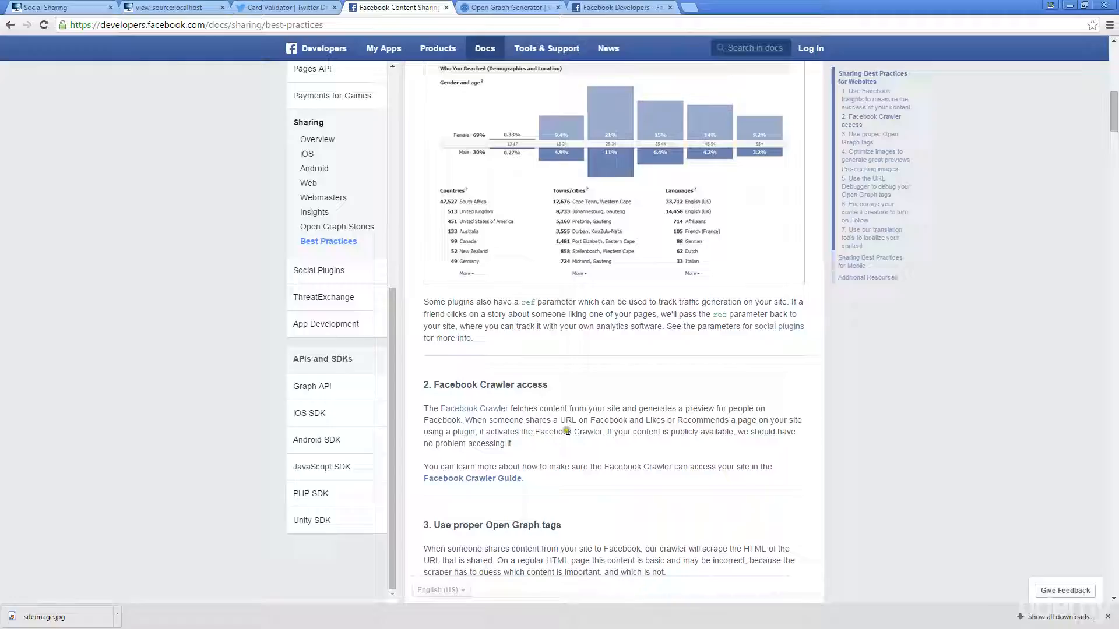
mouse_move(617, 431)
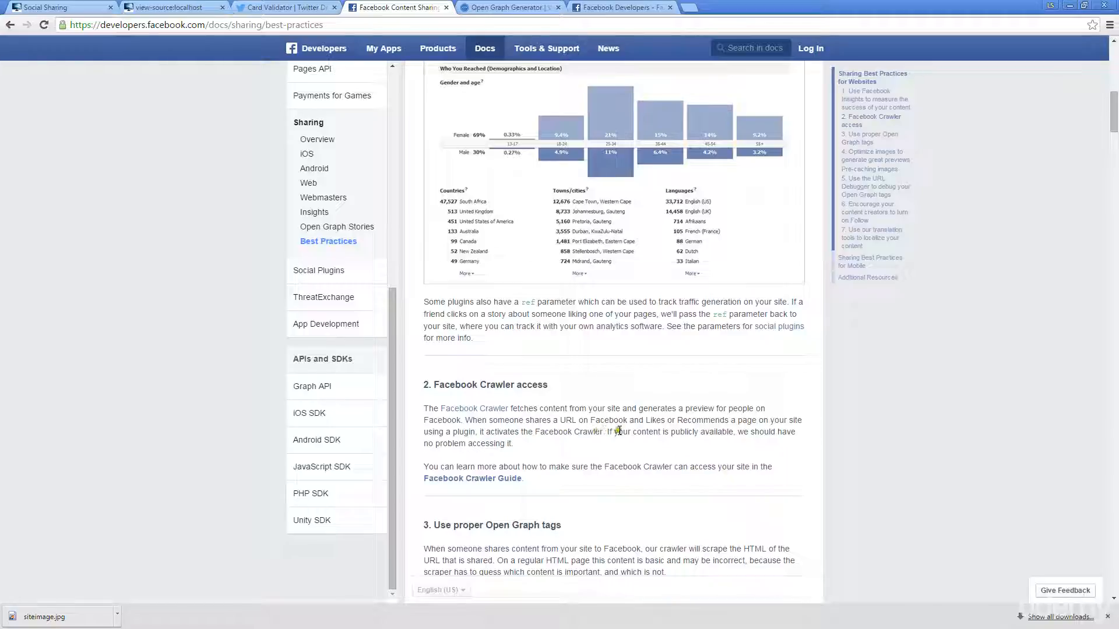
mouse_move(562, 391)
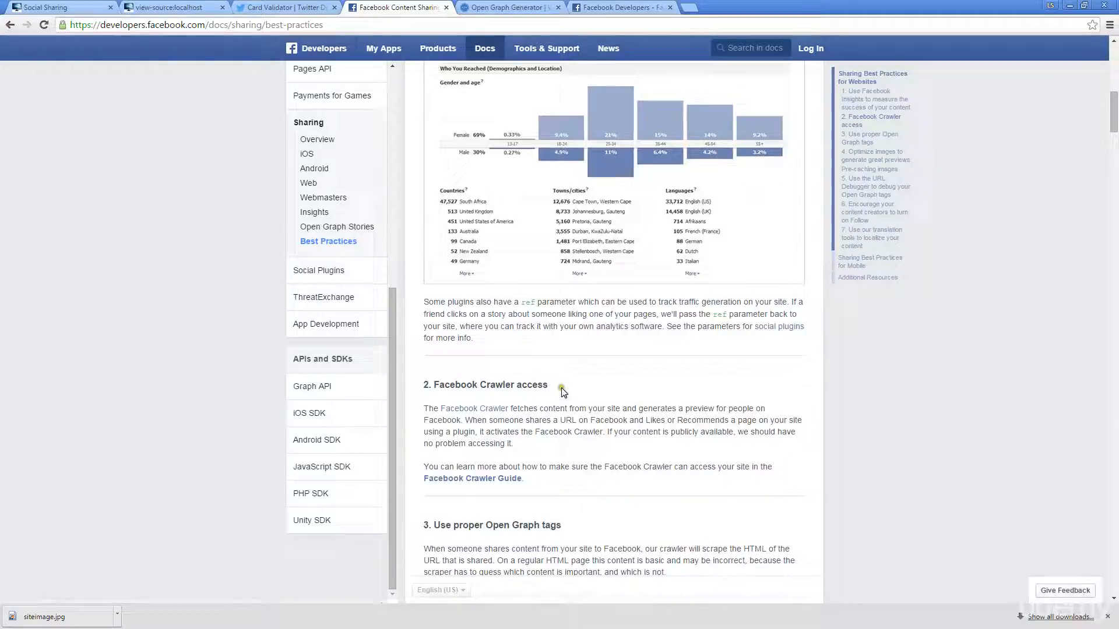
scroll("down", 3)
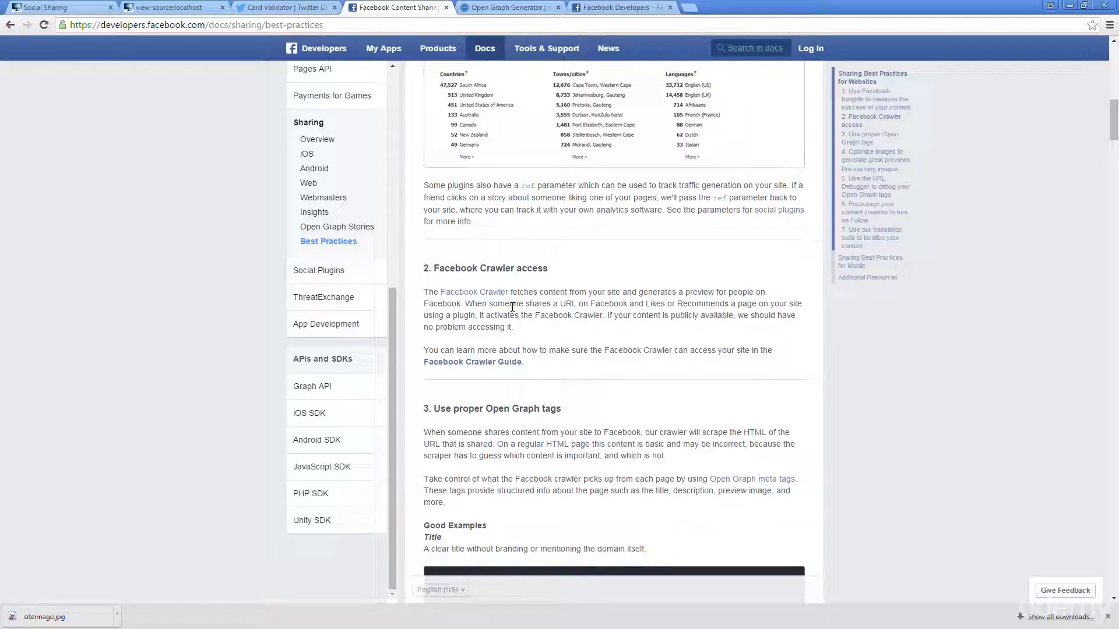
mouse_move(544, 313)
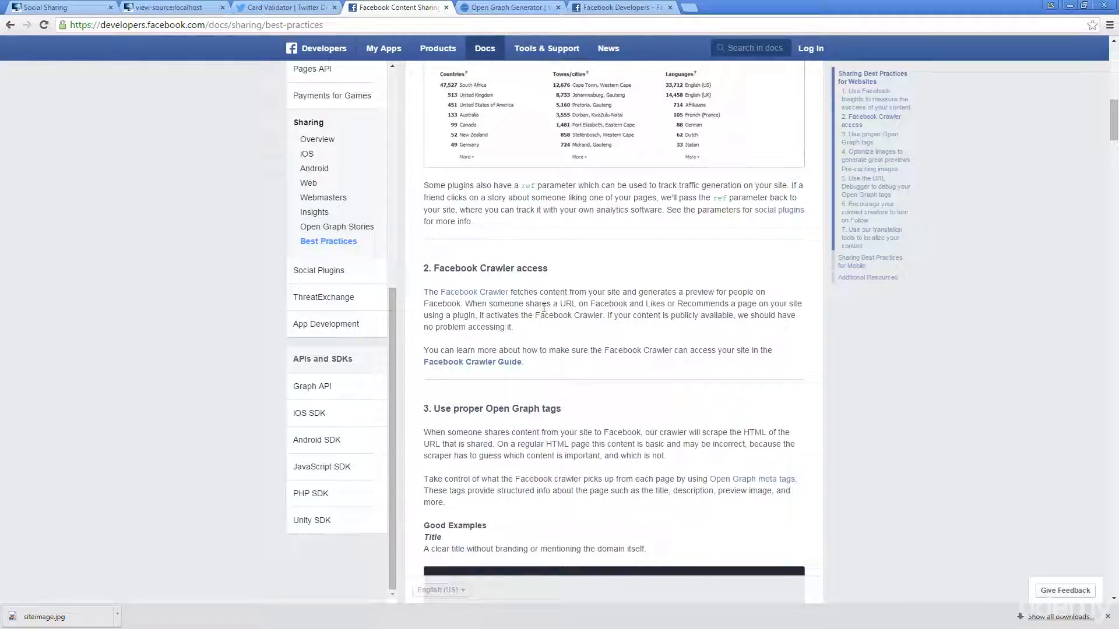
scroll("down", 3)
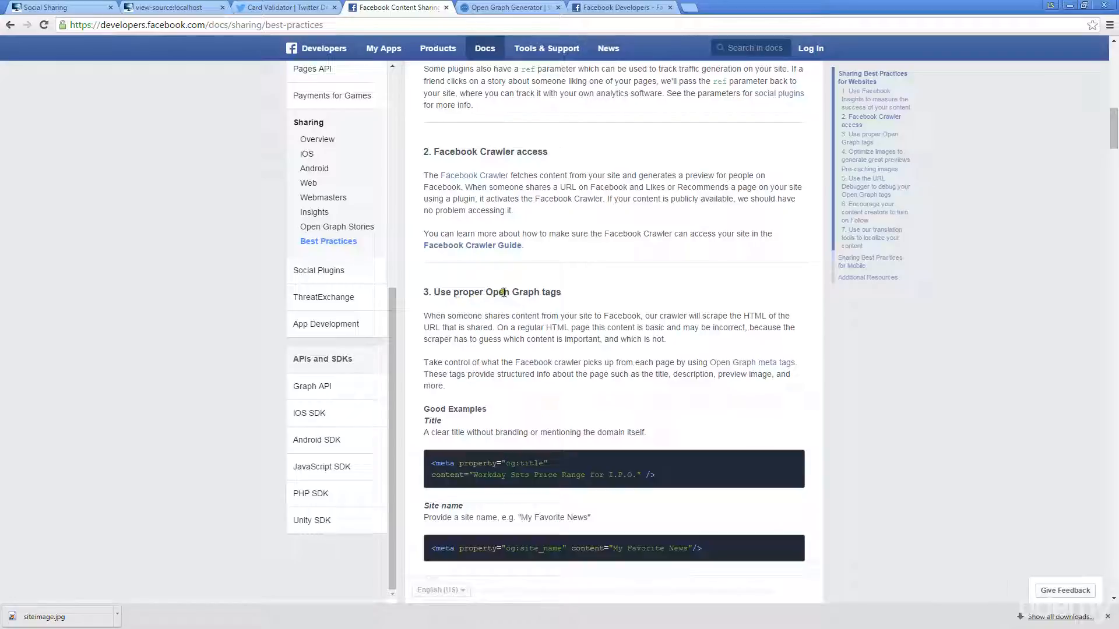
Scroll to the Good Examples blocks for og:title, og:site_name, og:url and og:description.
scroll("down", 3)
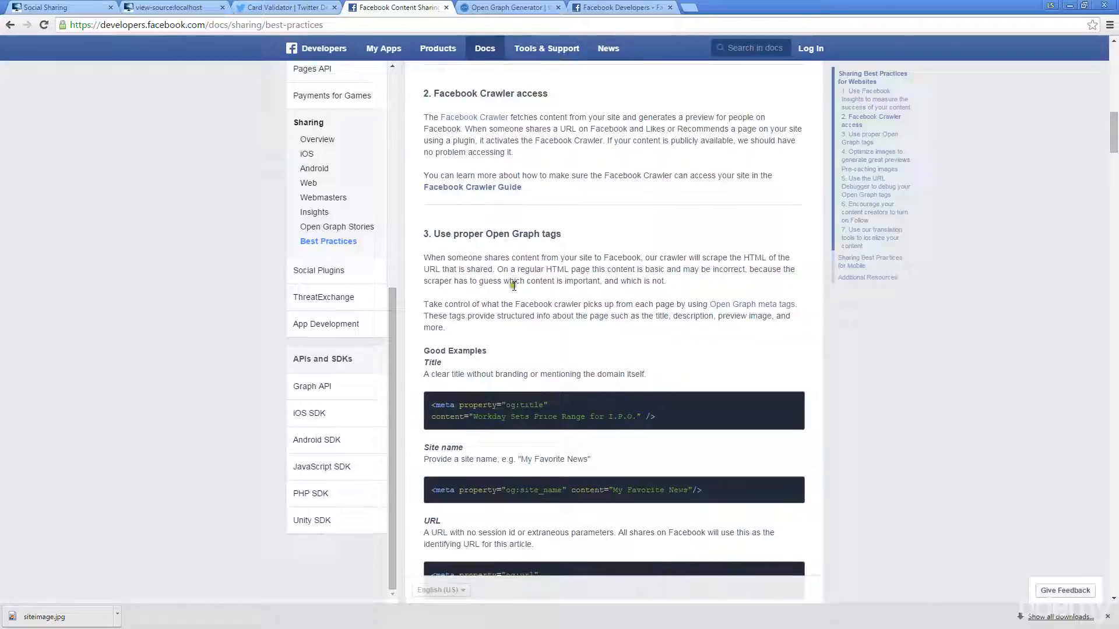
mouse_move(520, 279)
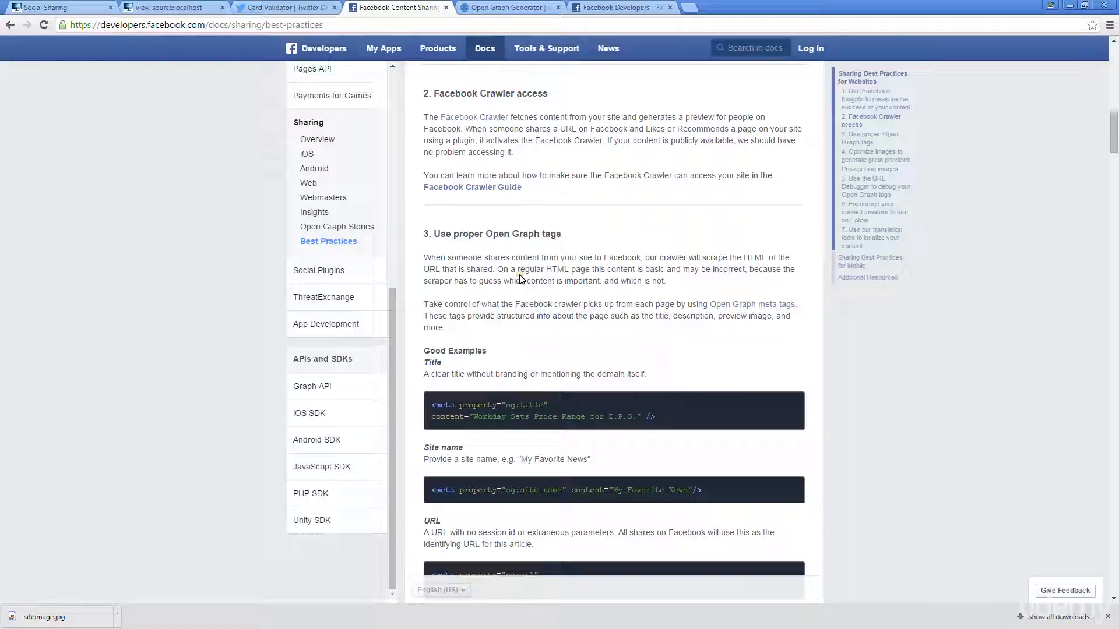
mouse_move(752, 304)
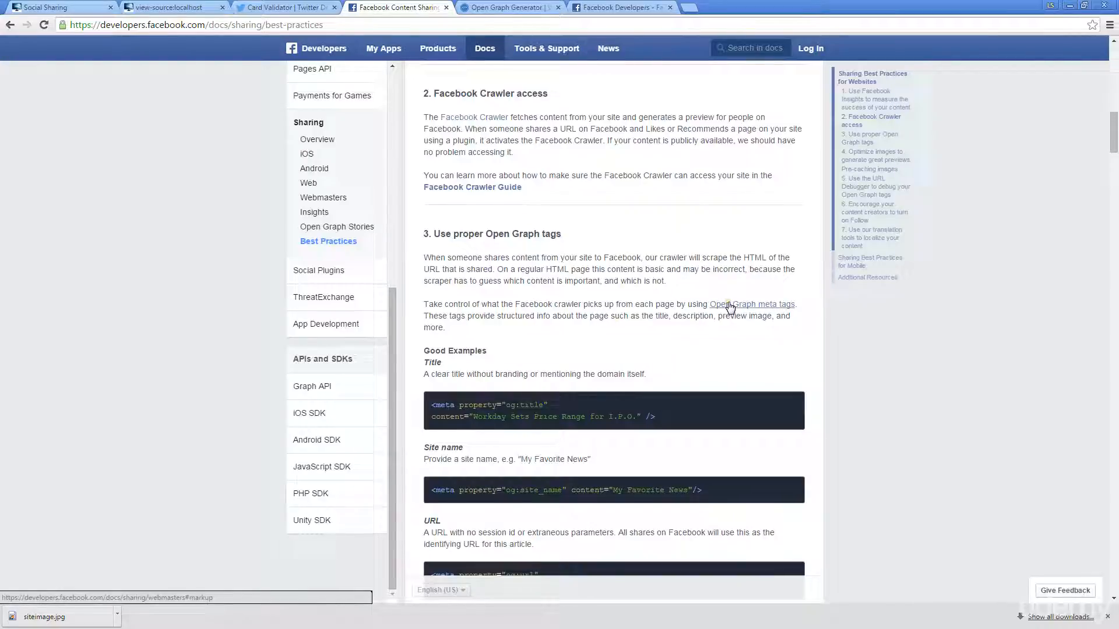
mouse_move(558, 316)
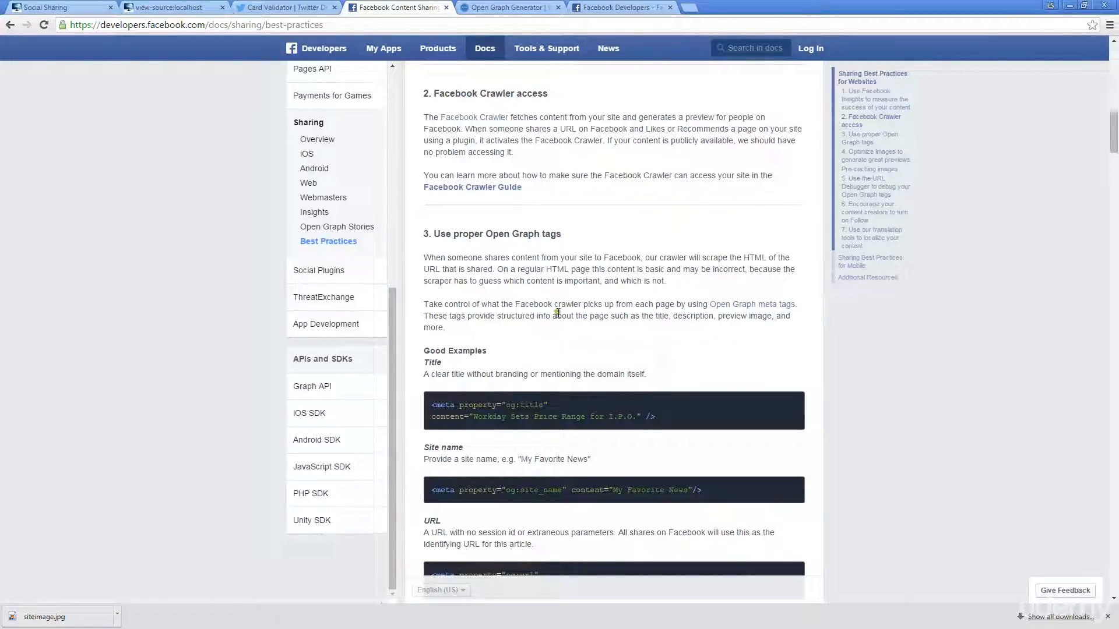
mouse_move(559, 302)
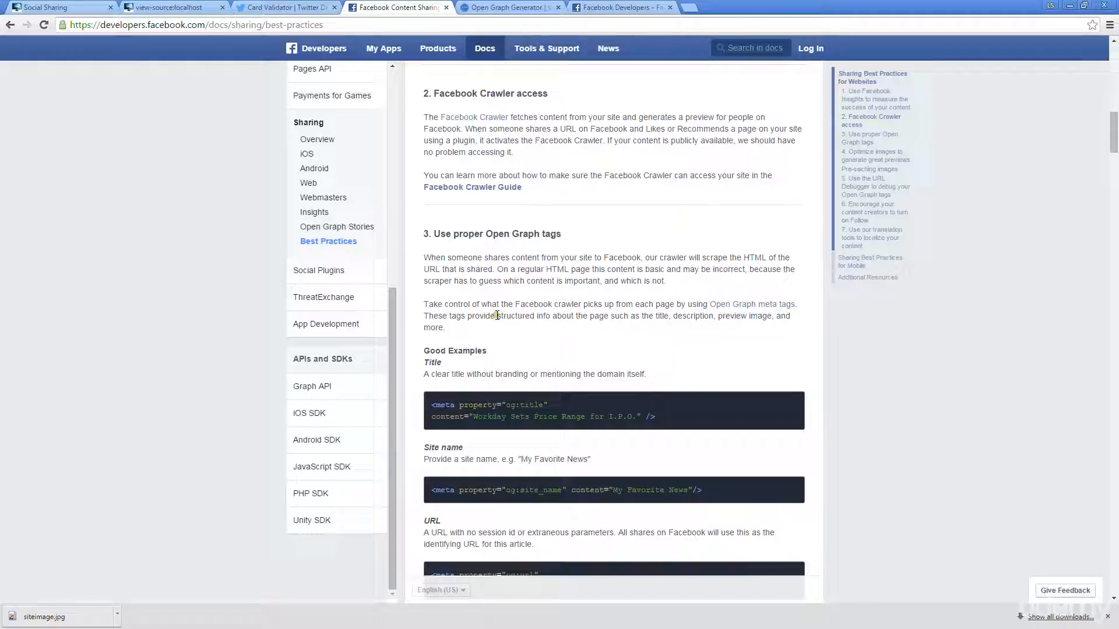
mouse_move(498, 337)
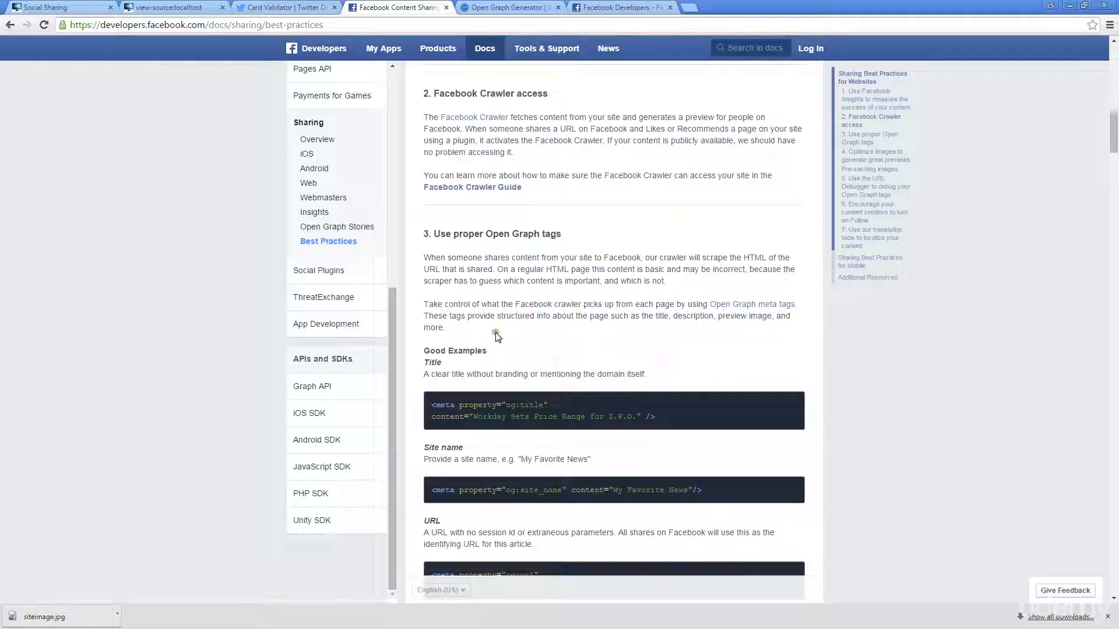
mouse_move(515, 404)
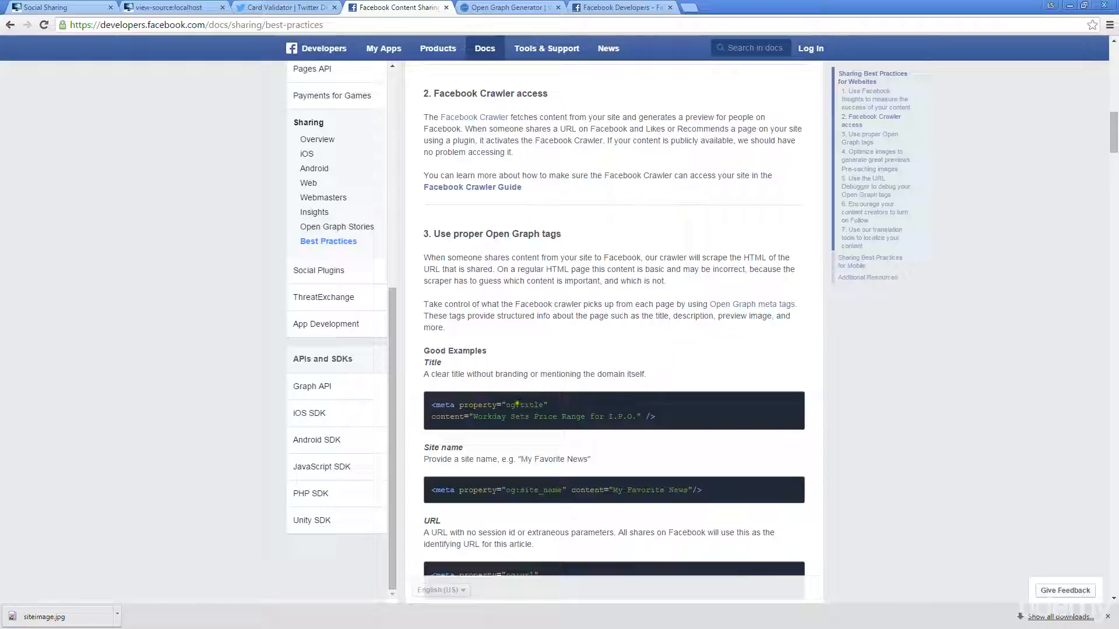
mouse_move(525, 391)
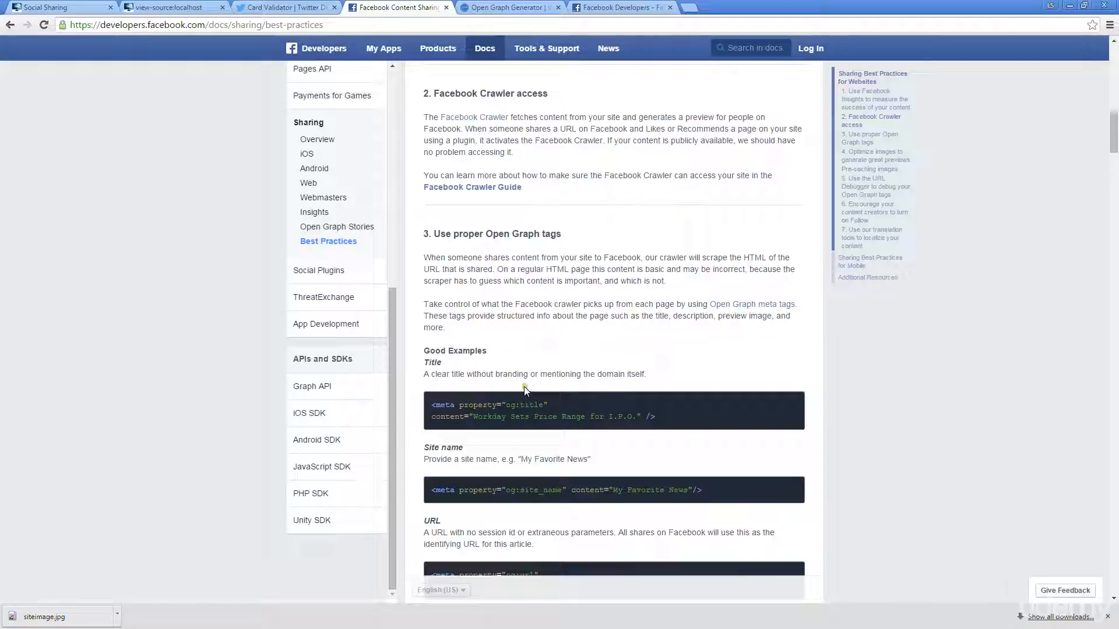
mouse_move(525, 254)
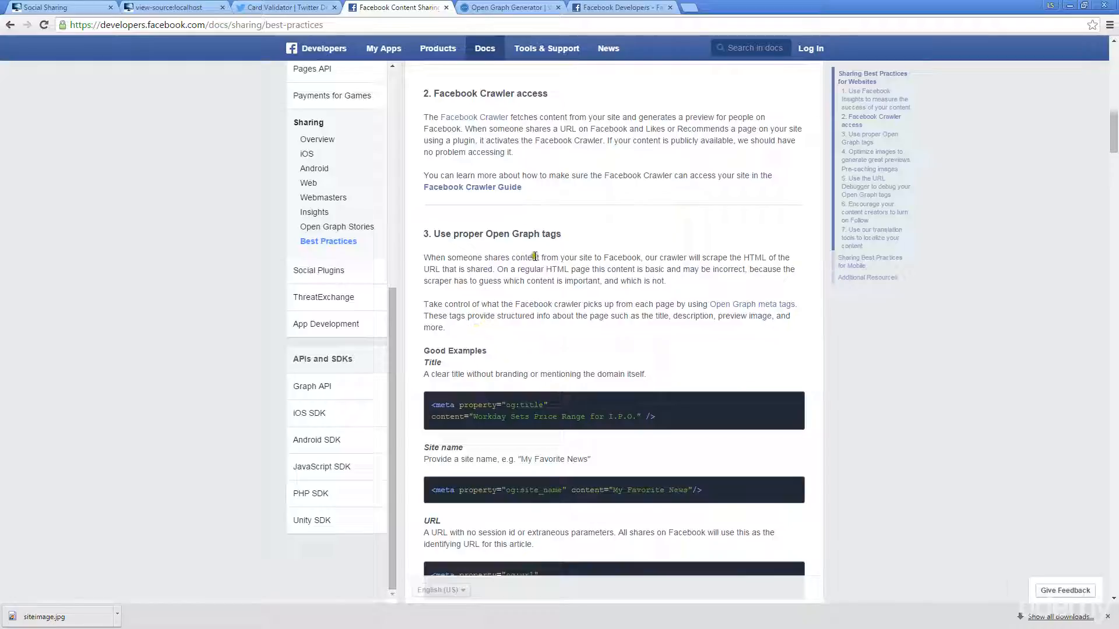
mouse_move(547, 332)
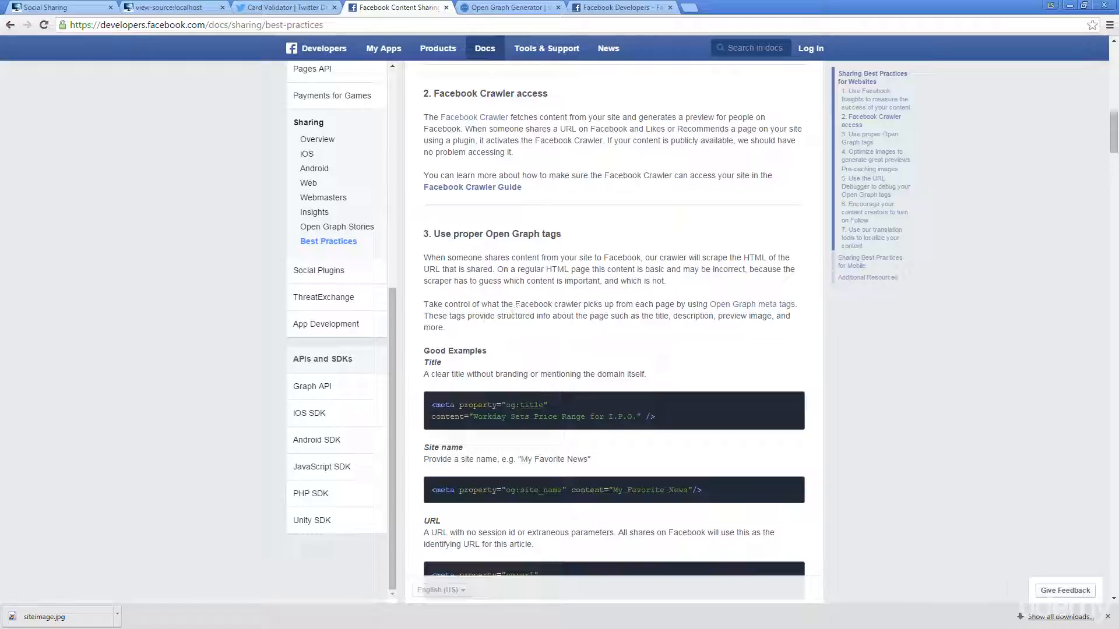
mouse_move(553, 301)
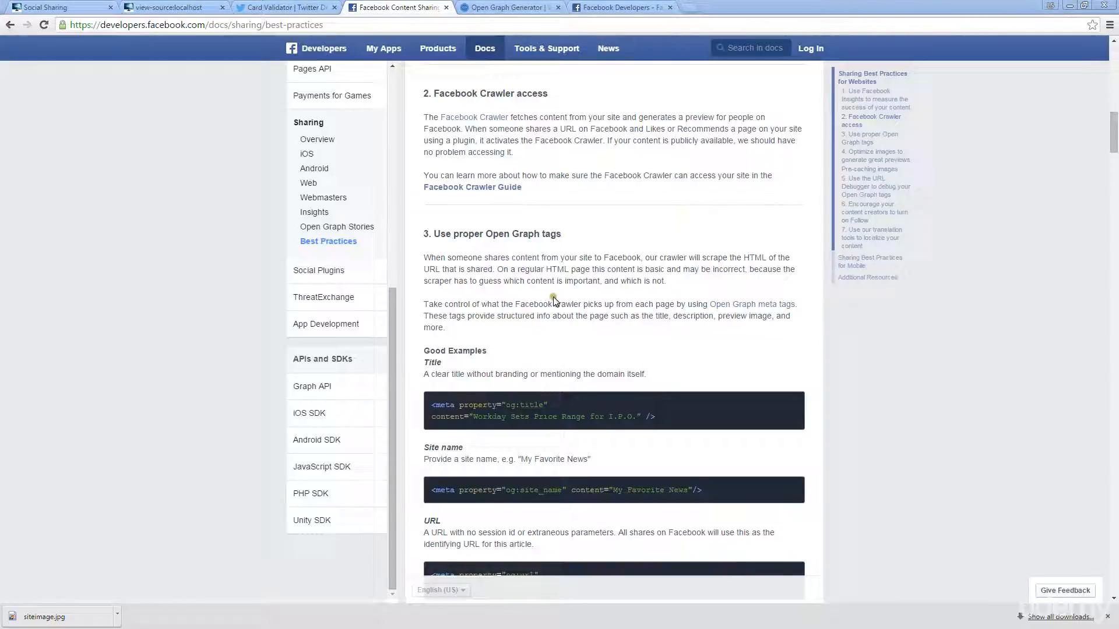
scroll("down", 3)
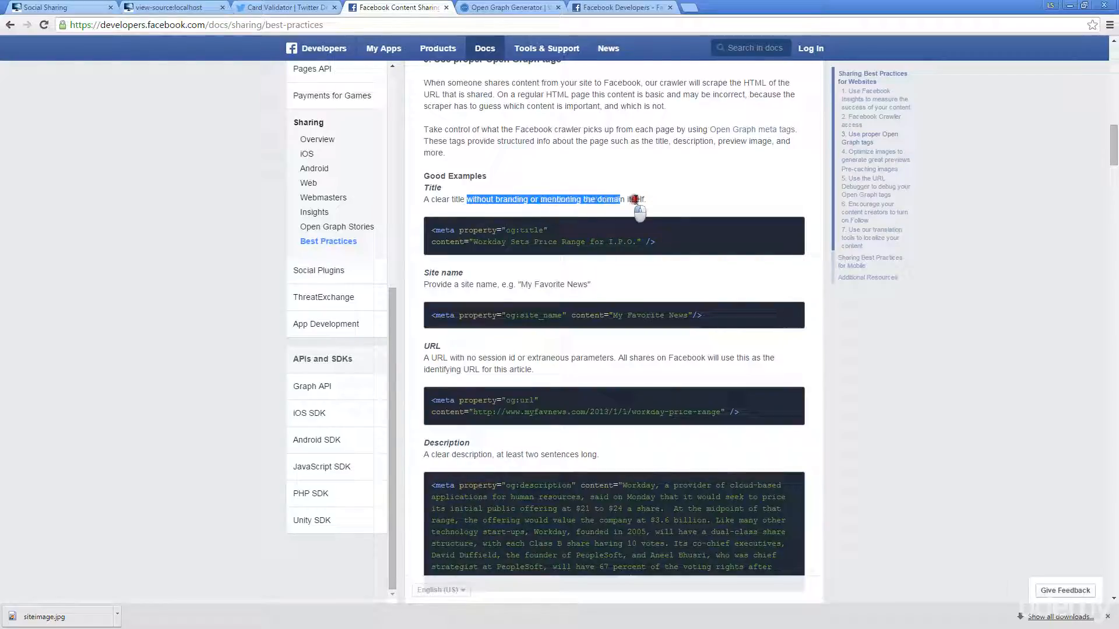
scroll("down", 3)
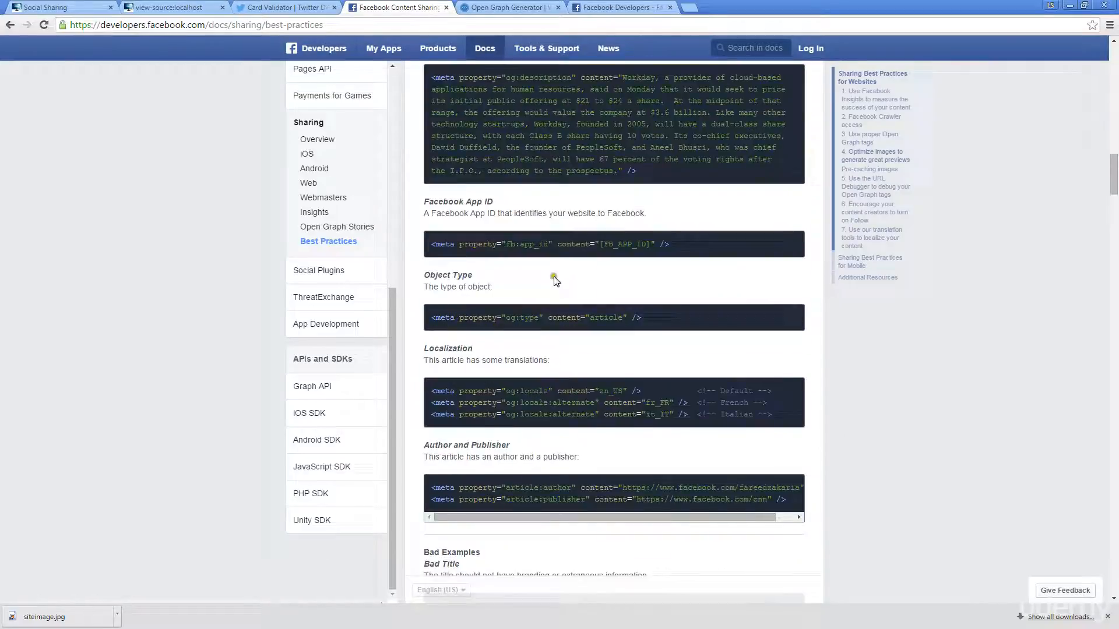
scroll("down", 3)
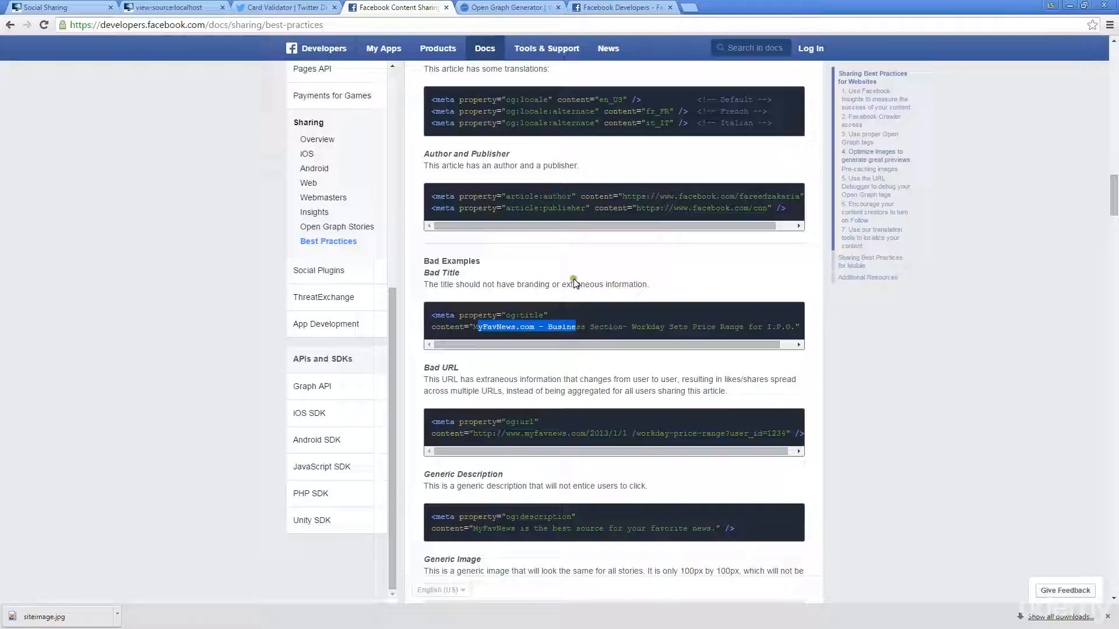
mouse_move(549, 277)
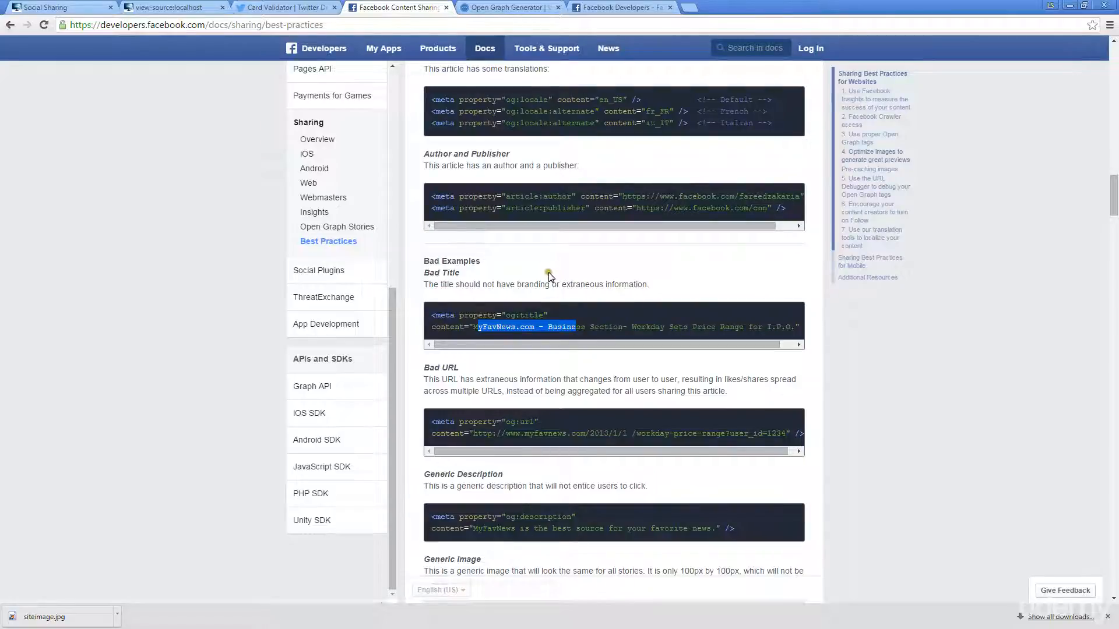
scroll("down", 3)
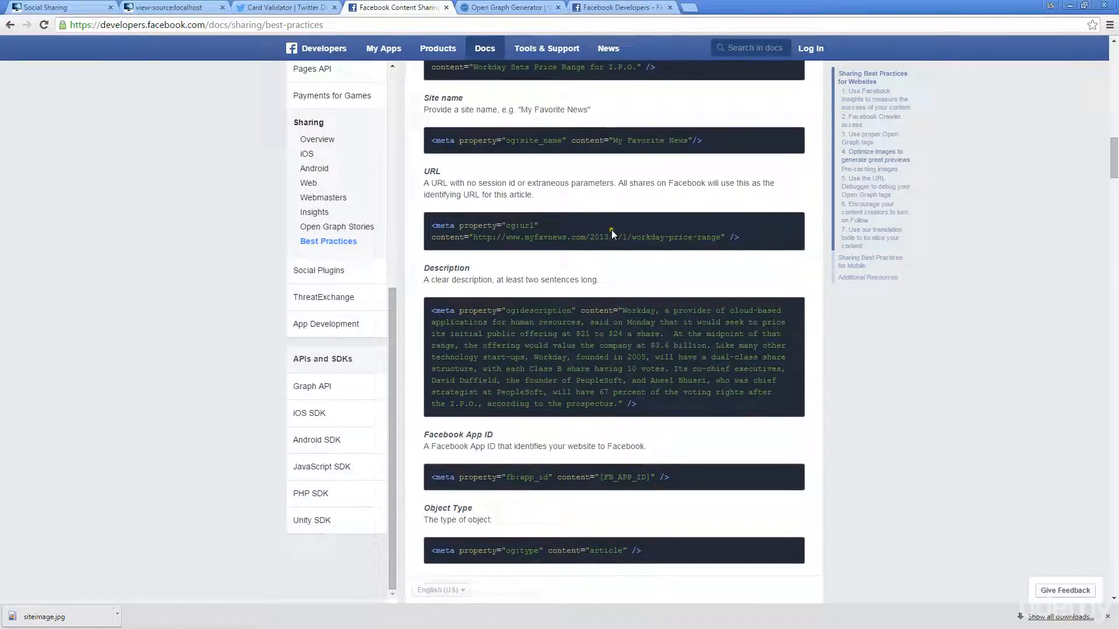
scroll("up", 3)
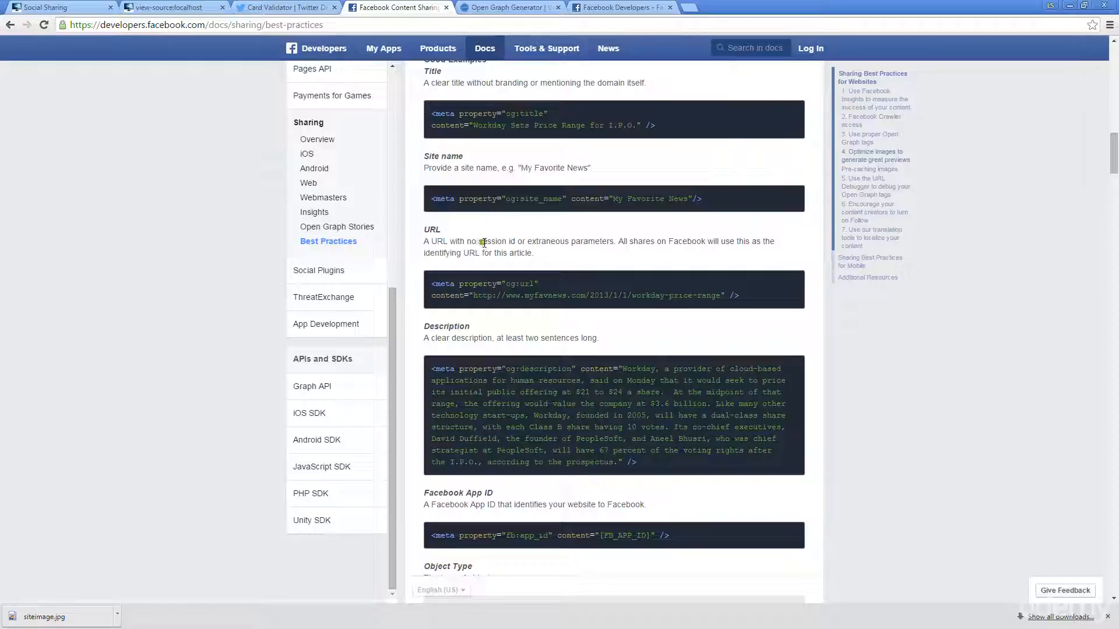
double_click(497, 253)
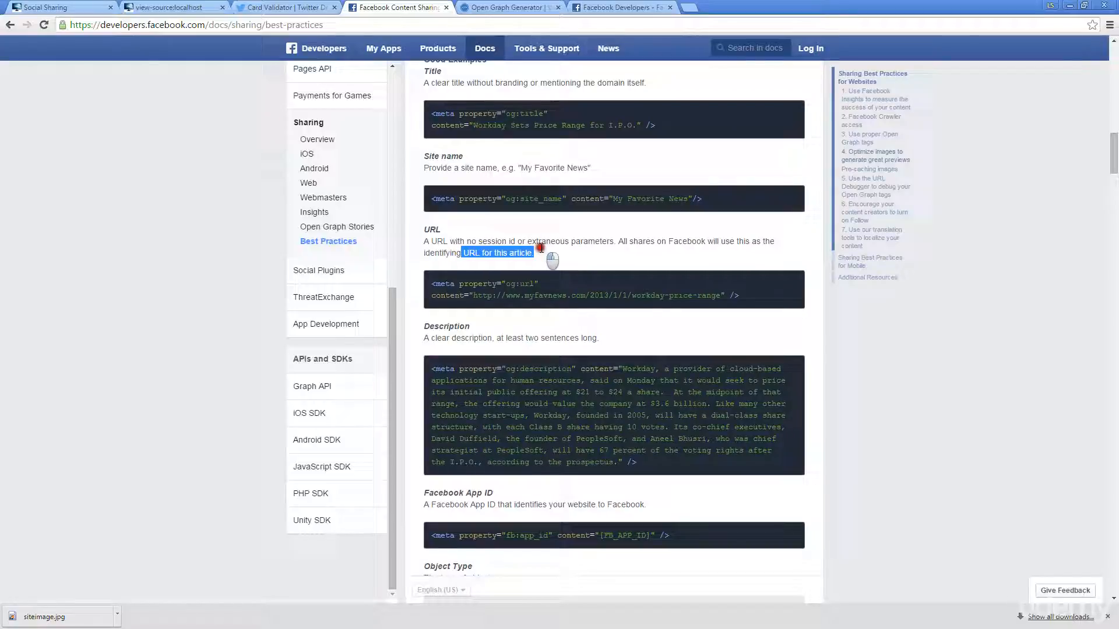
mouse_move(503, 303)
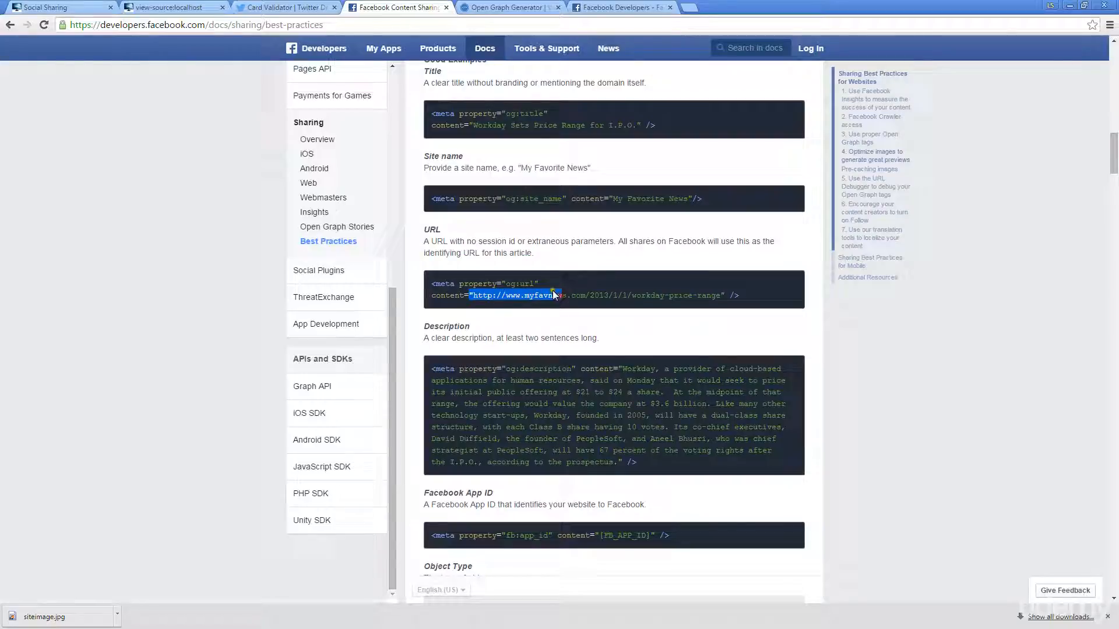
scroll("down", 3)
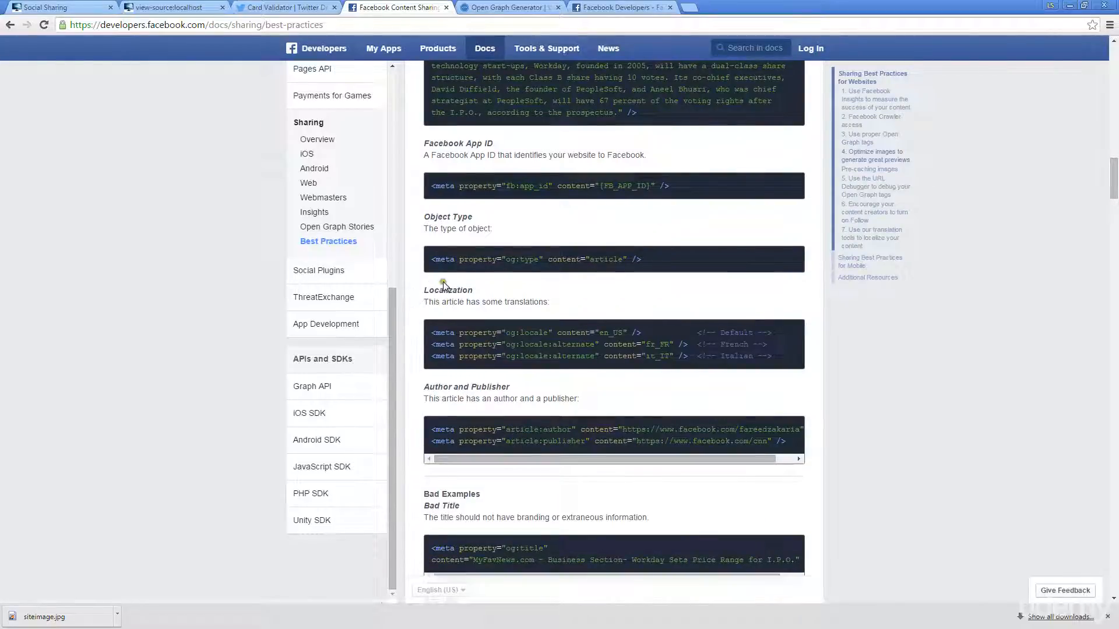
mouse_move(472, 236)
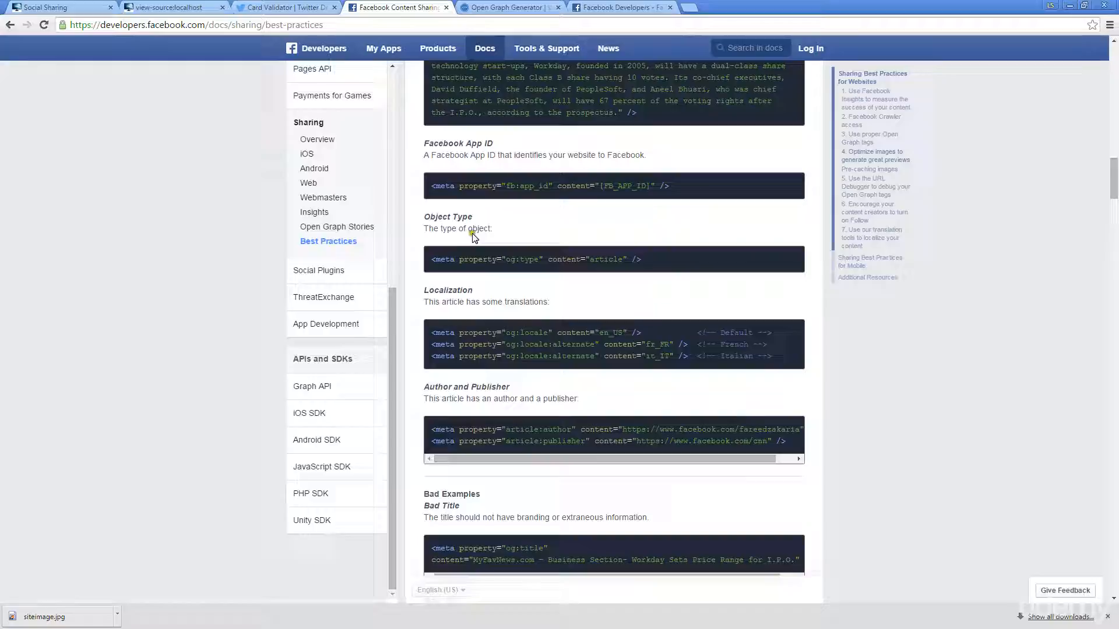
scroll("down", 3)
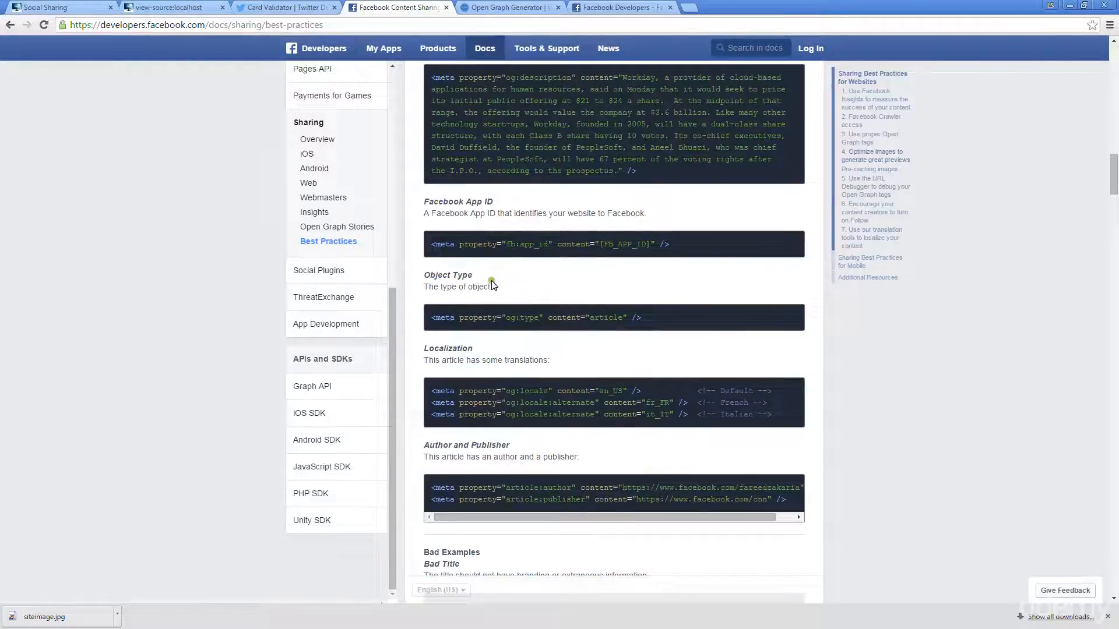
scroll("down", 3)
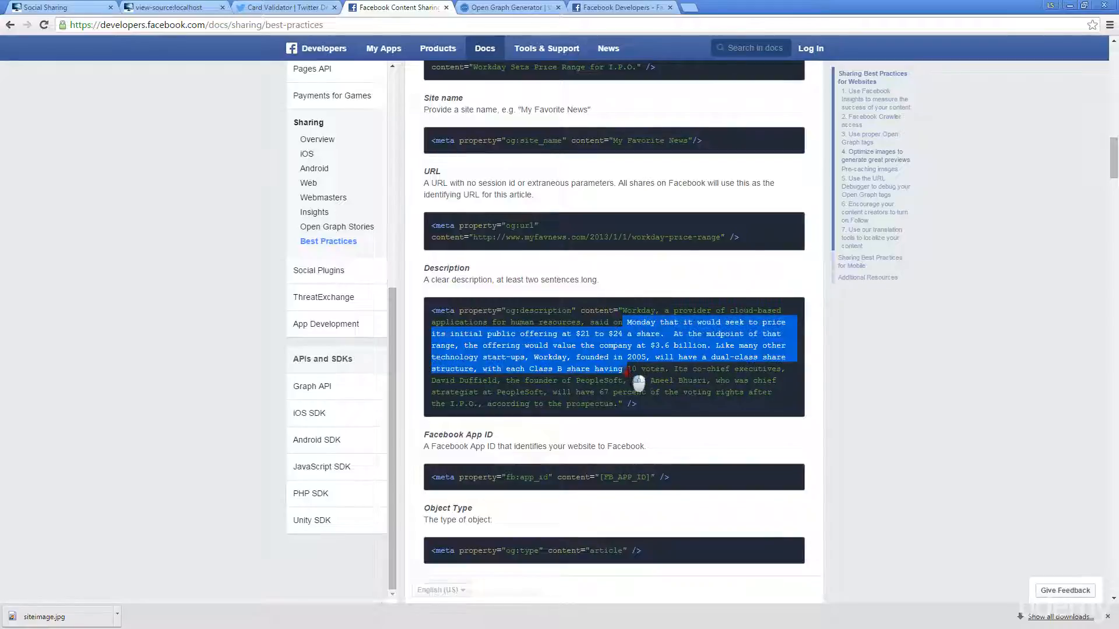
Highlight the FB_APP_ID placeholder and the App ID and website wording in its description.
scroll("down", 3)
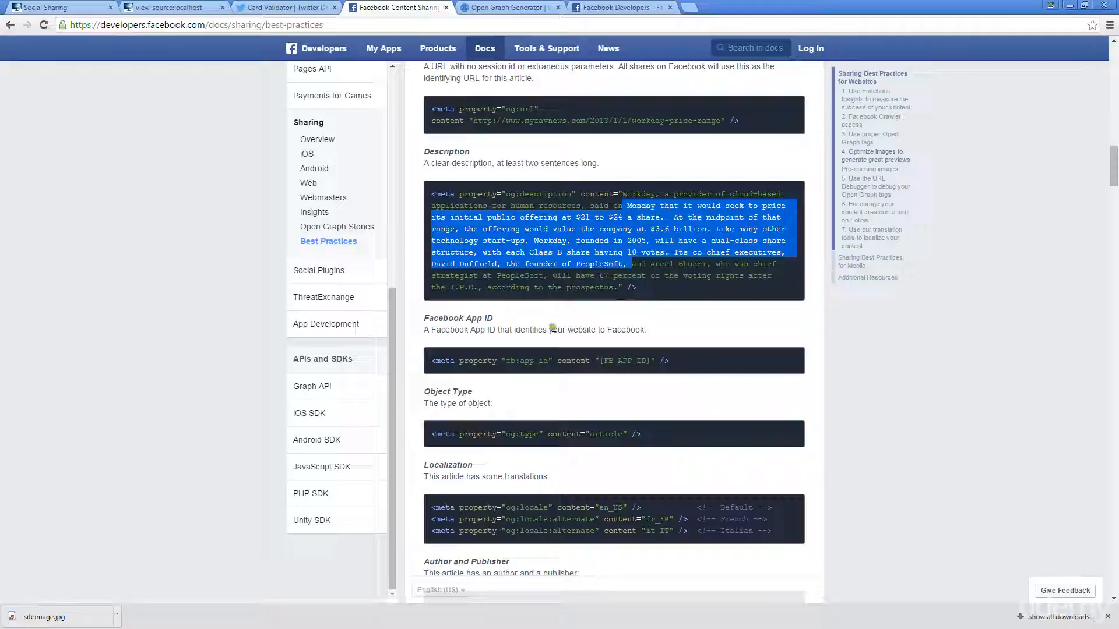
mouse_move(578, 321)
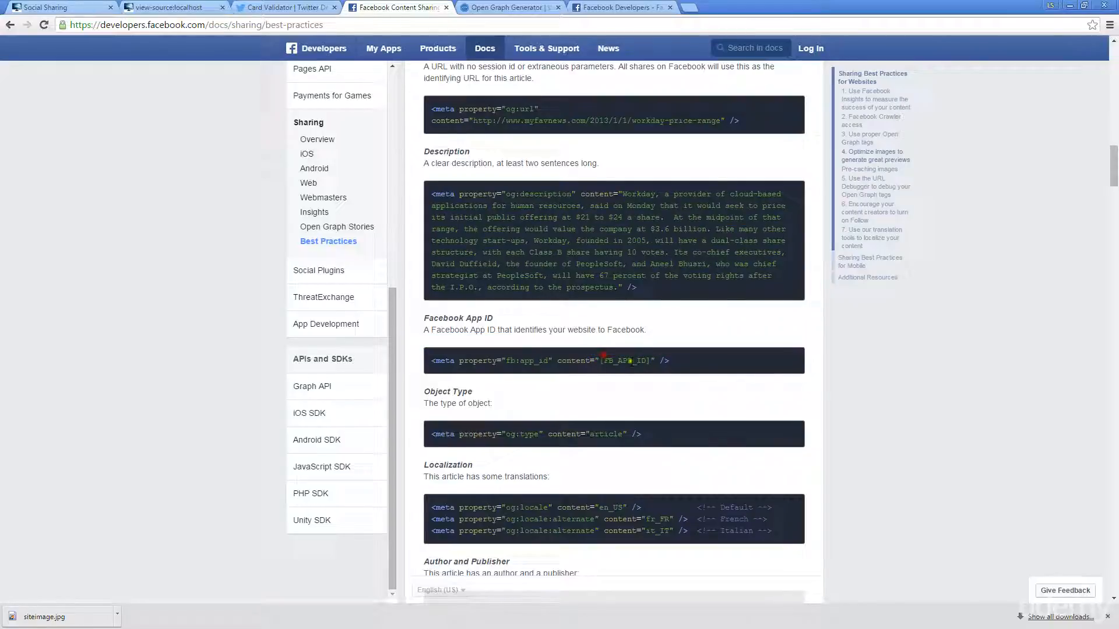
double_click(625, 360)
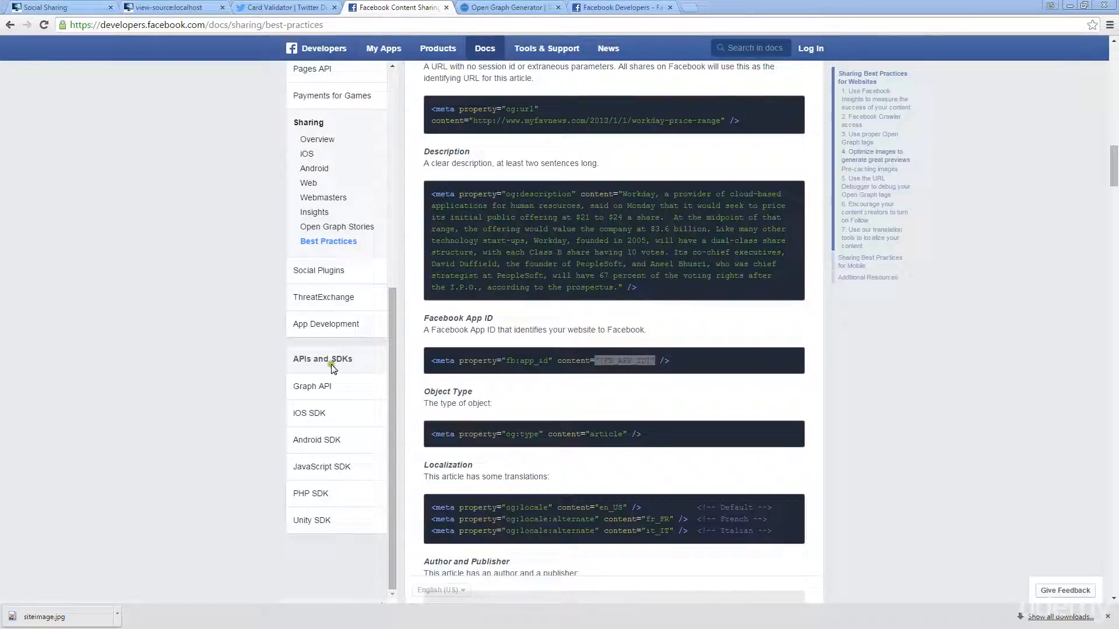
double_click(577, 328)
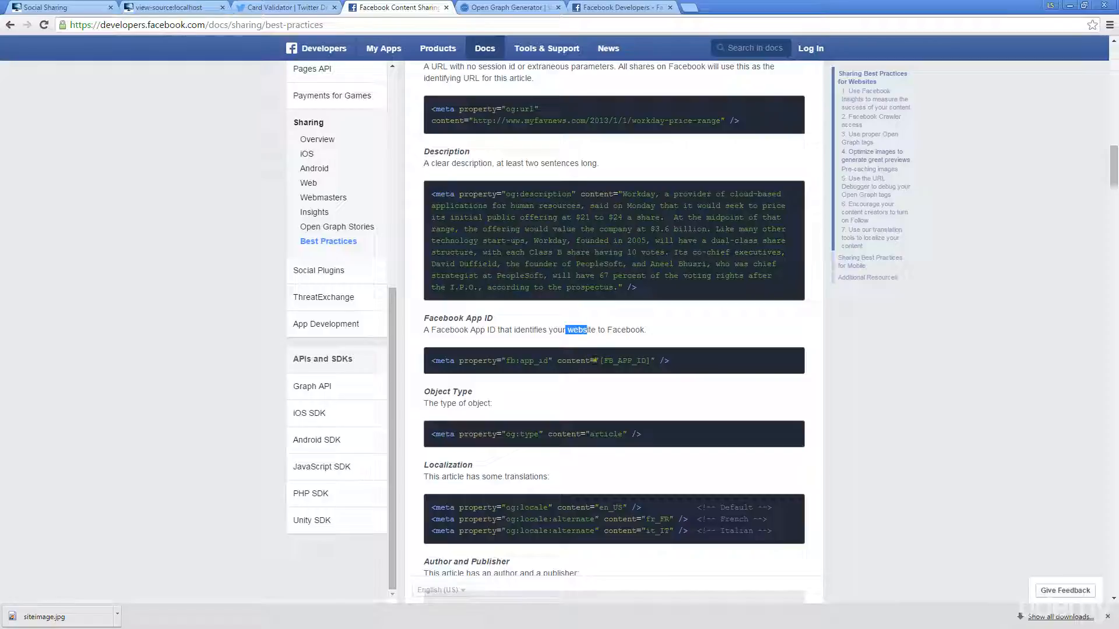
mouse_move(503, 339)
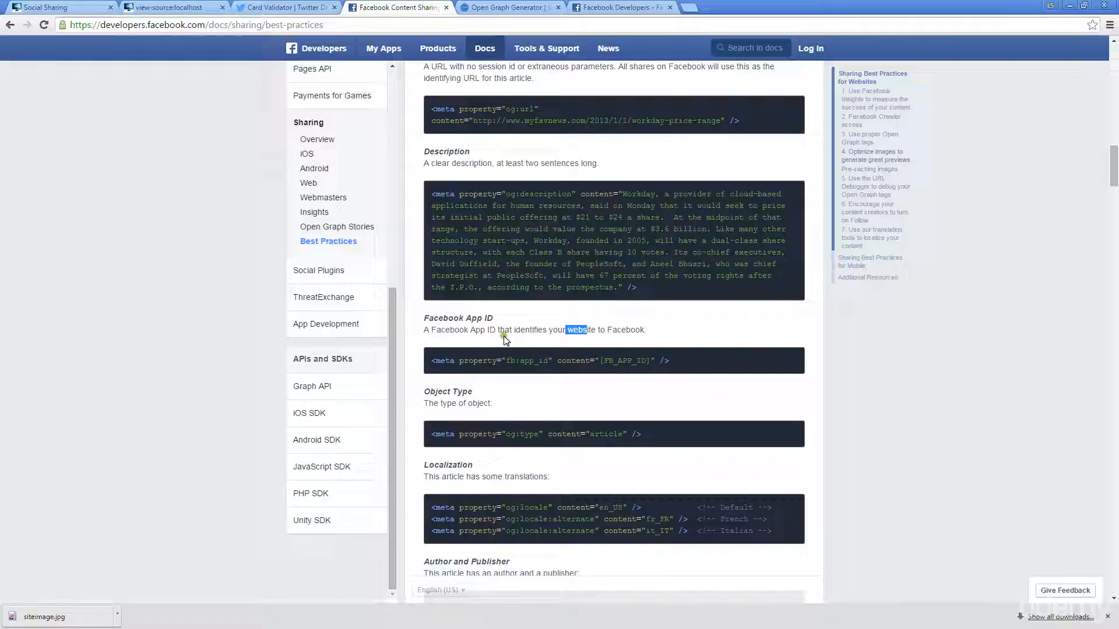
double_click(478, 330)
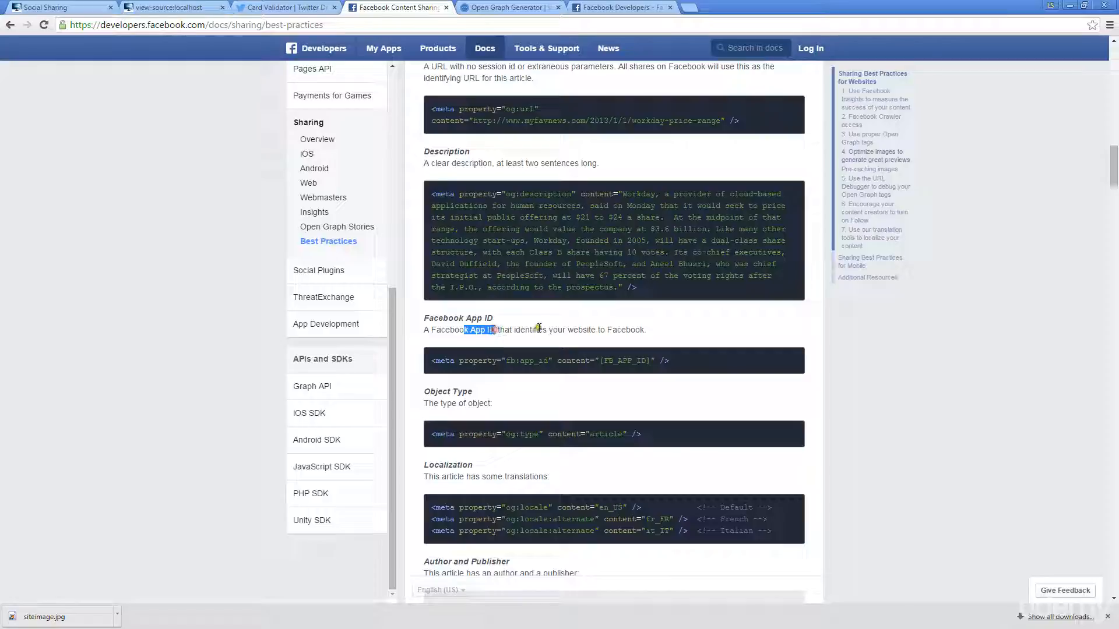
mouse_move(567, 330)
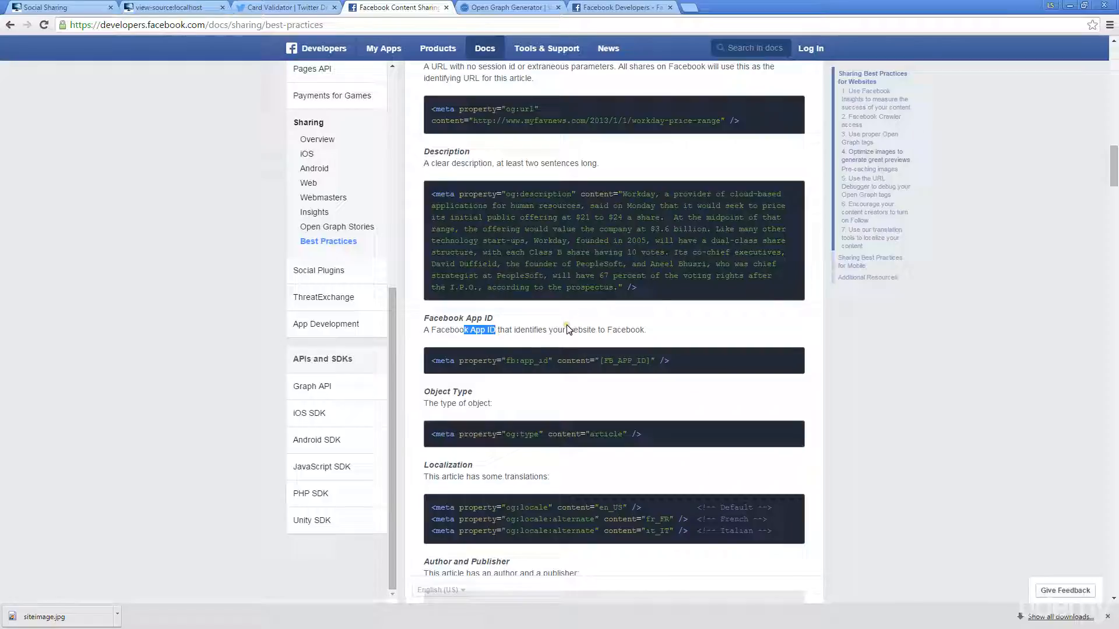
mouse_move(589, 342)
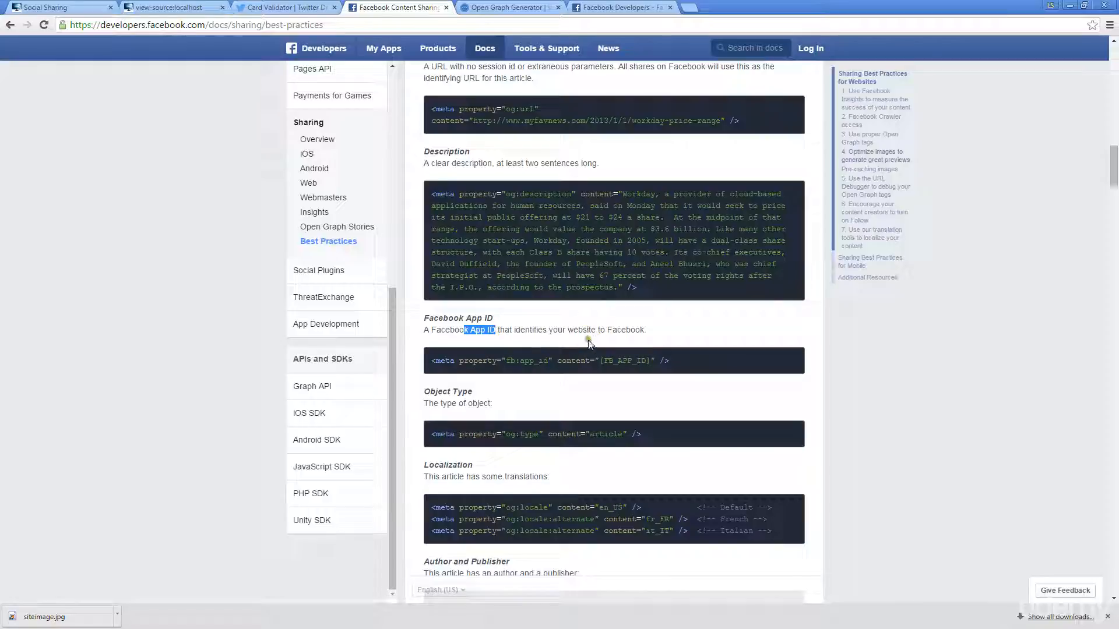
mouse_move(531, 327)
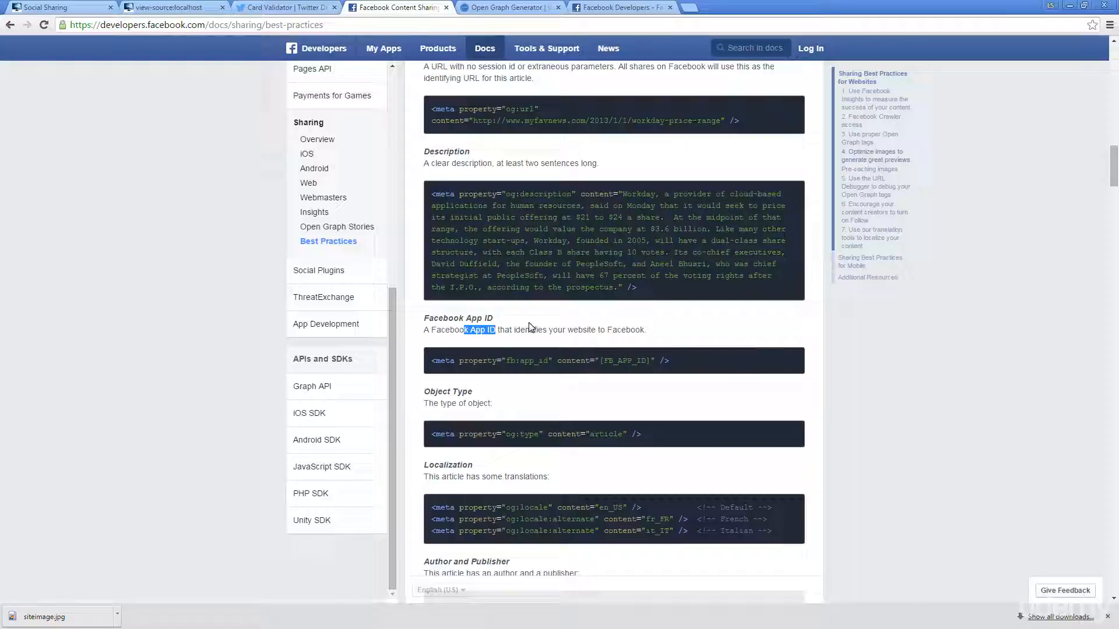
Scroll on and point out the alternate locale meta tag examples.
scroll("down", 3)
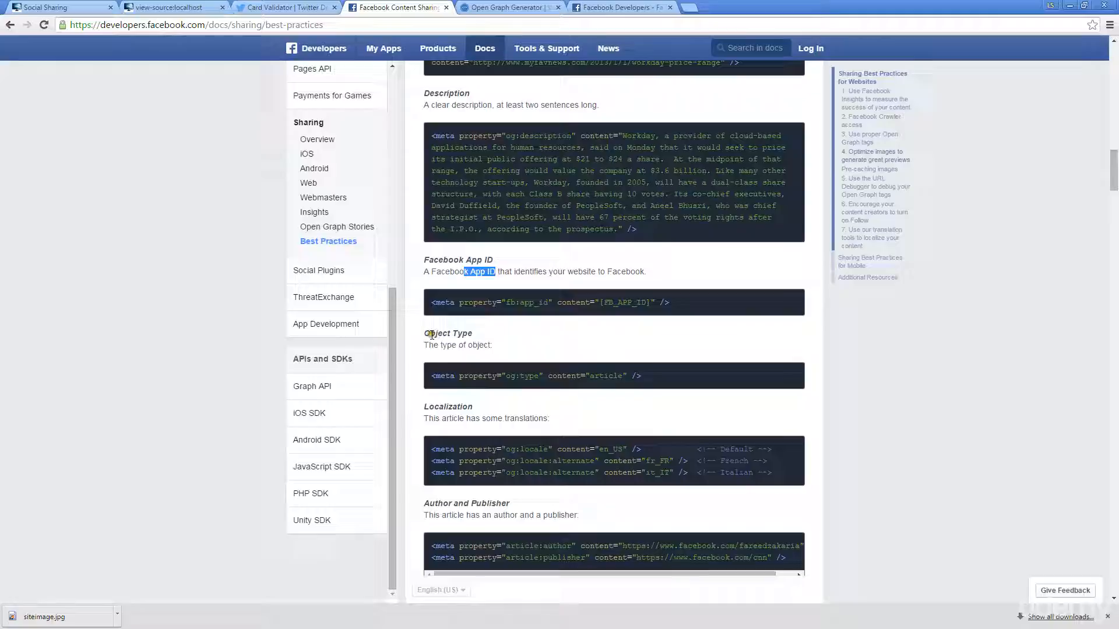
scroll("down", 3)
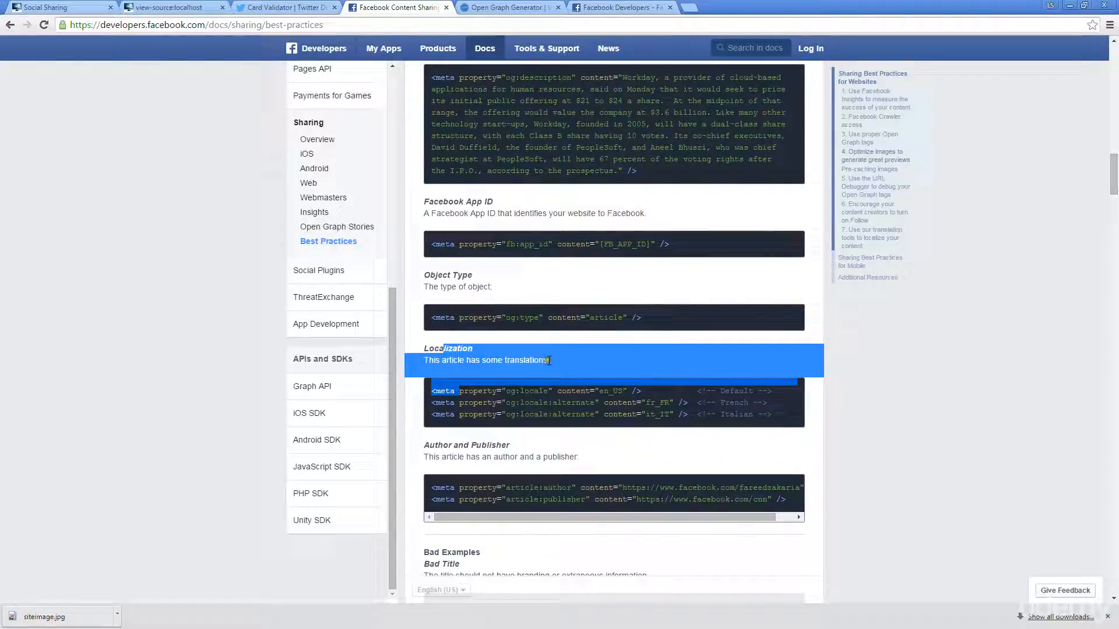
left_click(520, 400)
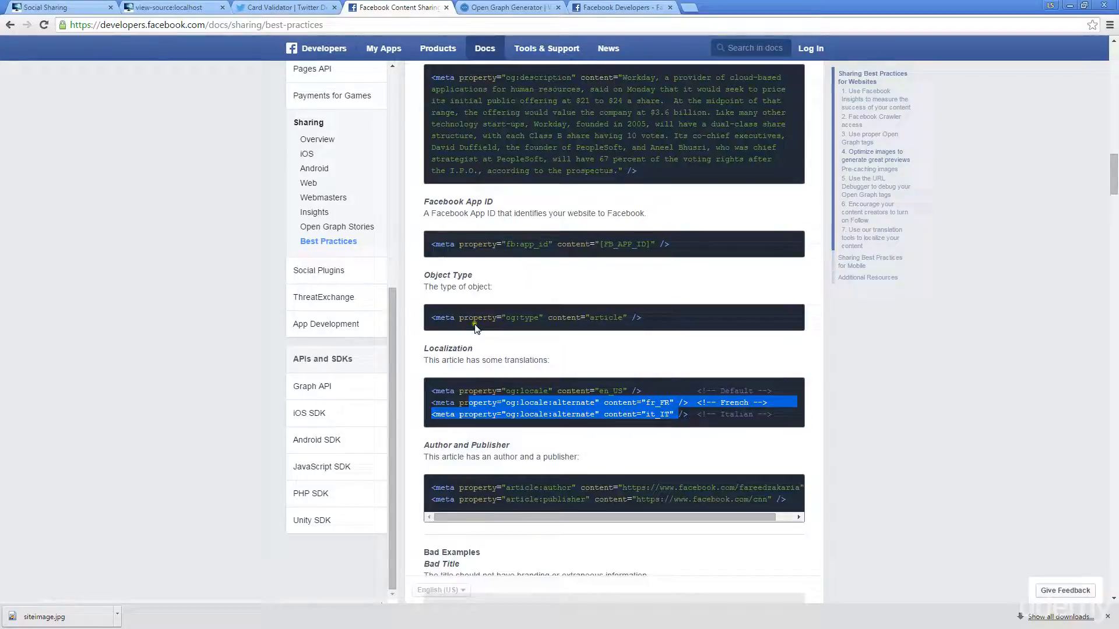
Skim the image optimization, pre-caching and URL Debugger sections, then return to index.html.
scroll("down", 3)
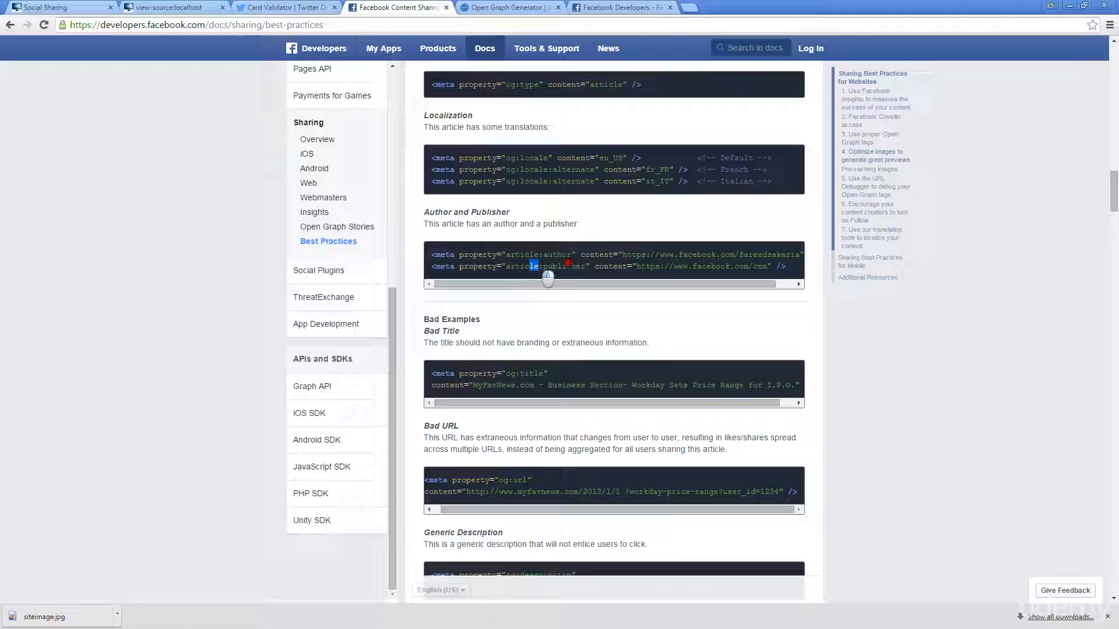
scroll("down", 3)
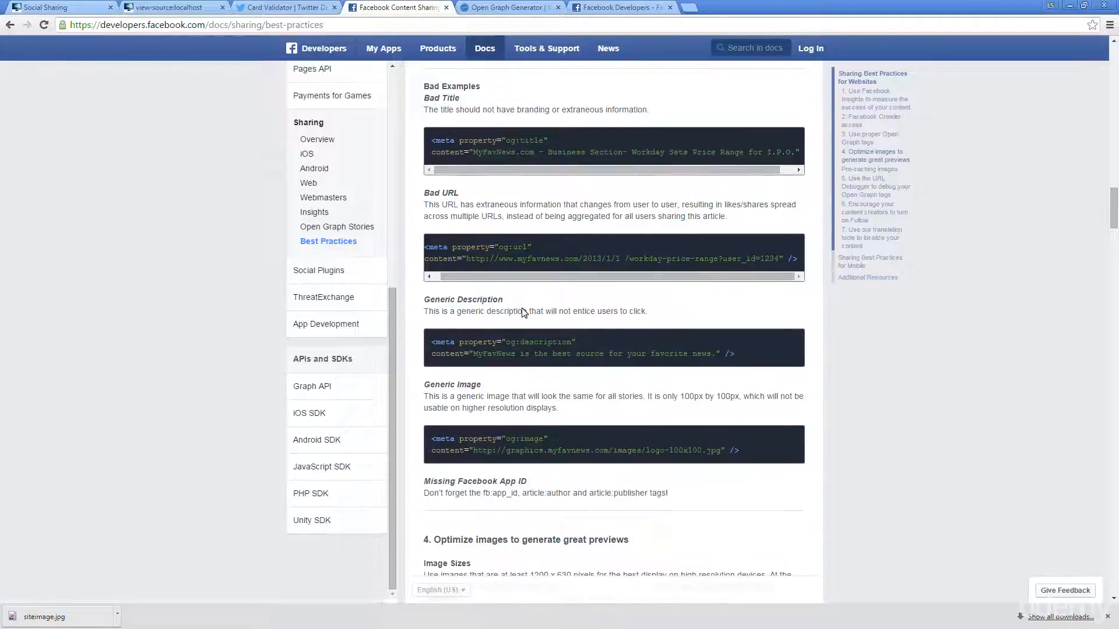
scroll("down", 3)
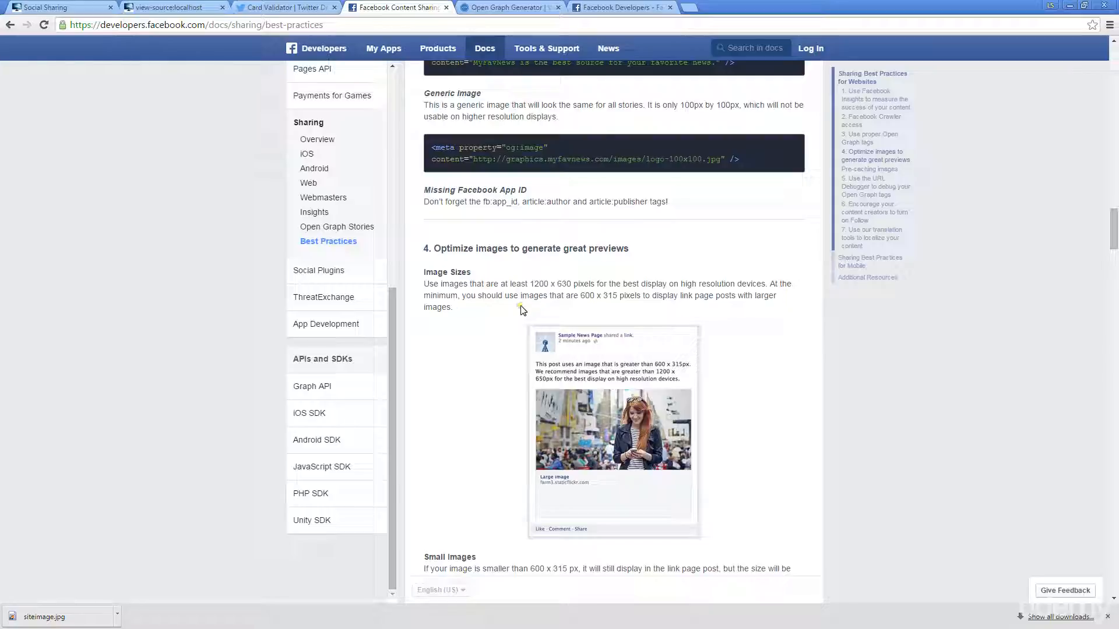
scroll("down", 3)
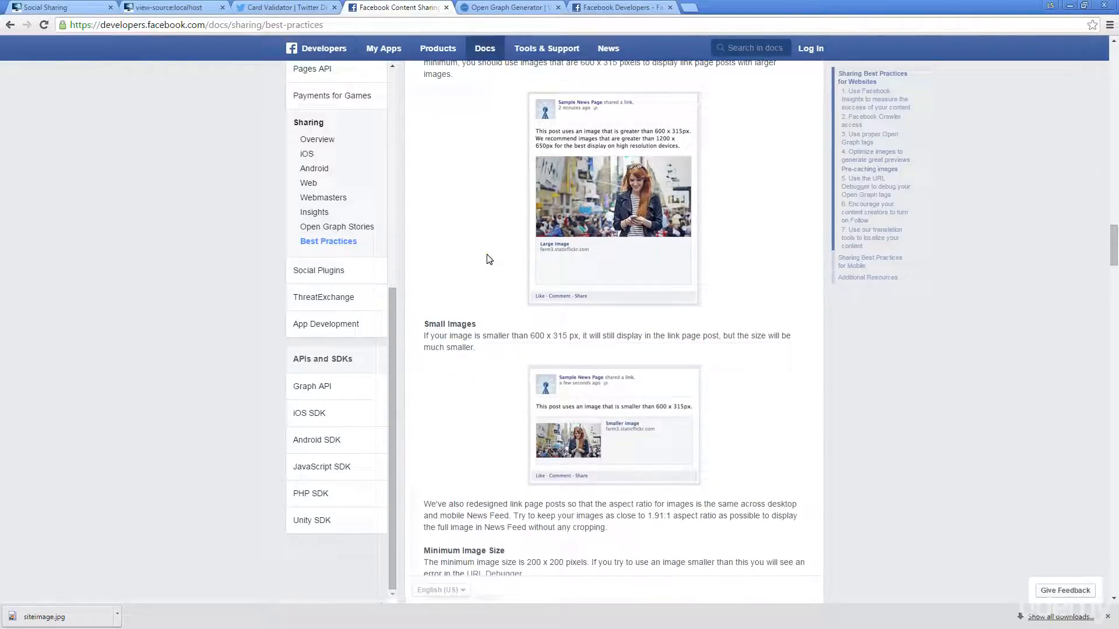
scroll("down", 3)
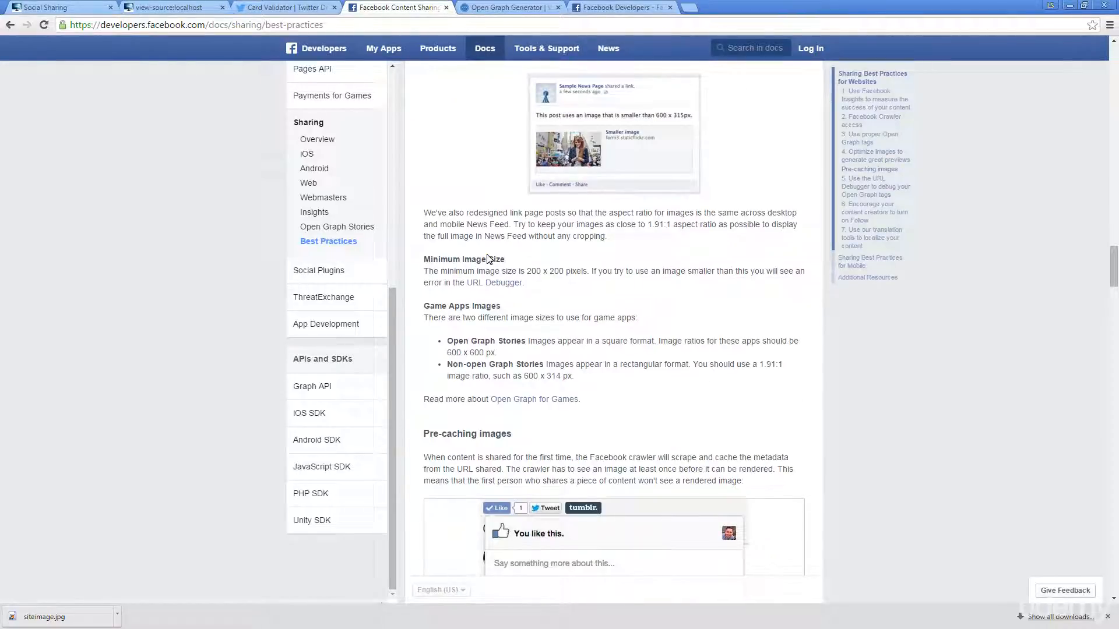
scroll("down", 3)
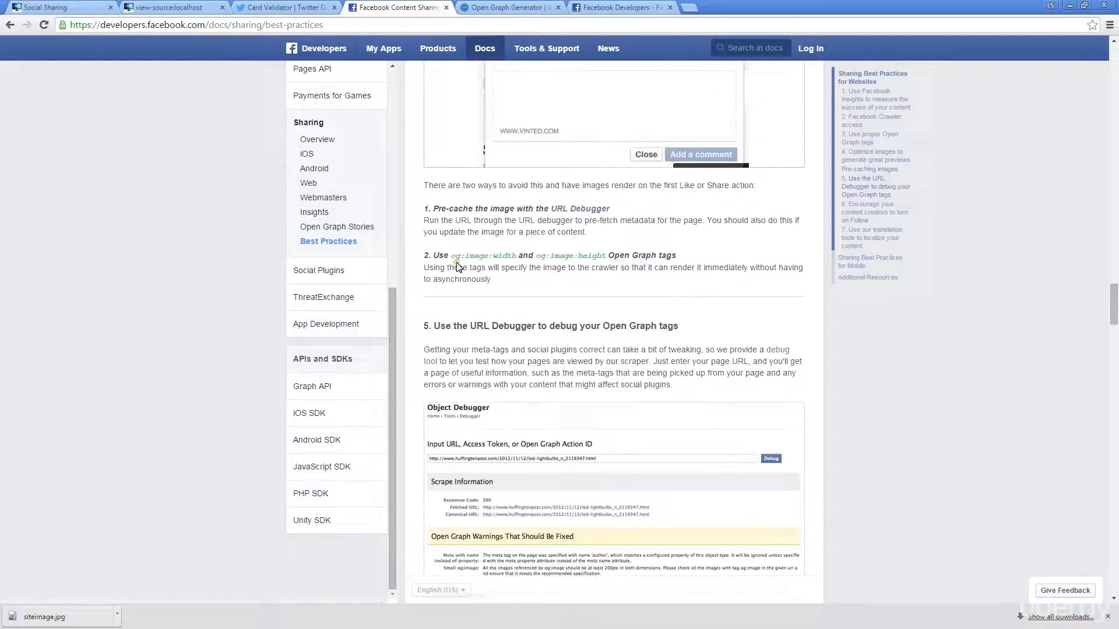
scroll("down", 3)
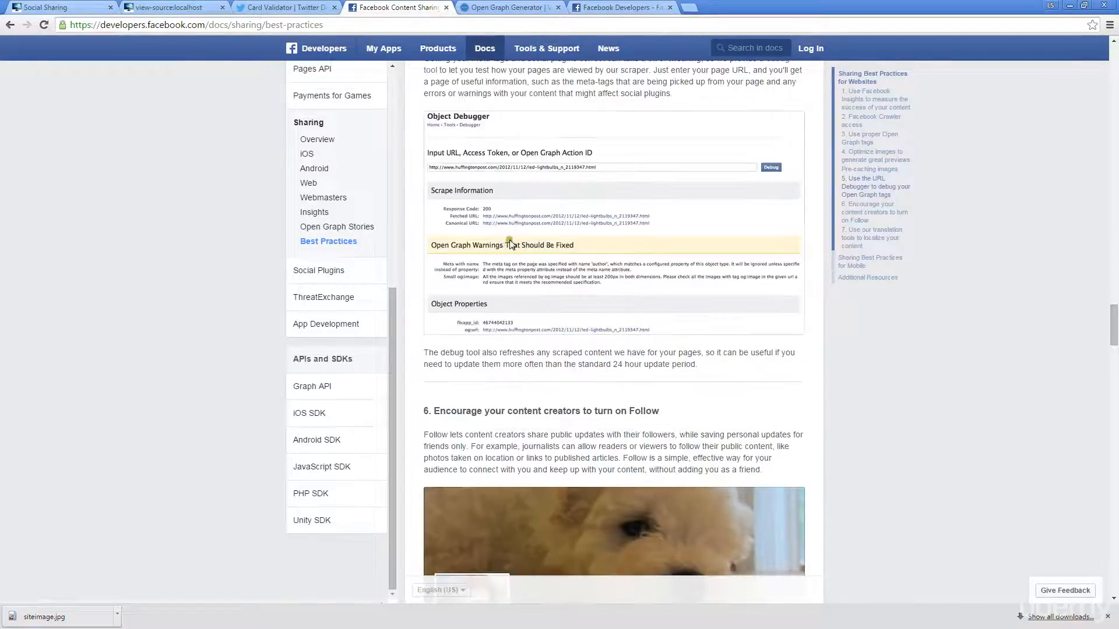
scroll("up", 3)
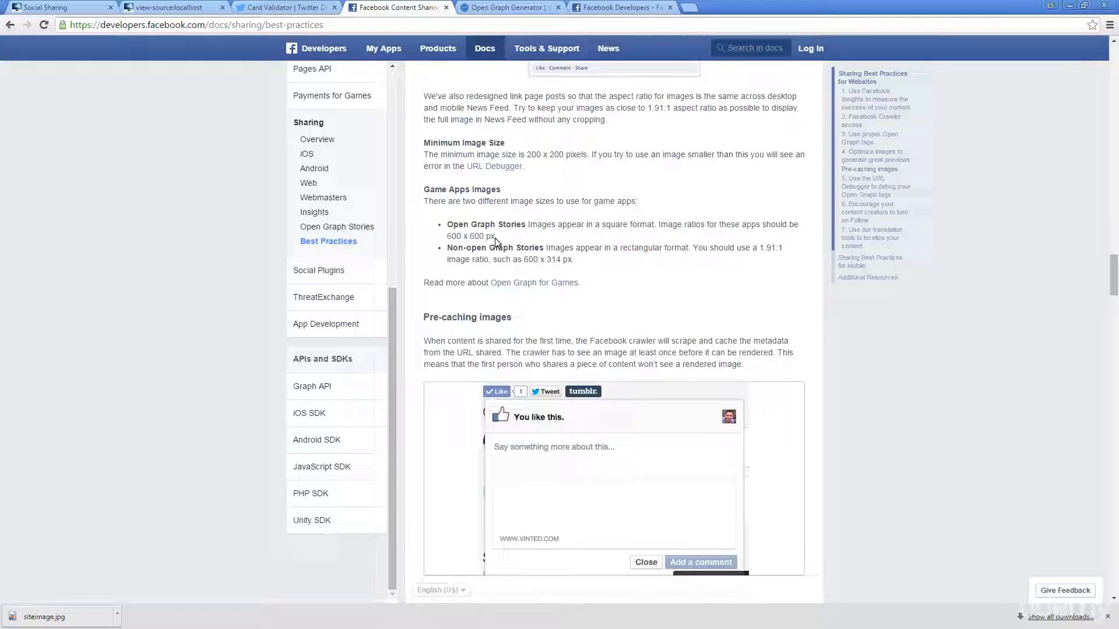
scroll("up", 3)
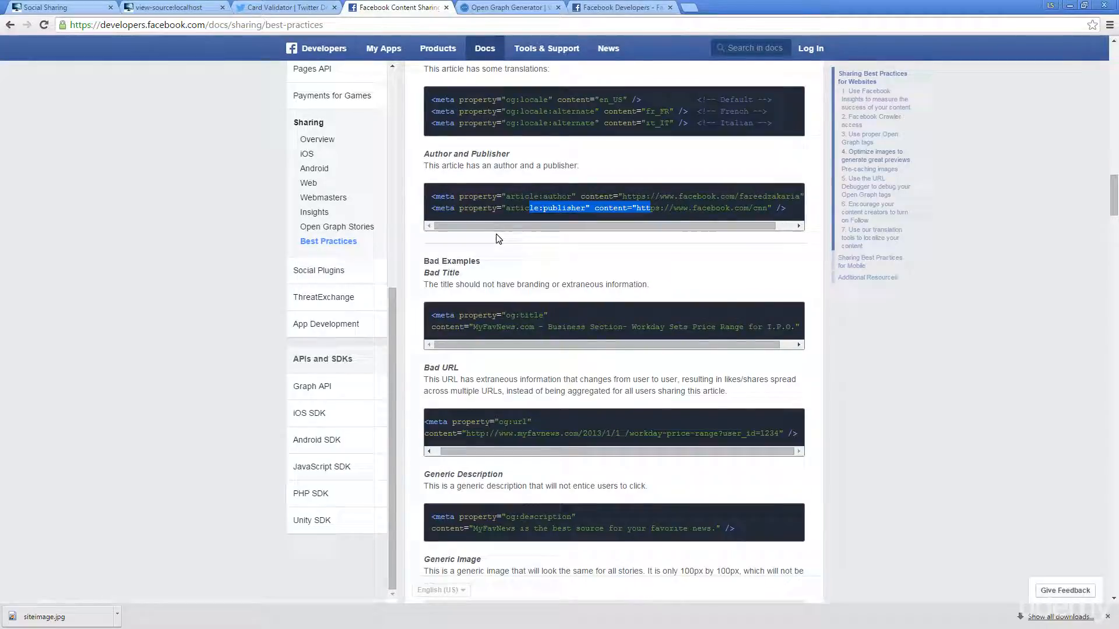
scroll("down", 3)
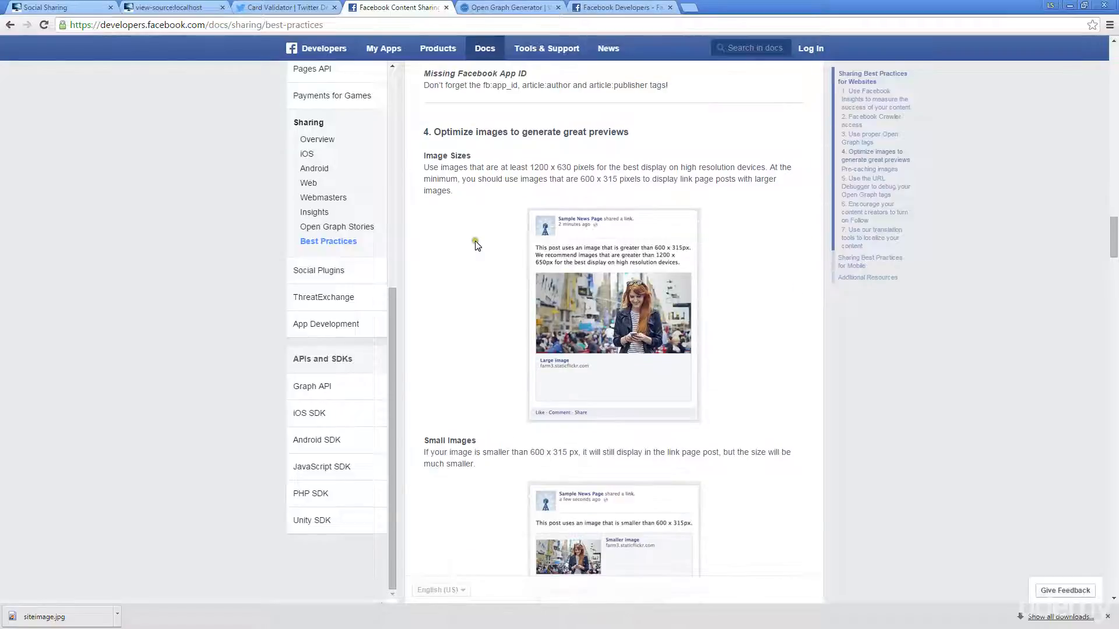
mouse_move(460, 196)
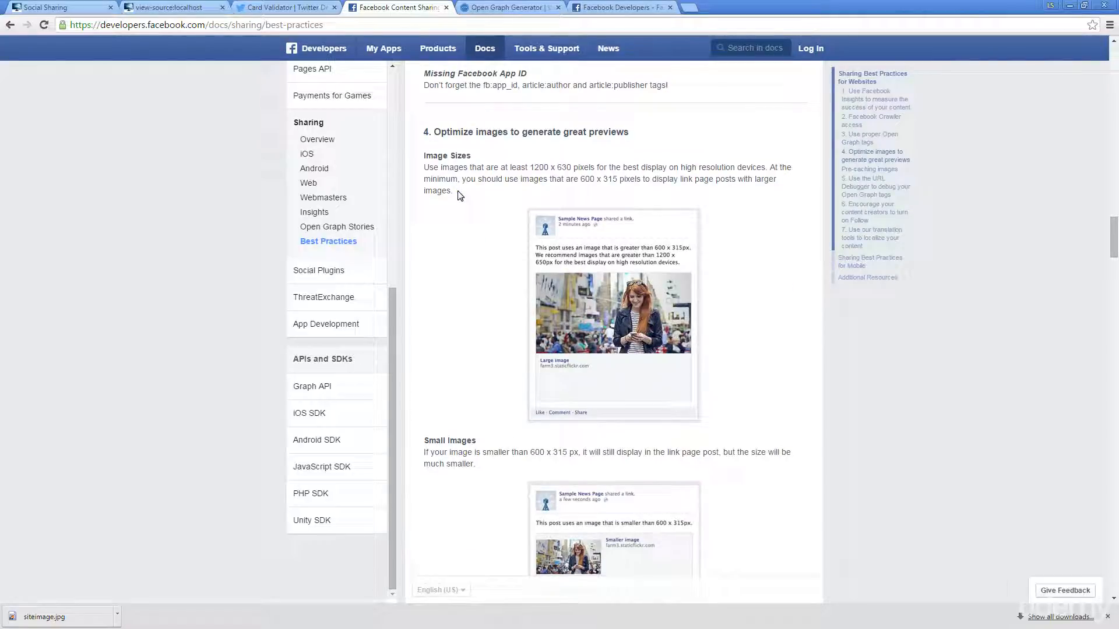
mouse_move(364, 259)
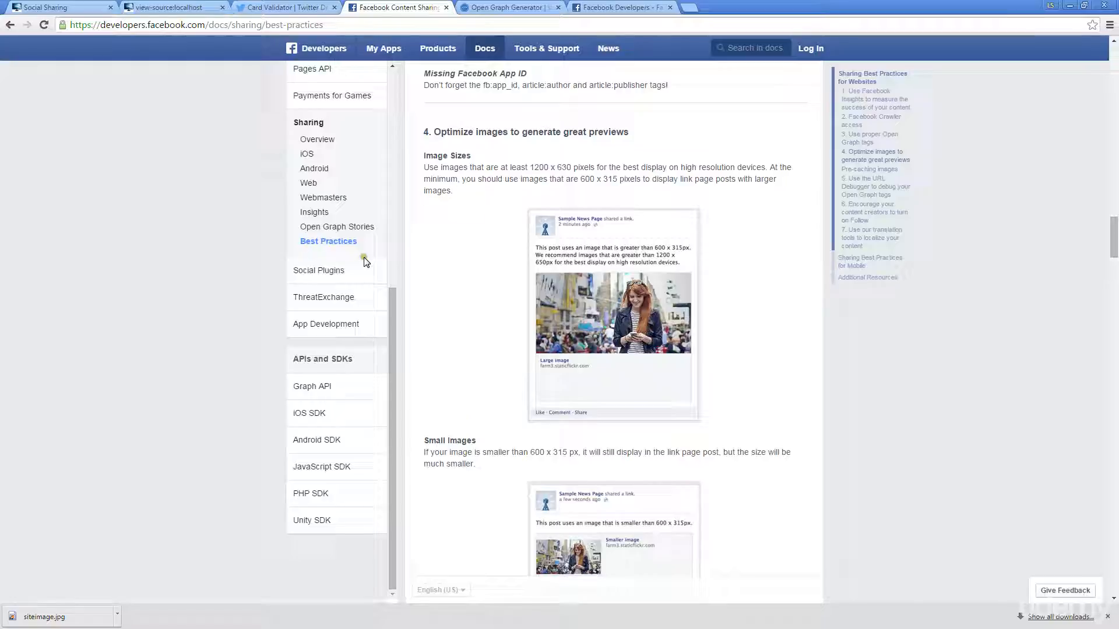
left_click(509, 7)
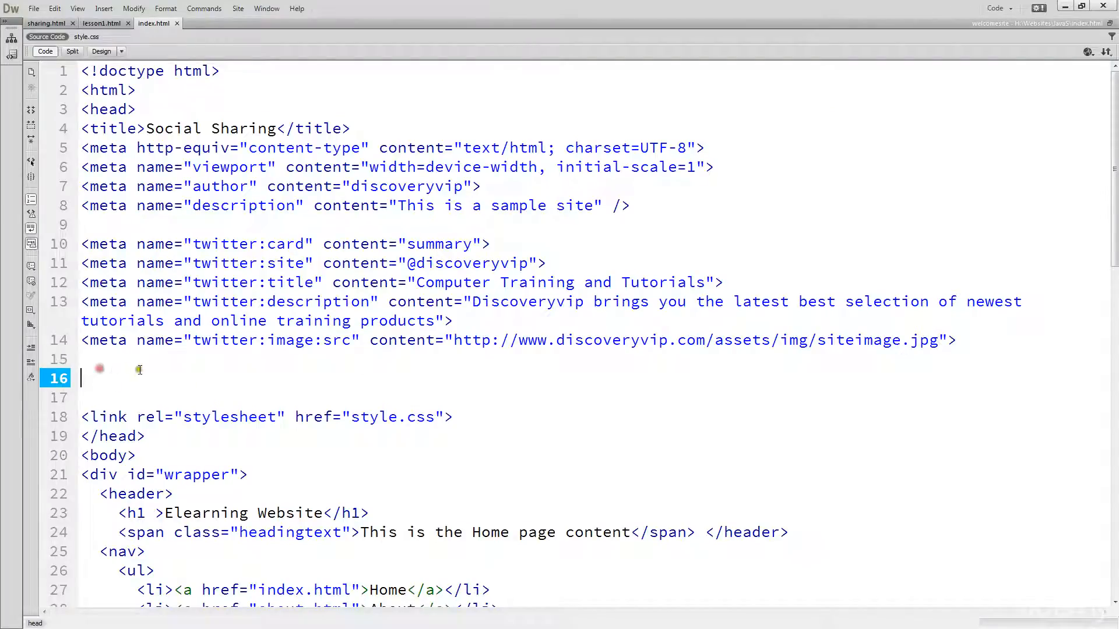
Paste the generated og: meta tags, starting with og:title 'Computer Training and tutorial', below the Twitter tags.
type("<meta property=\"og:title\" content=\"Computer Training and tutorial\">")
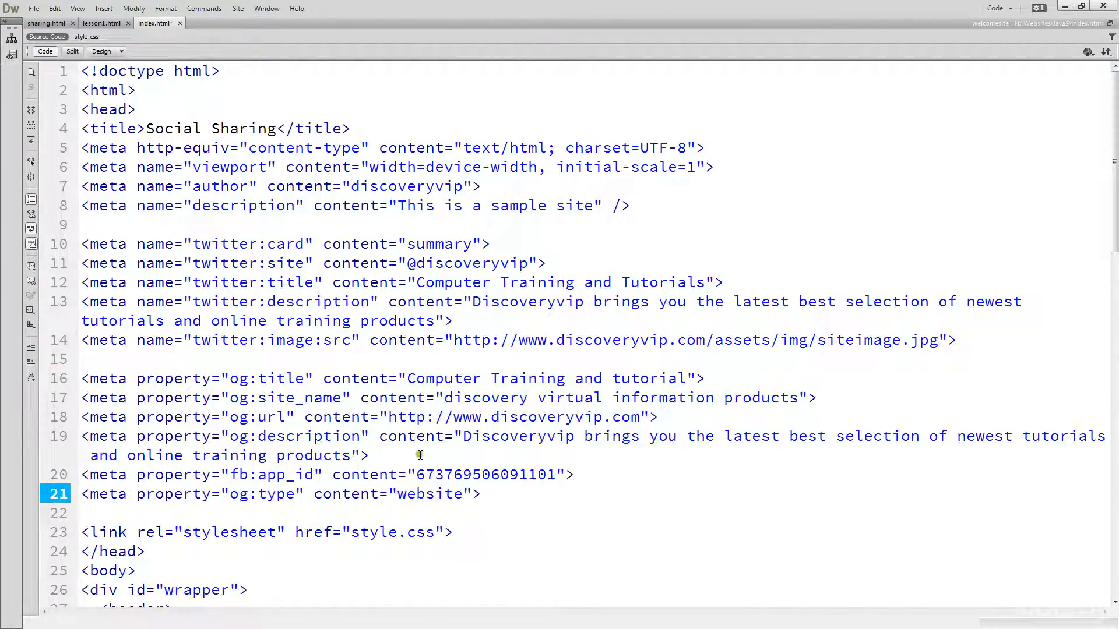
left_click(482, 494)
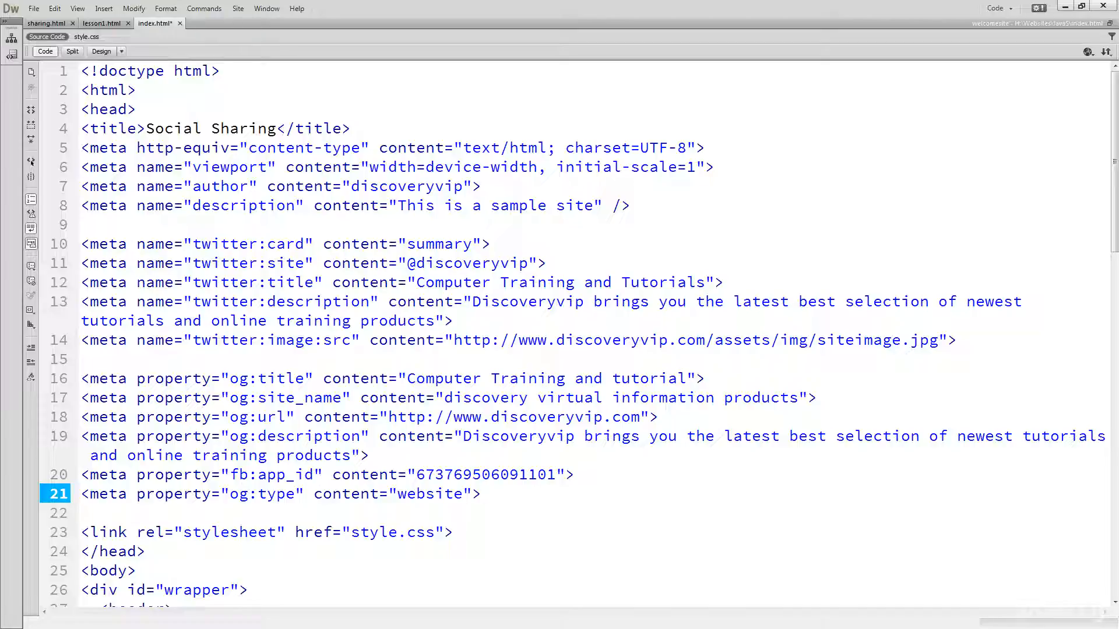
left_click(481, 494)
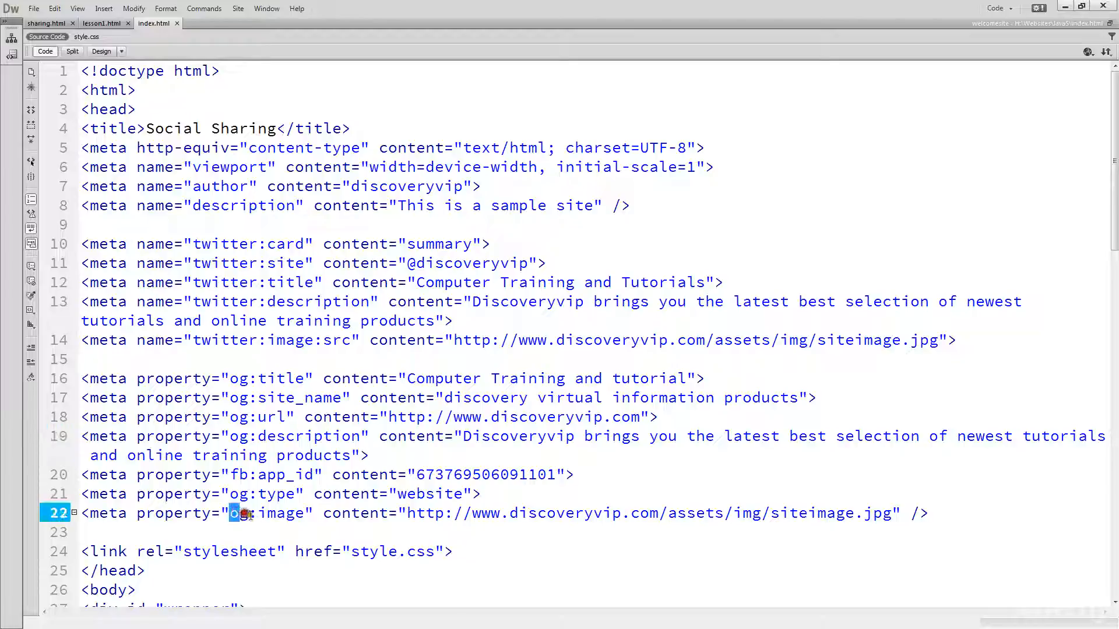
Add a <meta property="og:image"> tag pointing to siteimage.jpg and deselect the code.
double_click(284, 513)
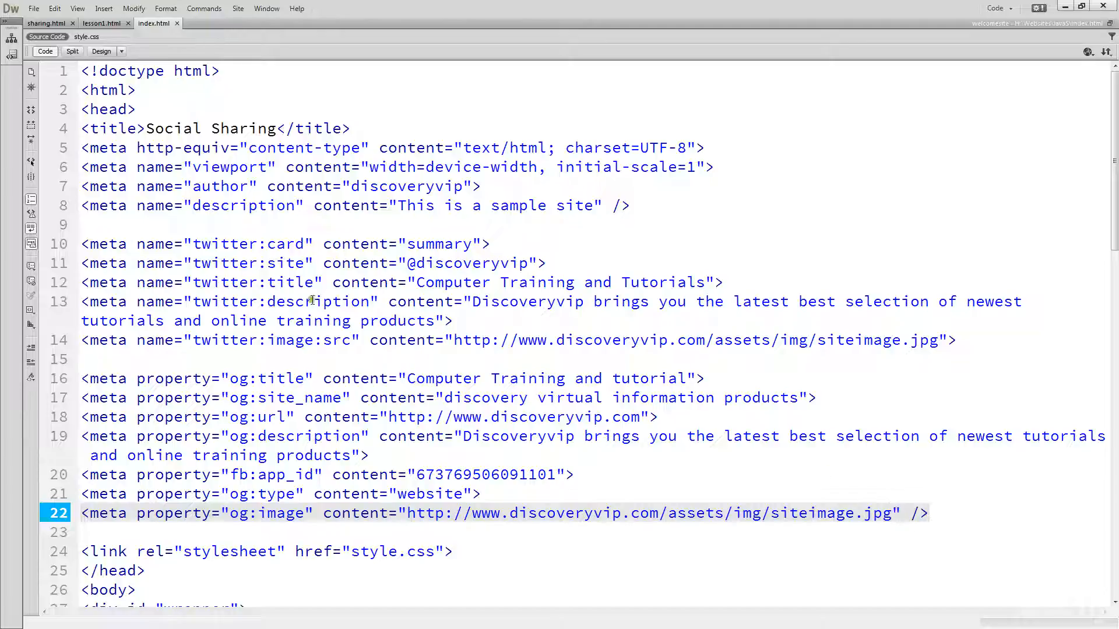
left_click(247, 262)
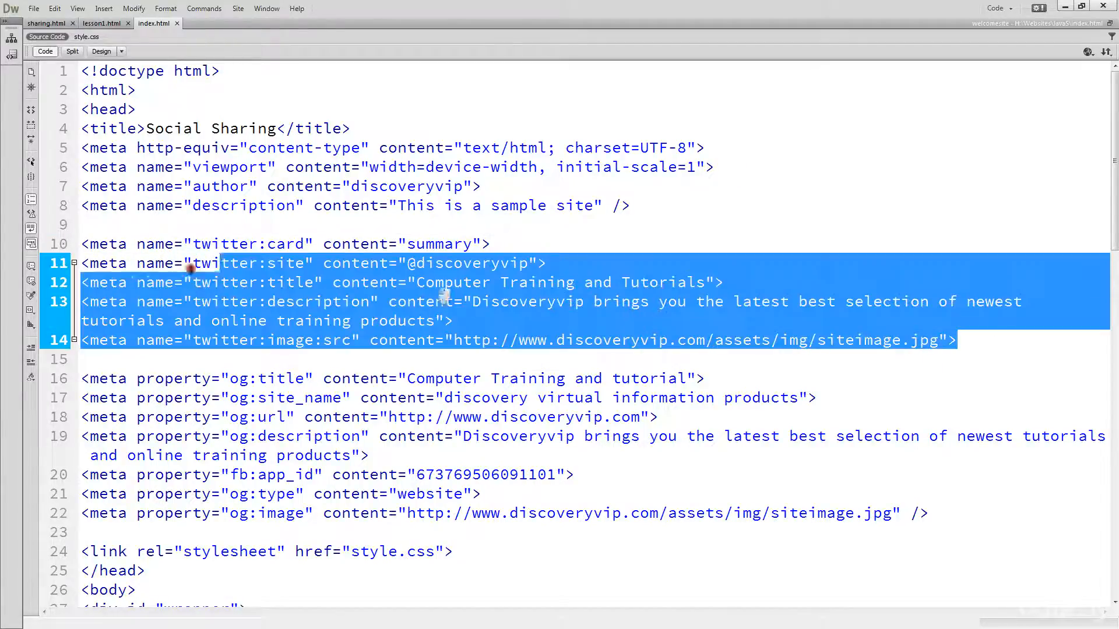
left_click(202, 359)
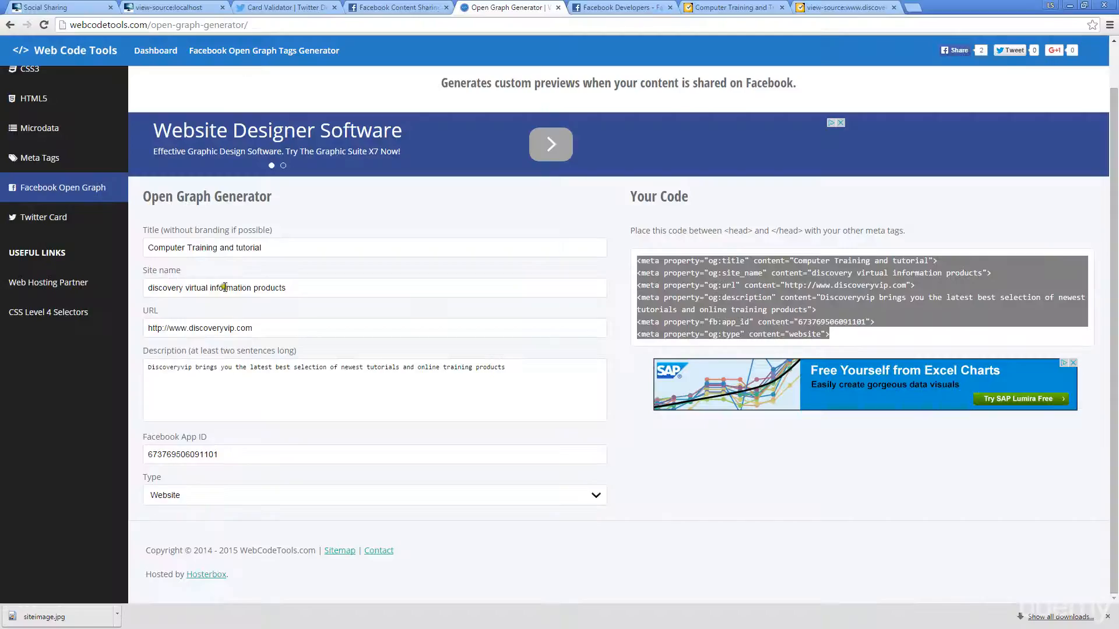
View the localhost Social Sharing page source to confirm the Twitter and Open Graph tags, then return.
left_click(171, 8)
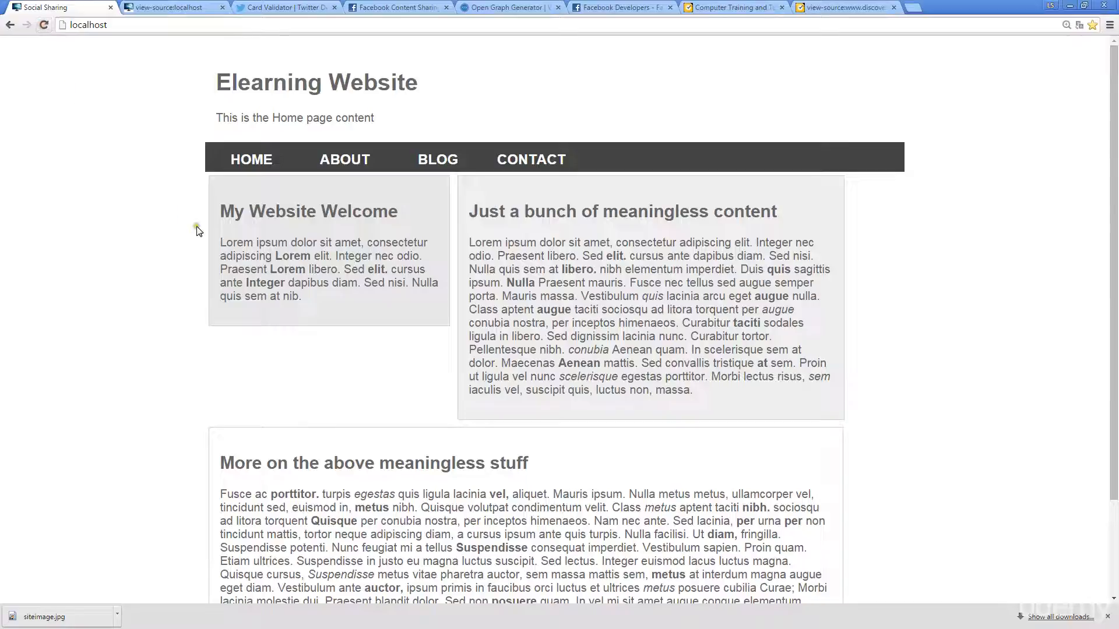
mouse_move(107, 65)
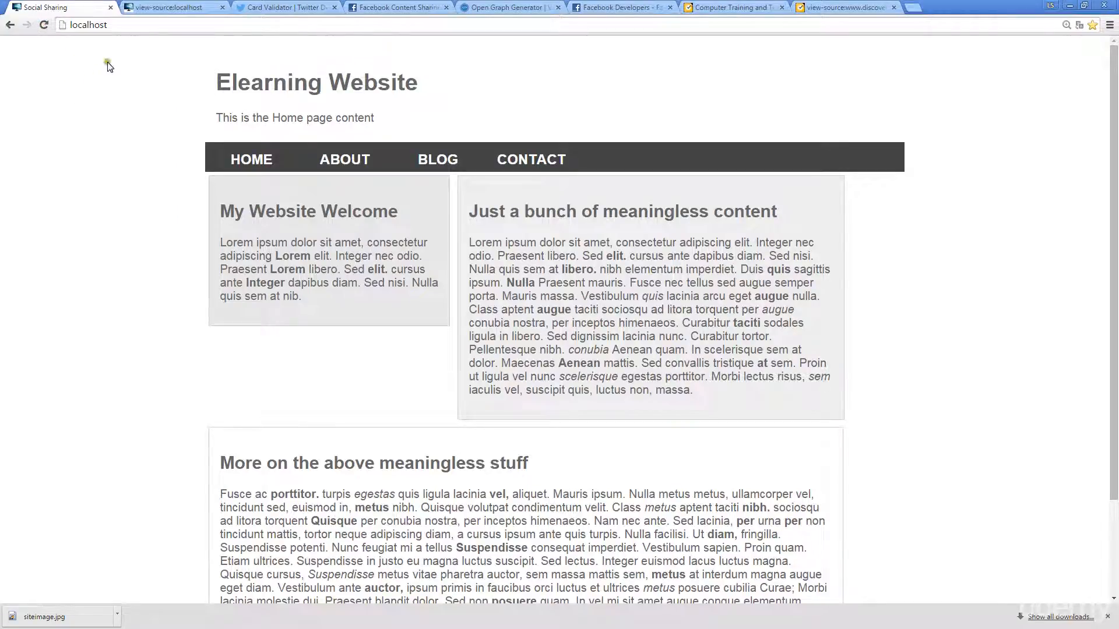
right_click(109, 66)
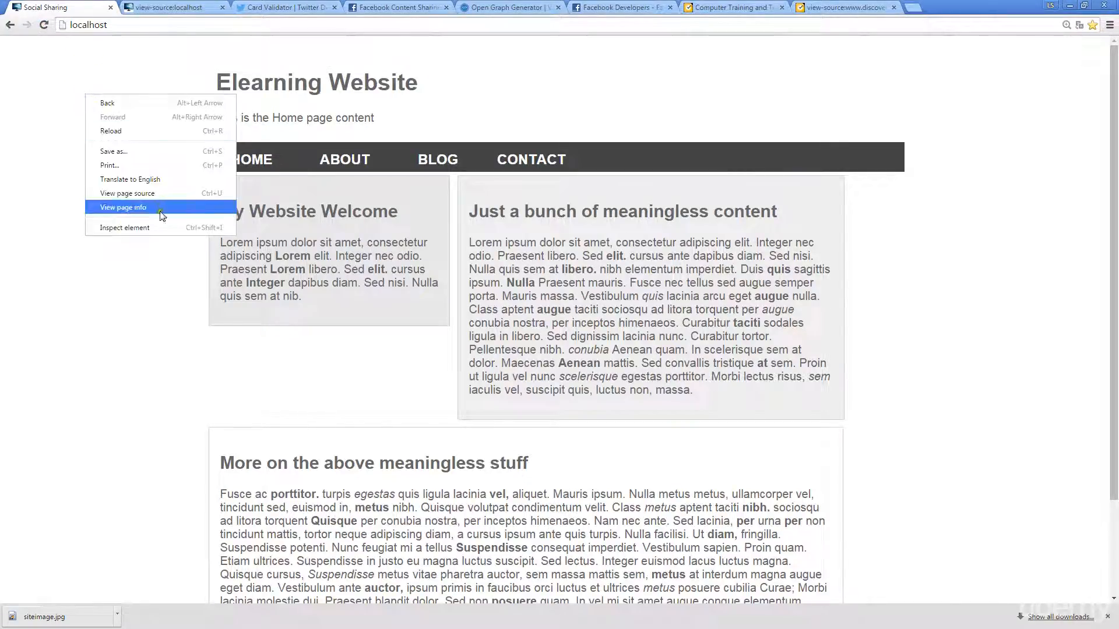
left_click(126, 192)
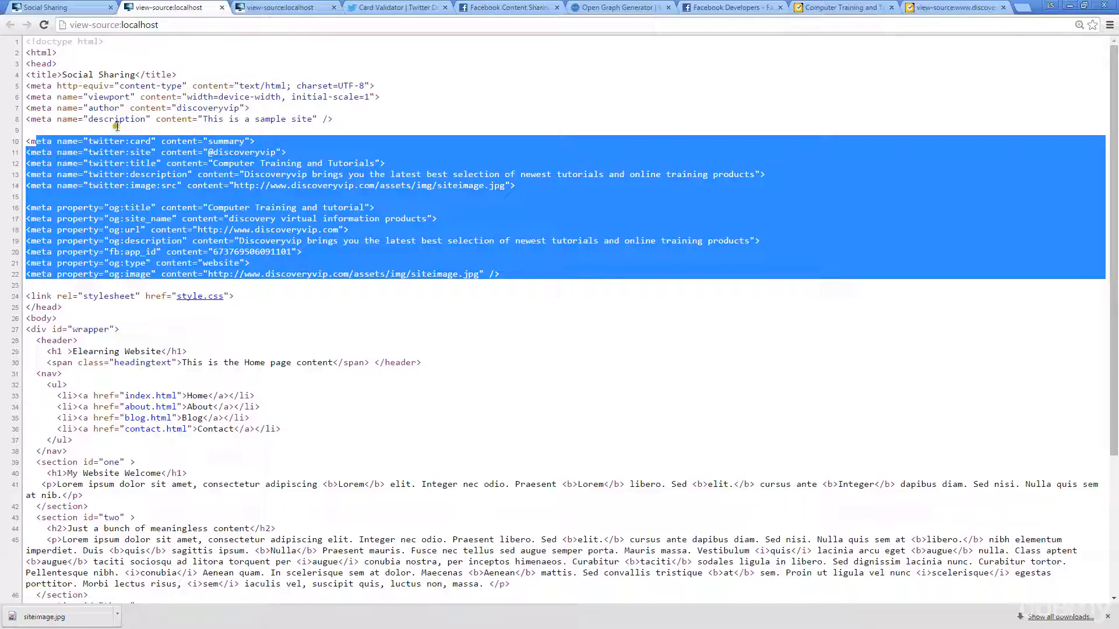
left_click(54, 7)
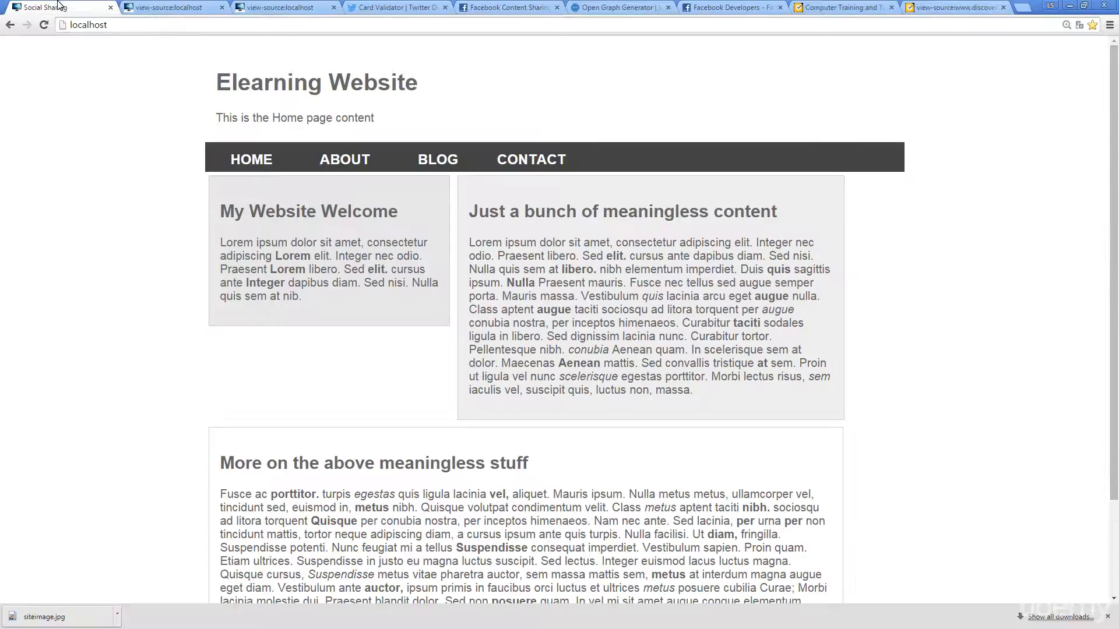
mouse_move(46, 247)
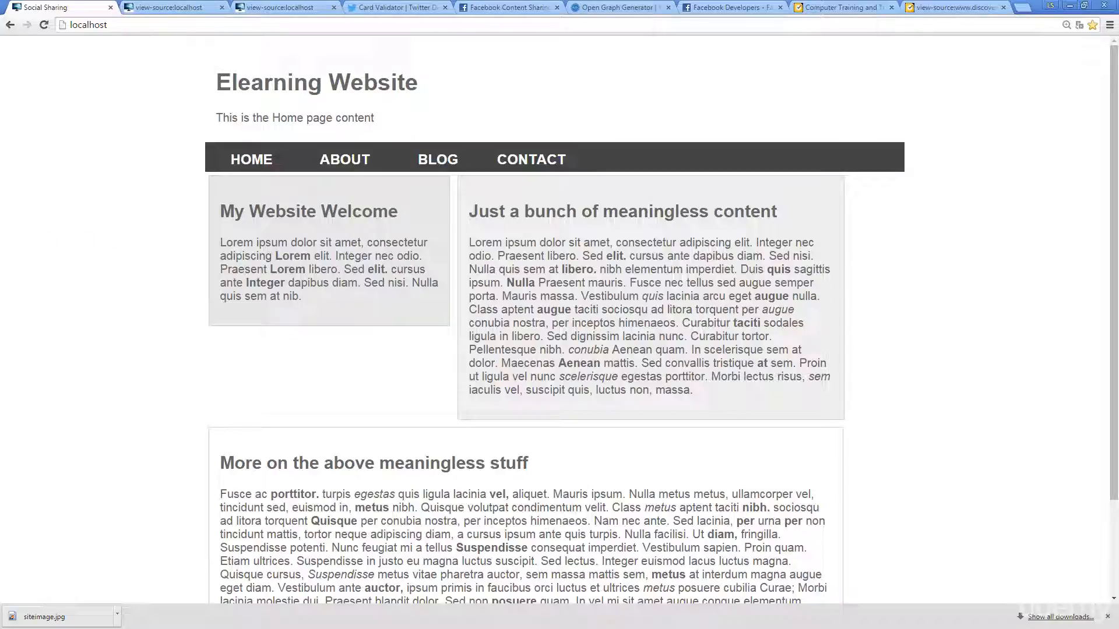
Review the Object Debugger's scraped tags, og:image property and Discovery share preview for discoveryvip.com.
left_click(841, 8)
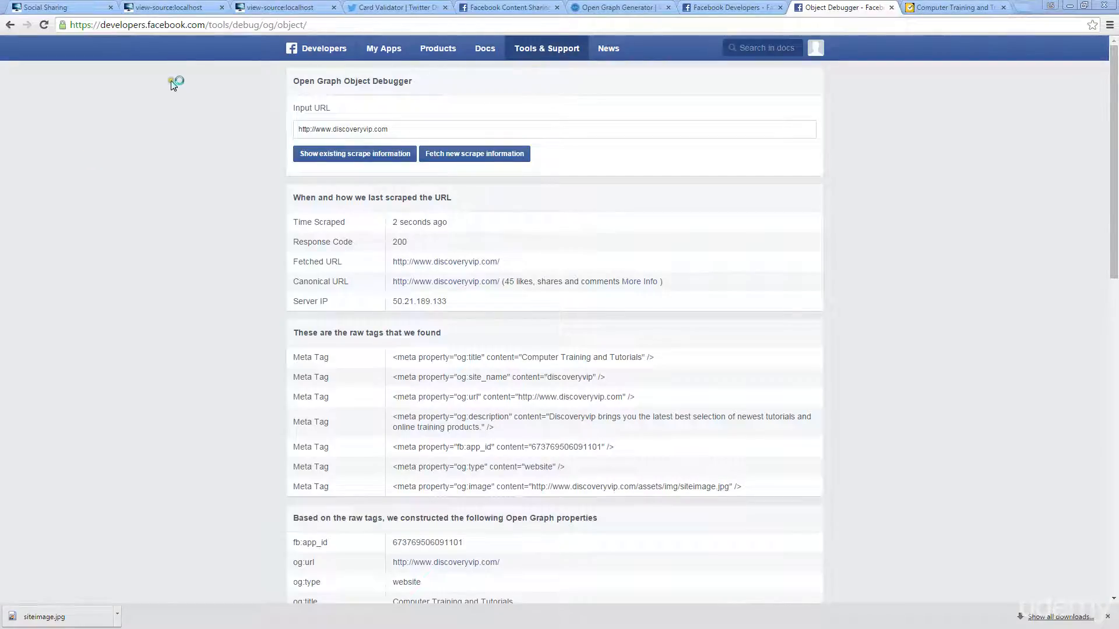
mouse_move(194, 43)
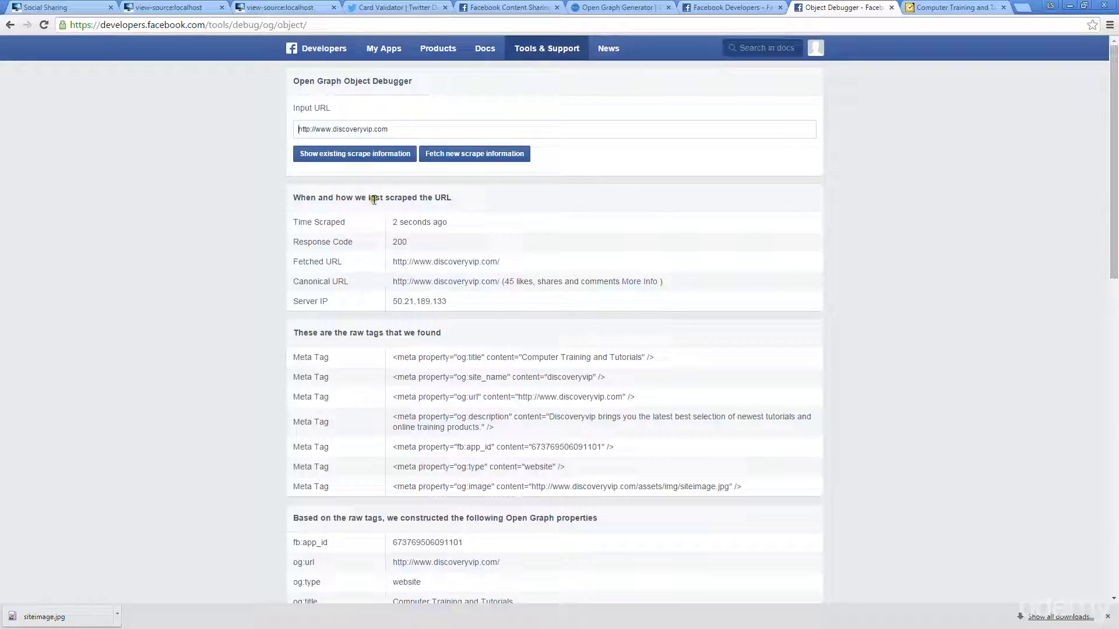
mouse_move(372, 207)
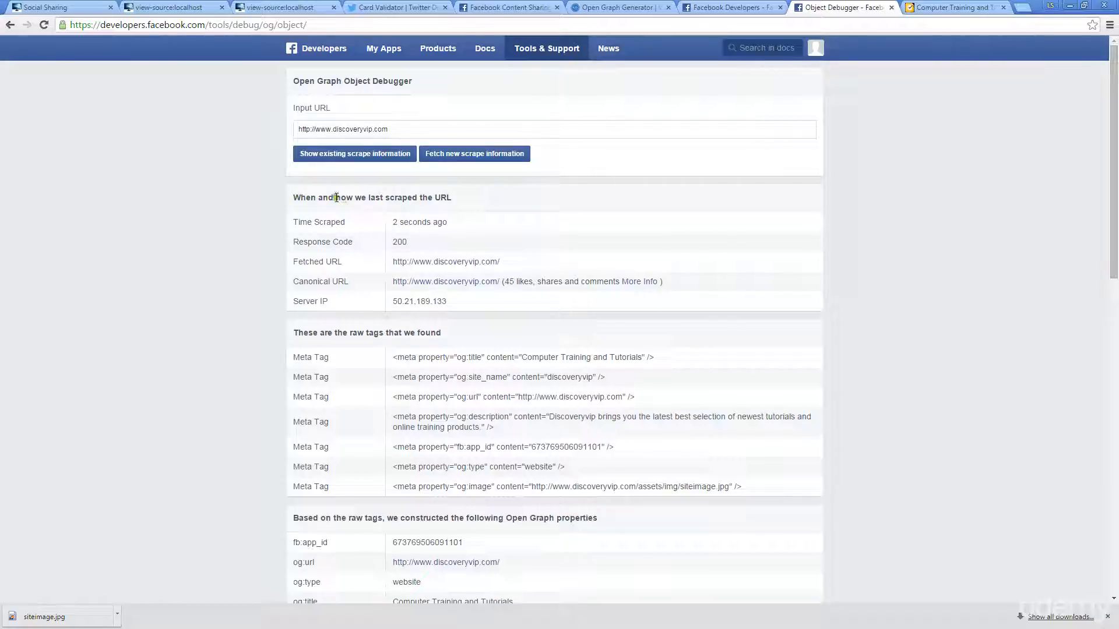
mouse_move(298, 212)
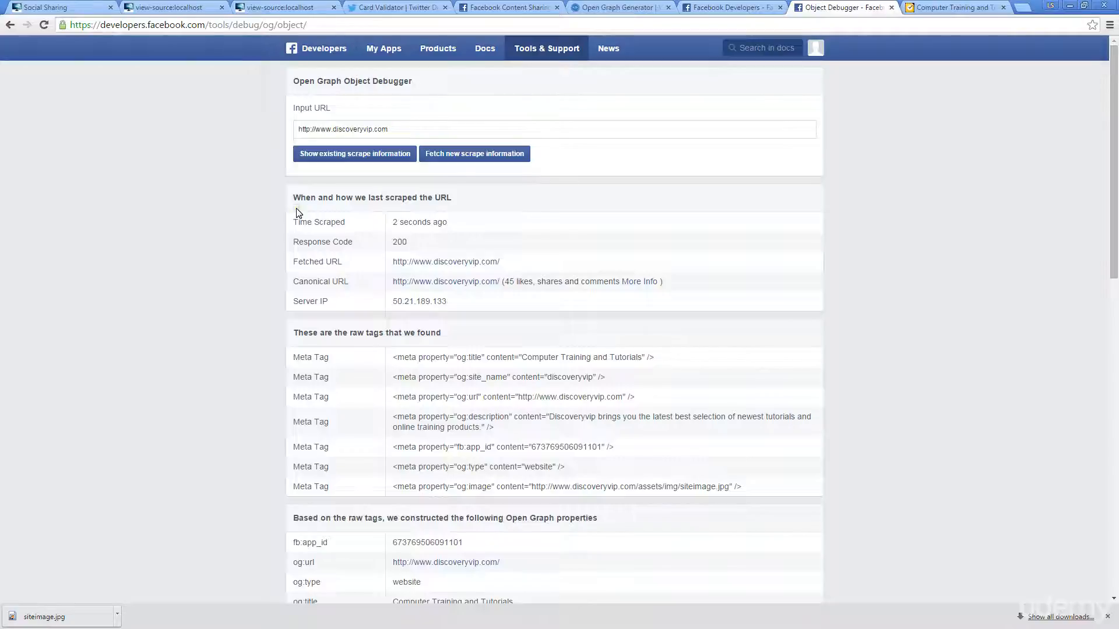
scroll("down", 3)
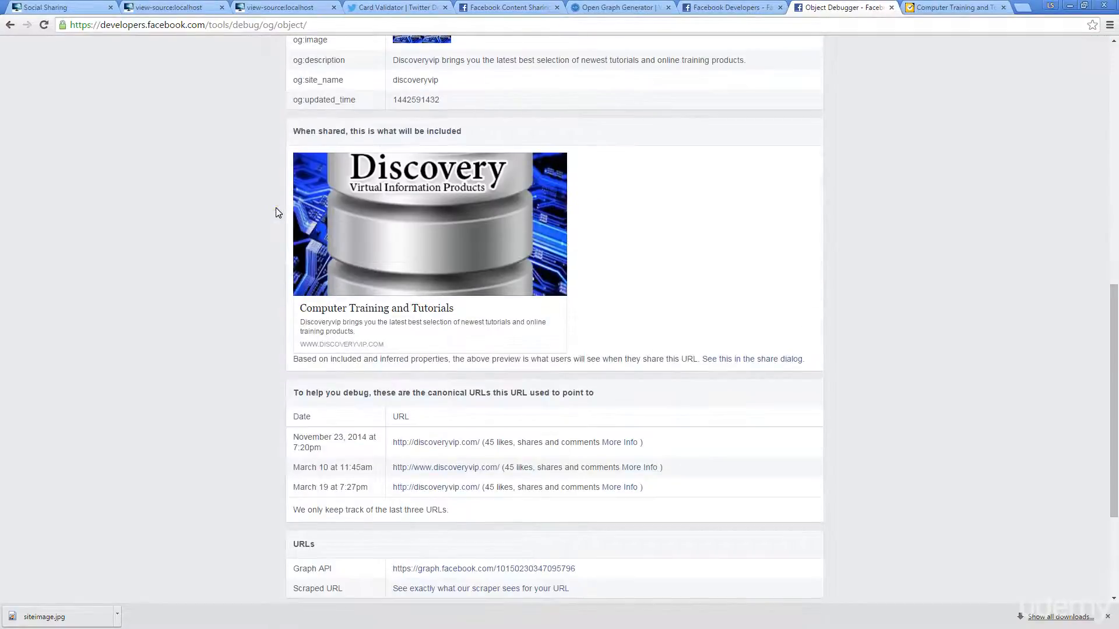
scroll("up", 3)
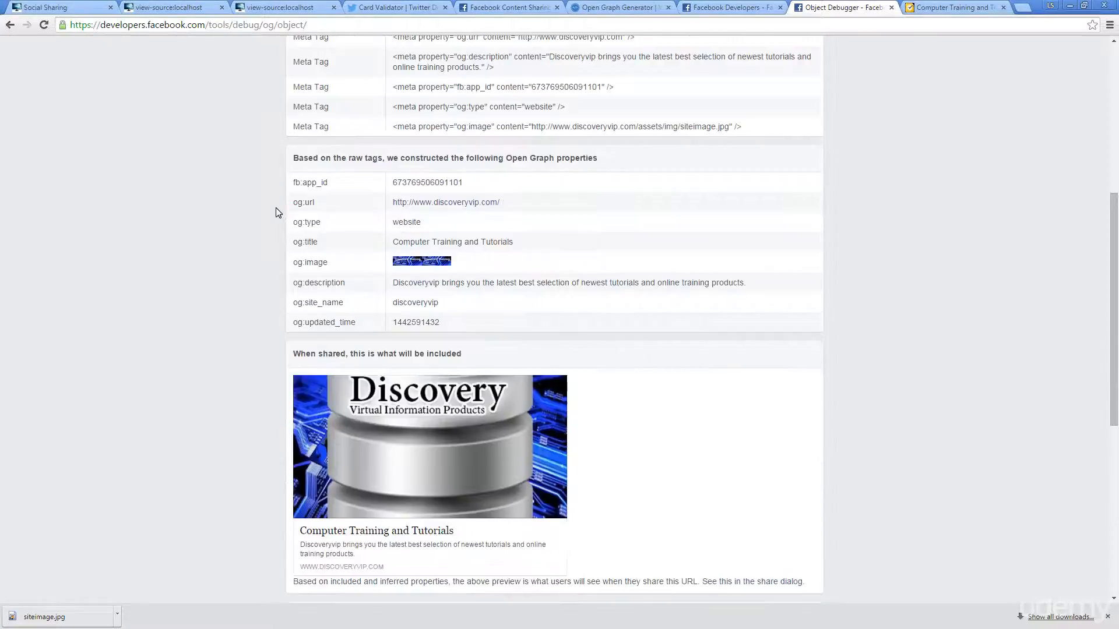
scroll("up", 3)
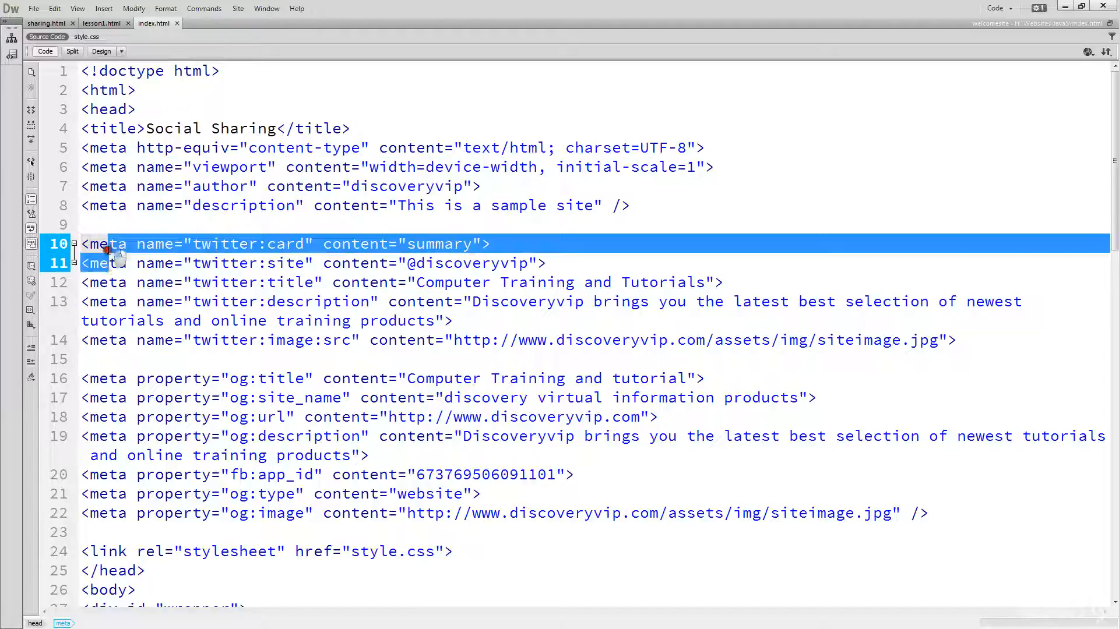
scroll("down", 3)
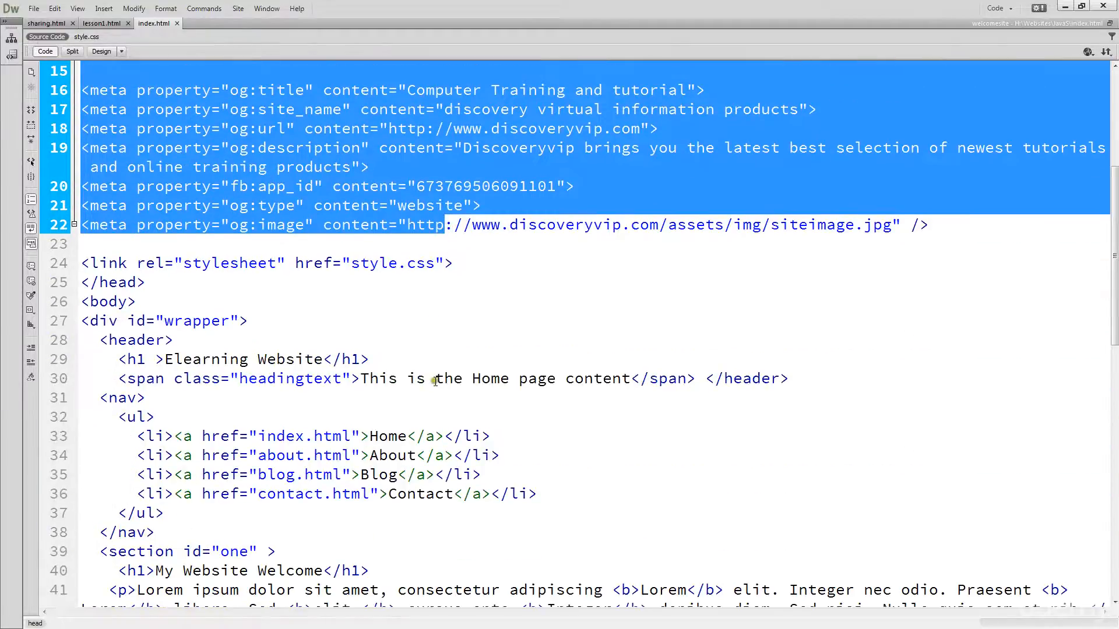
left_click(402, 269)
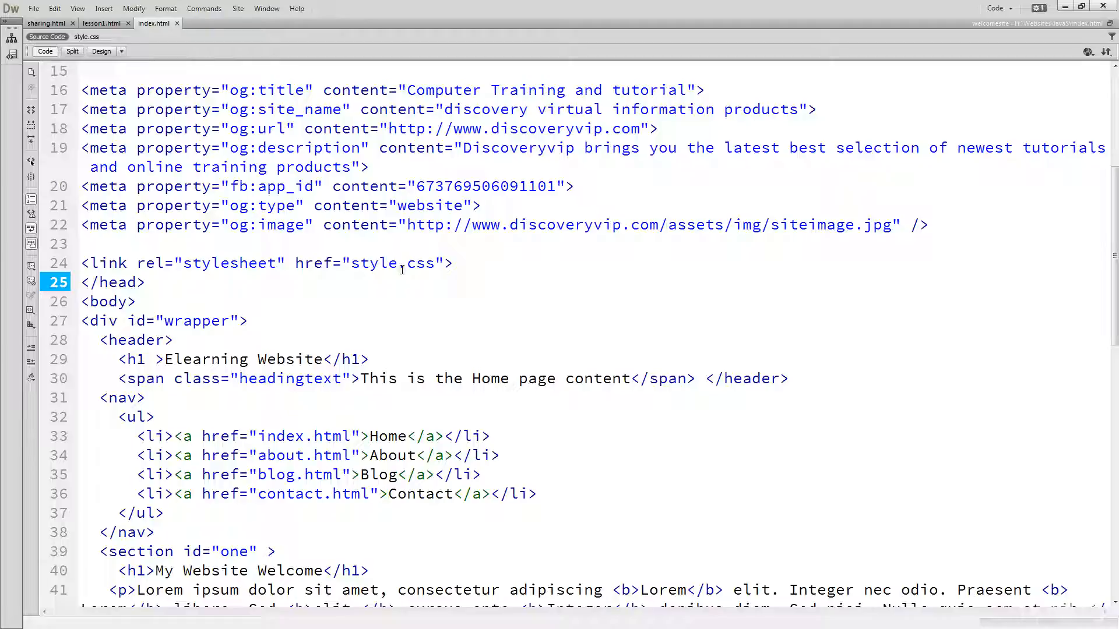
left_click(144, 282)
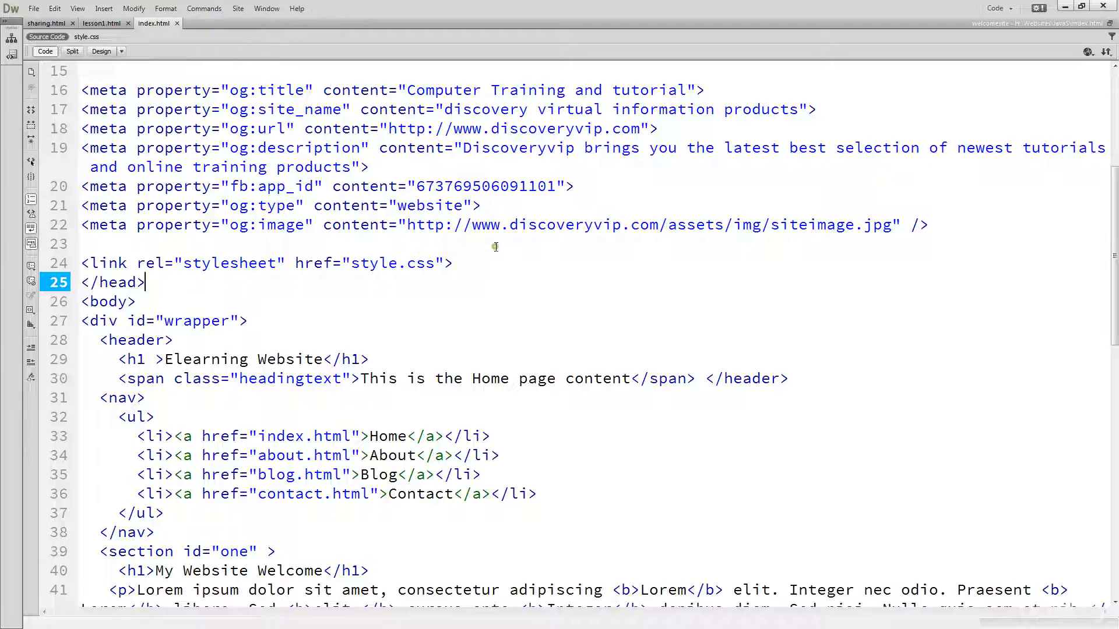